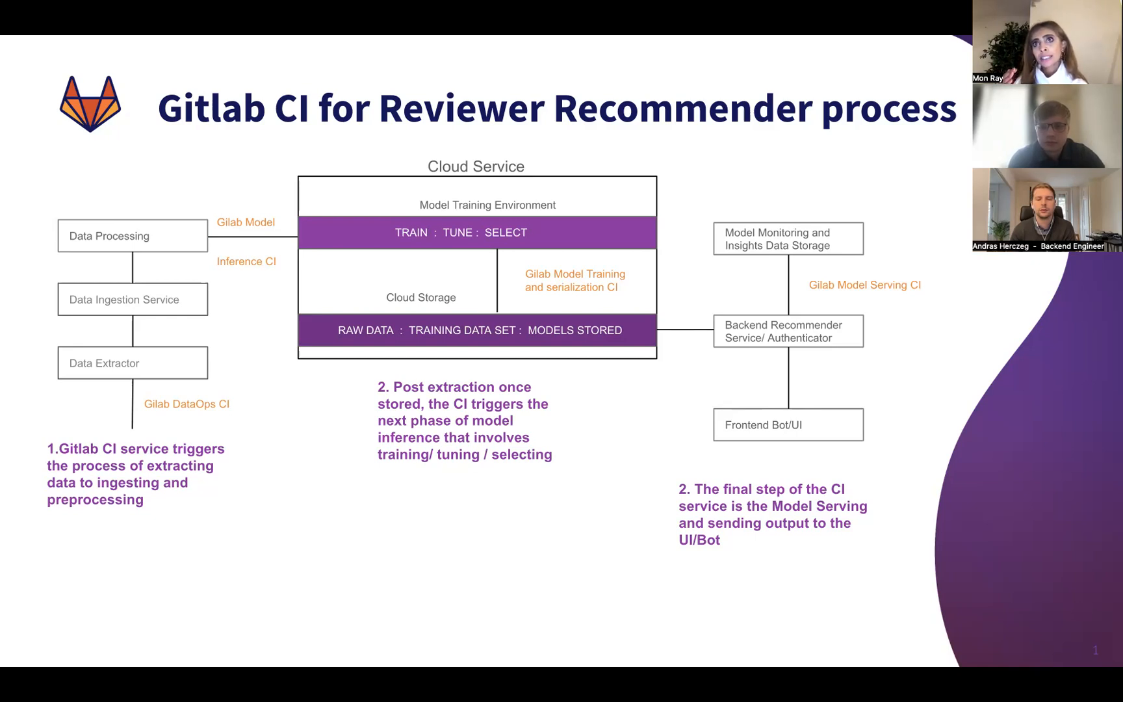
mouse_move(785, 214)
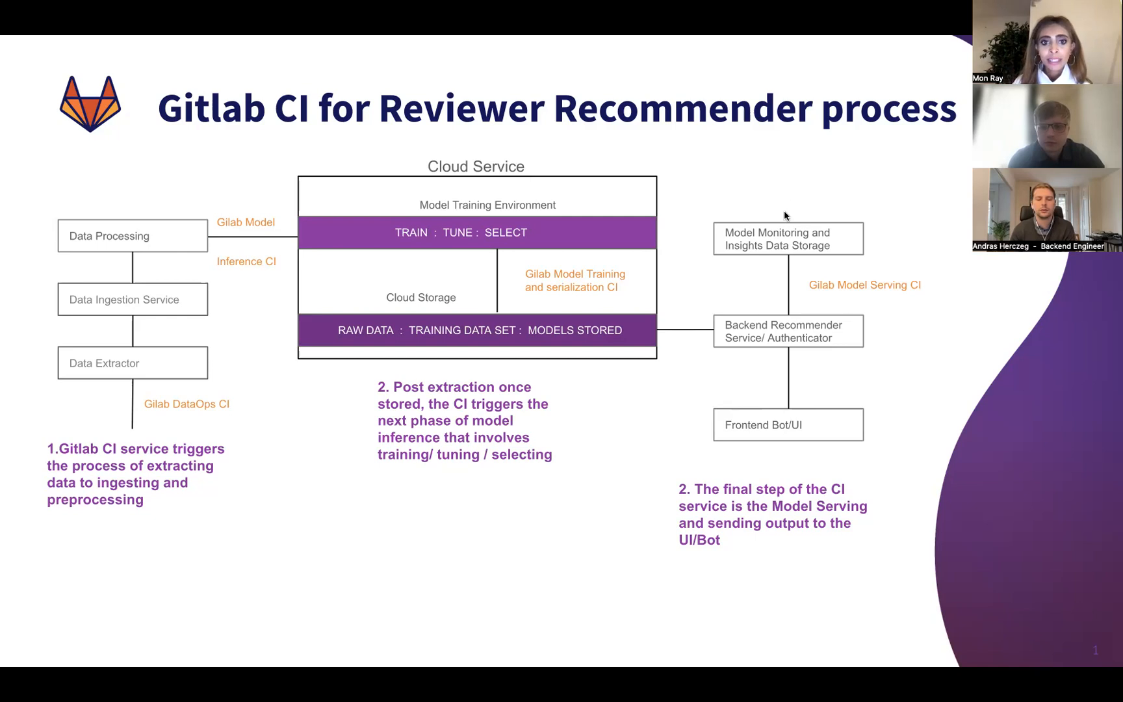
mouse_move(307, 614)
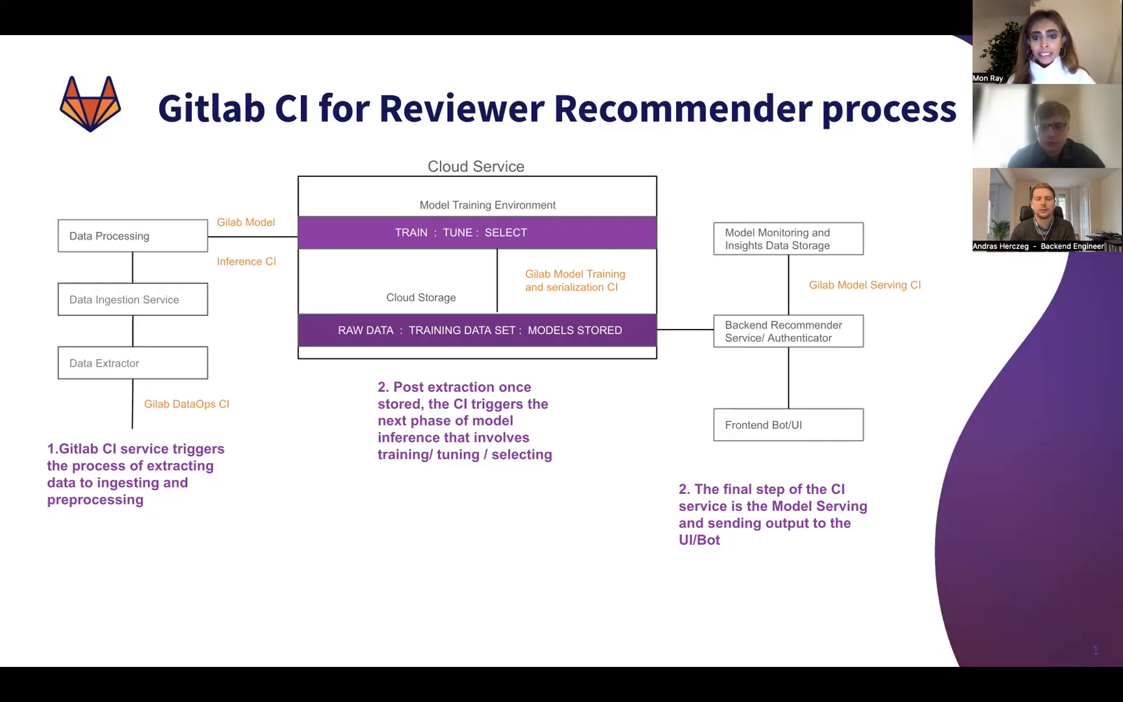
mouse_move(806, 167)
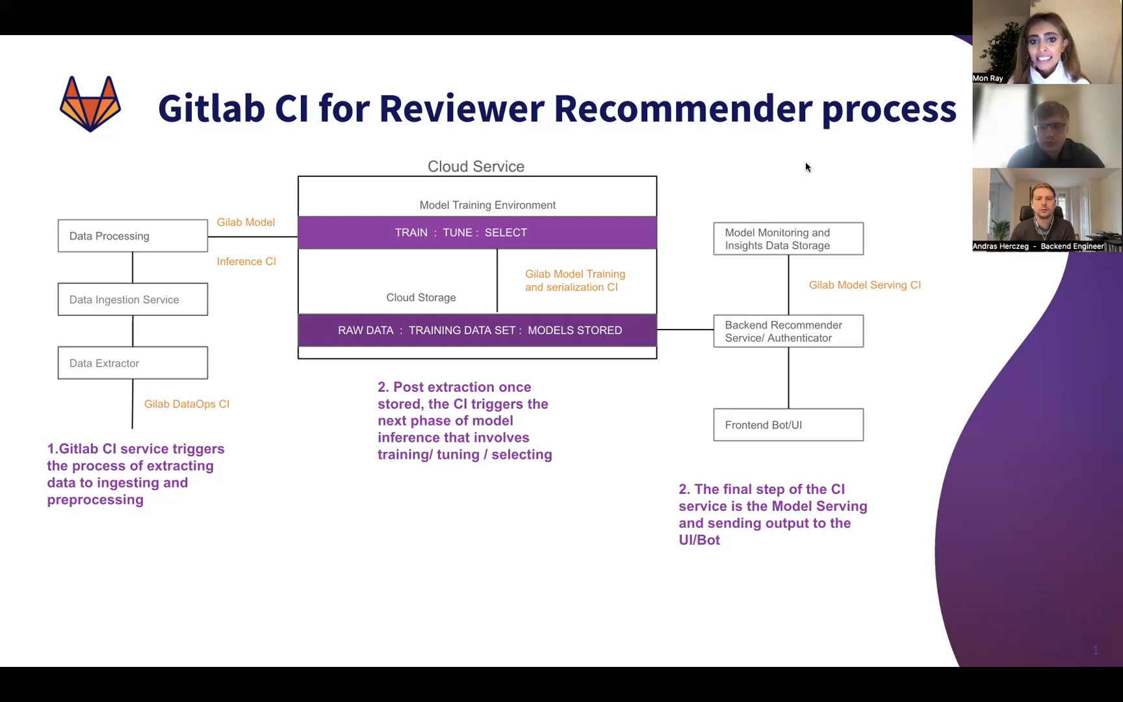
mouse_move(669, 250)
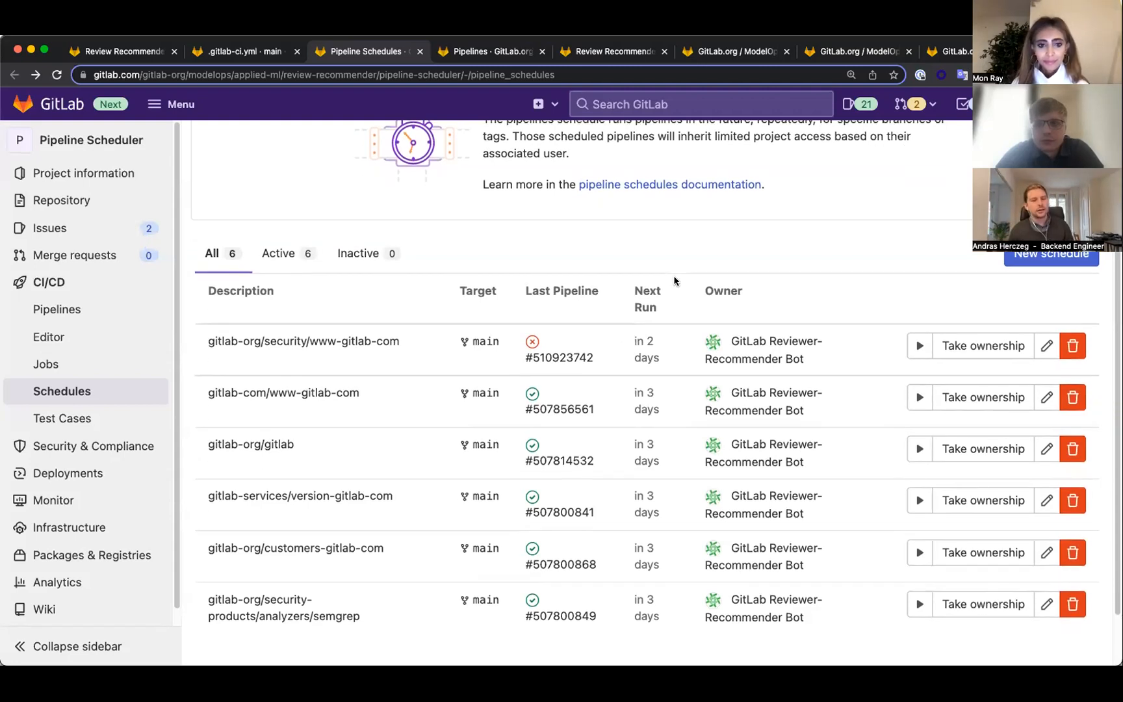
Step: Open pipeline #507856561 from the gitlab-com/www-gitlab-com schedule in its own tab
scroll("down", 3)
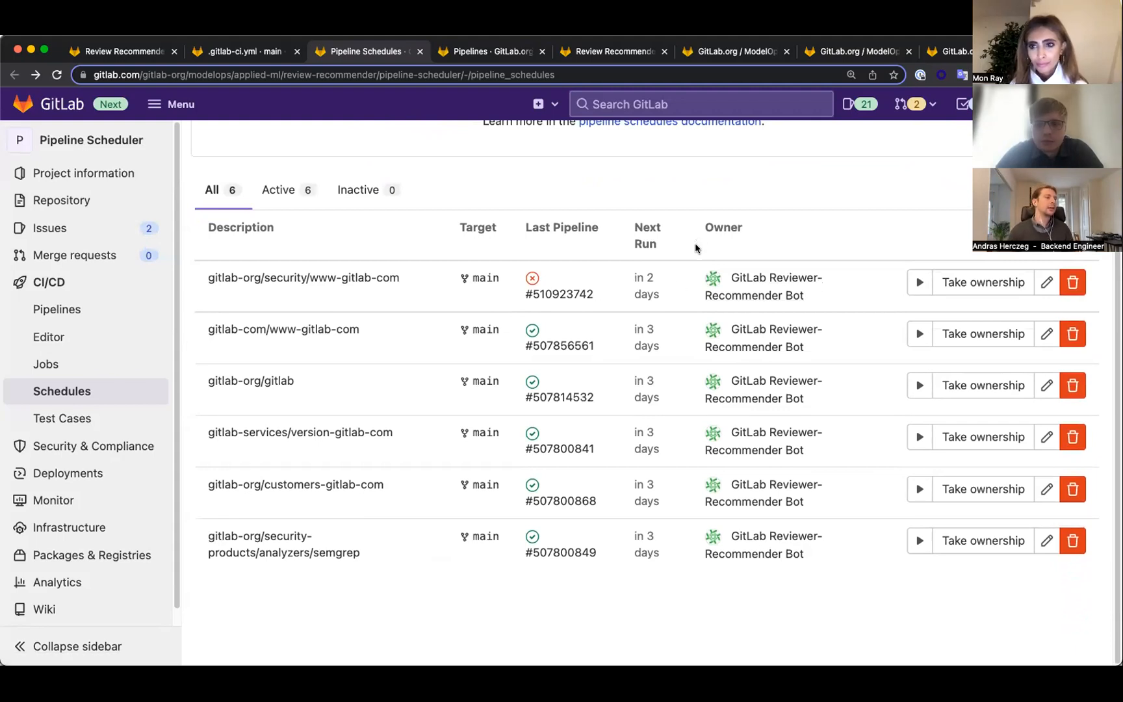
mouse_move(651, 324)
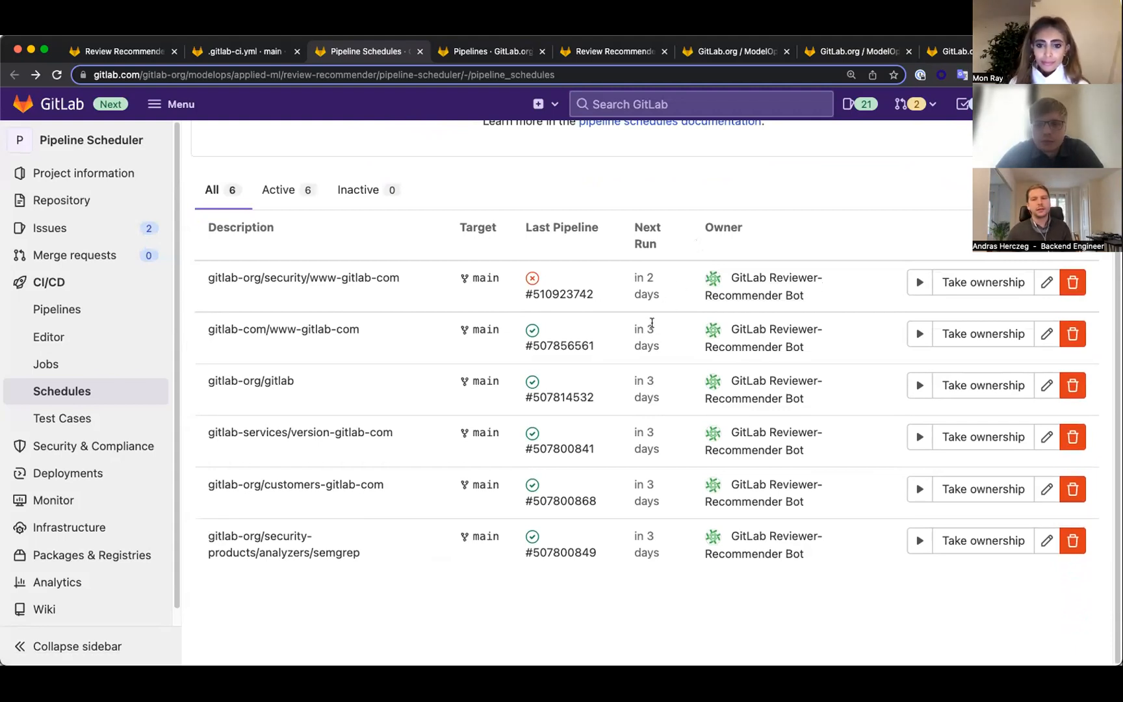
mouse_move(580, 345)
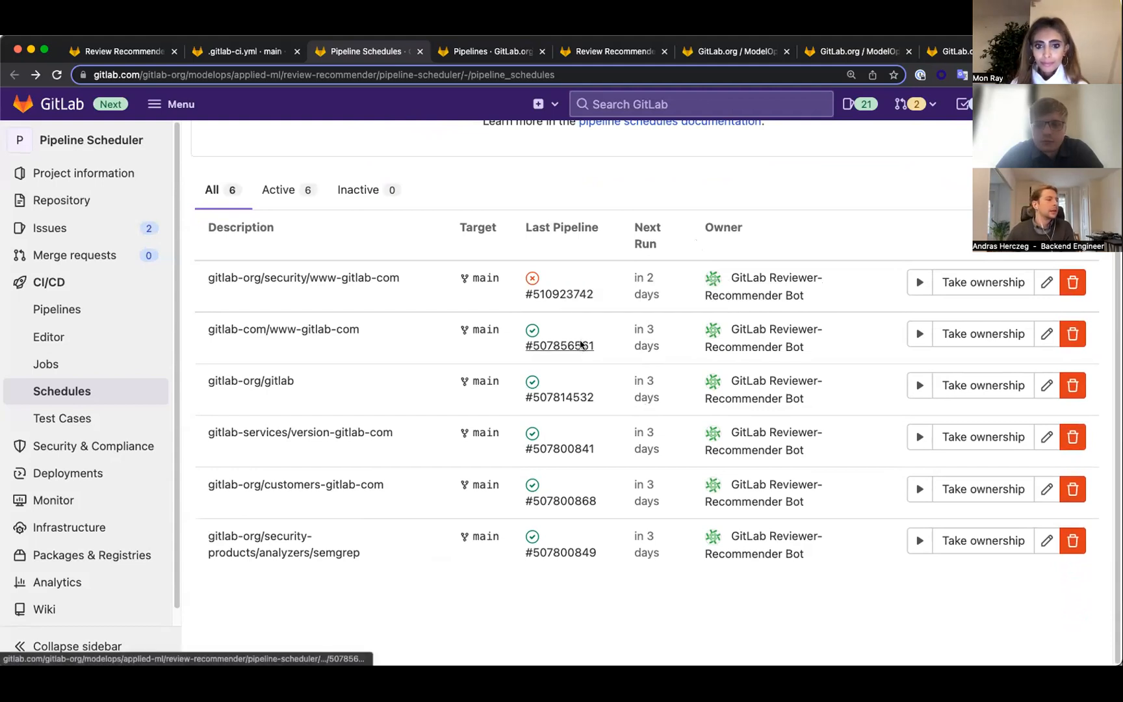
left_click(558, 346)
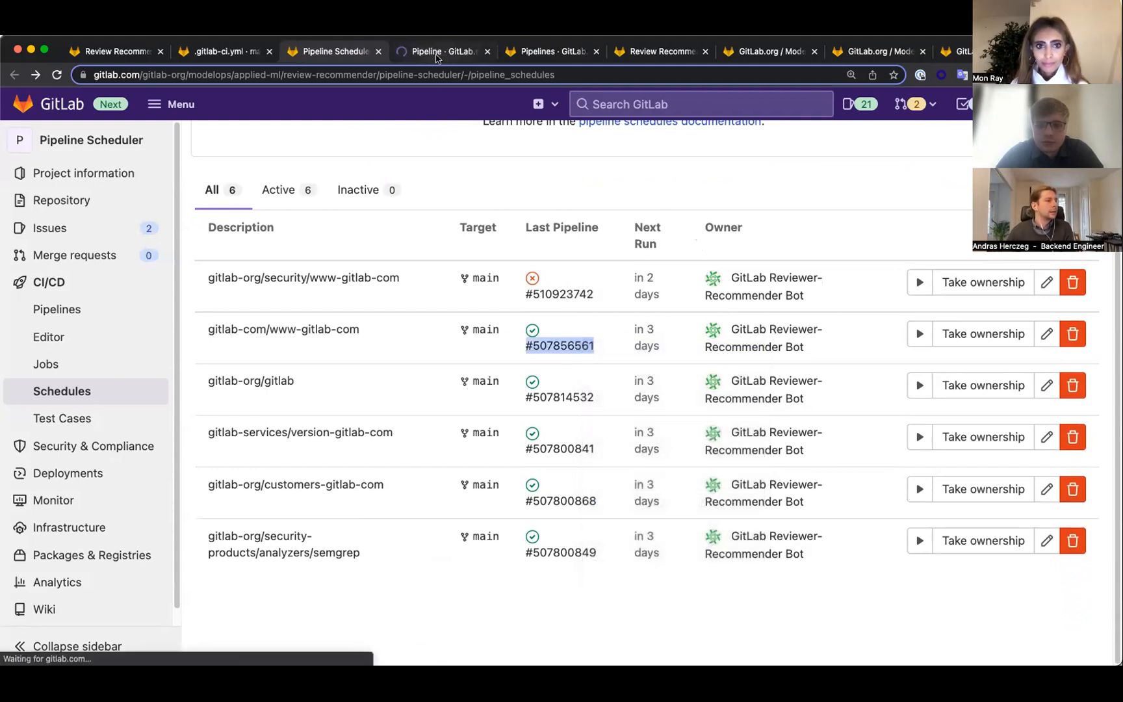
left_click(558, 345)
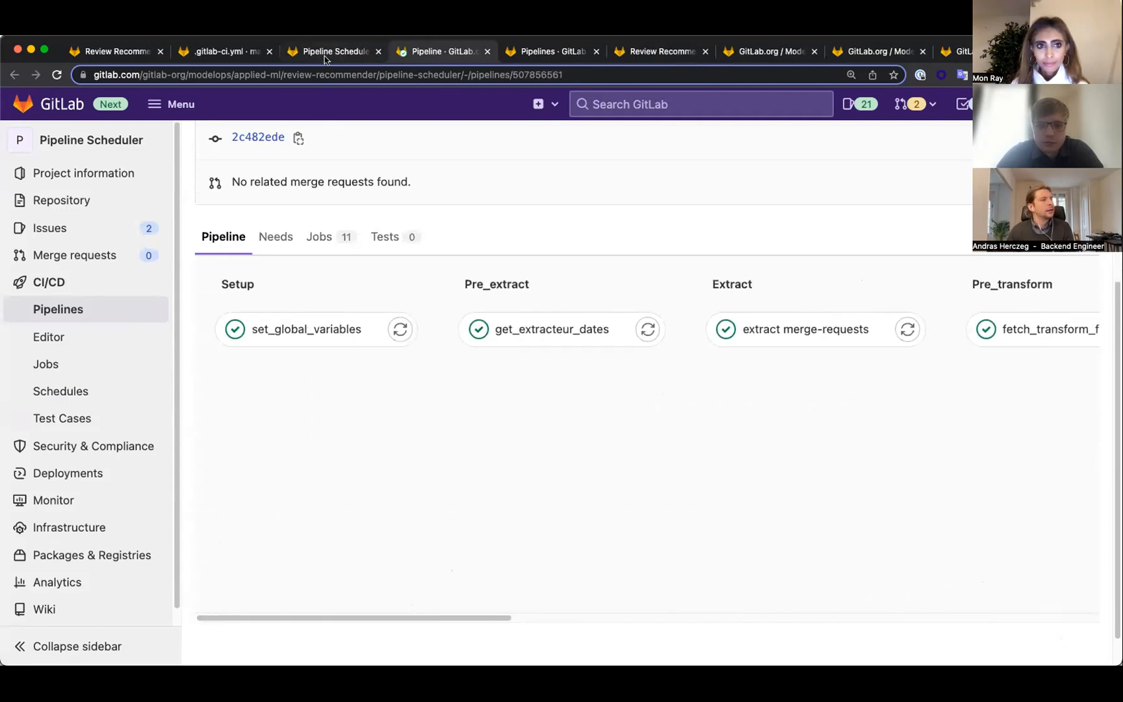
mouse_move(228, 51)
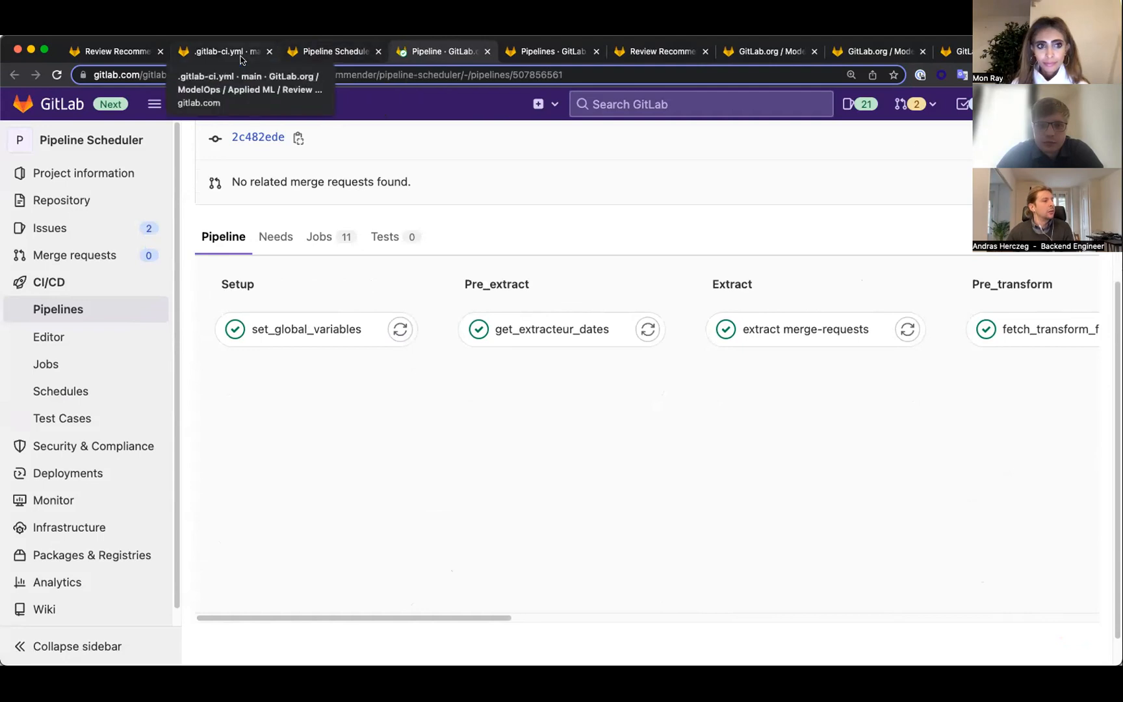
Step: Switch to .gitlab-ci.yml and scroll through its stages and extract, etl, Model-Ops includes
left_click(224, 52)
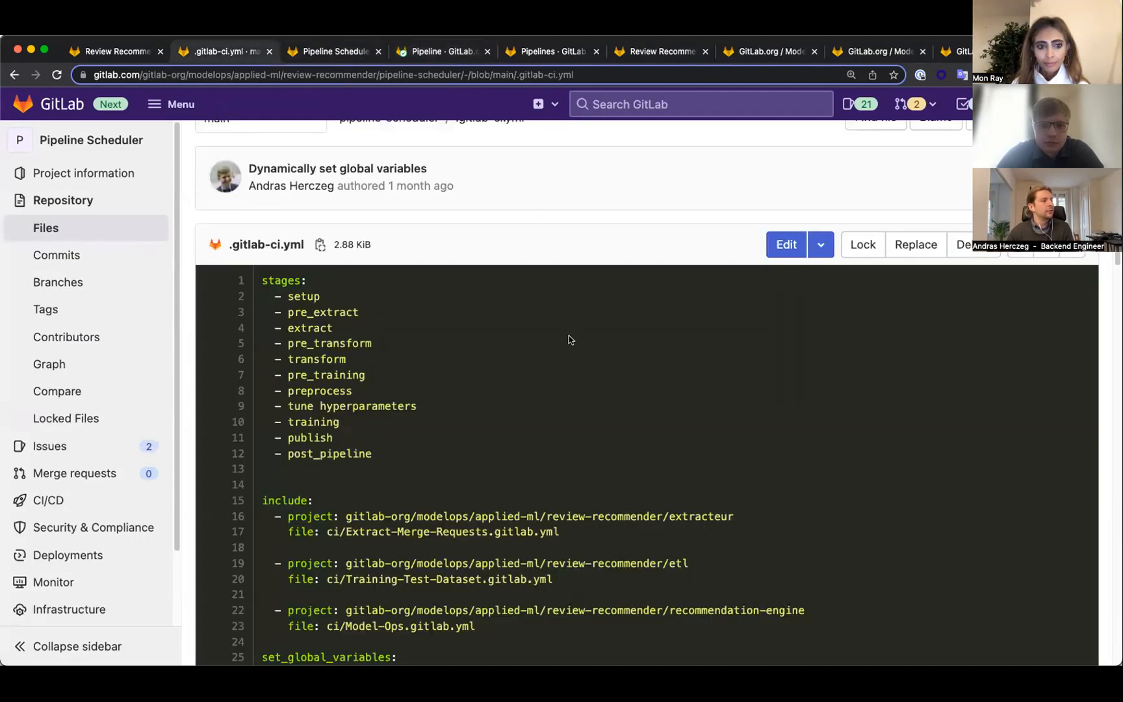
scroll("down", 3)
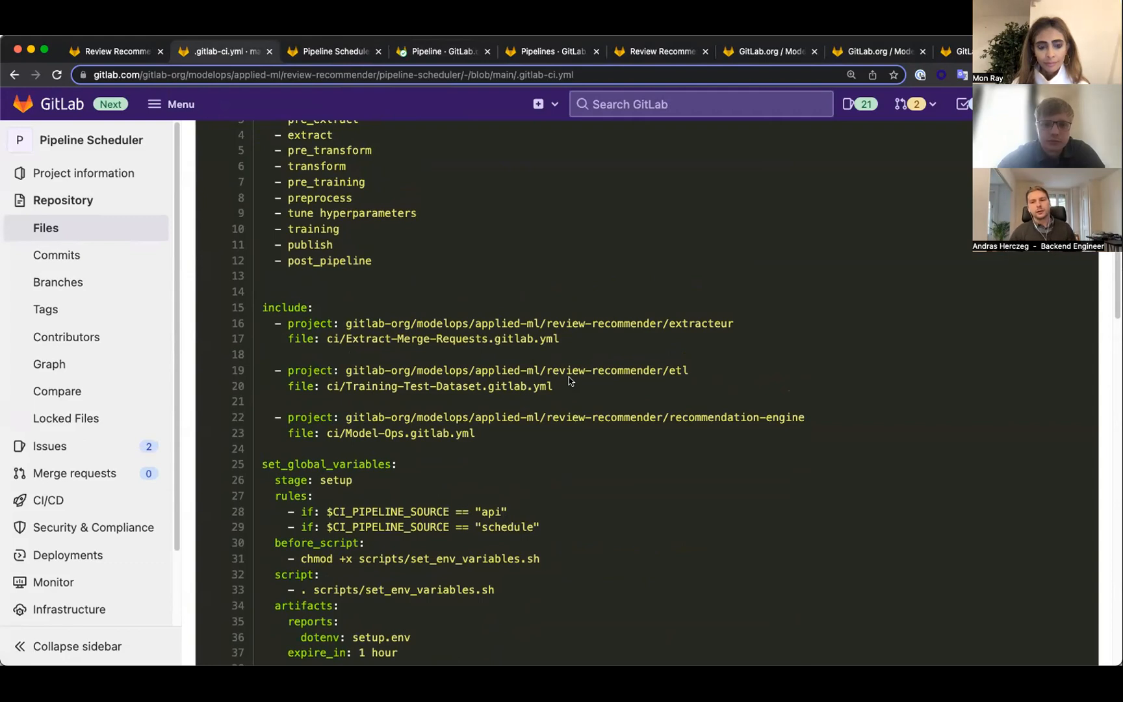
mouse_move(567, 372)
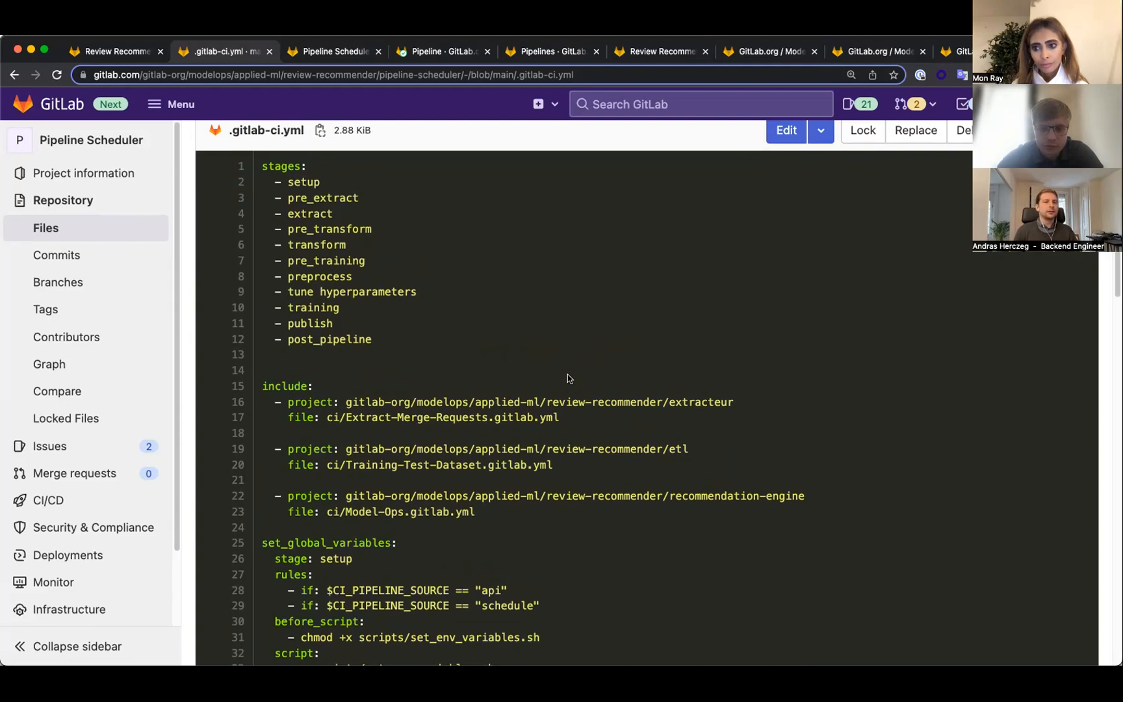
mouse_move(543, 389)
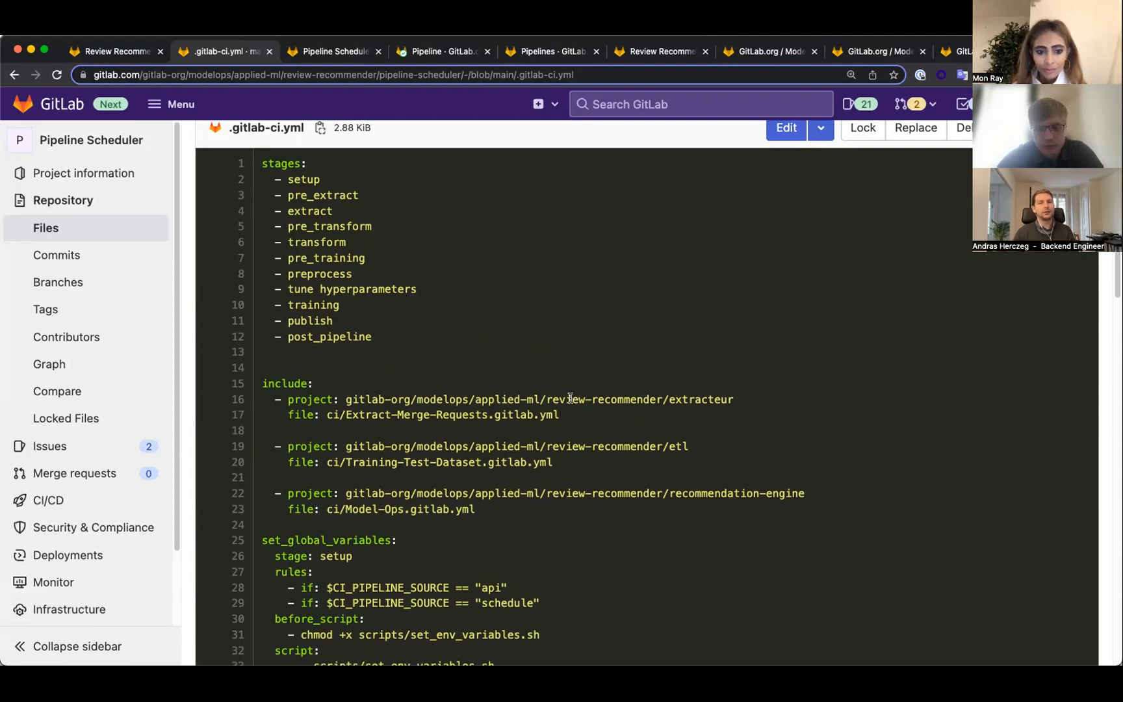
scroll("down", 3)
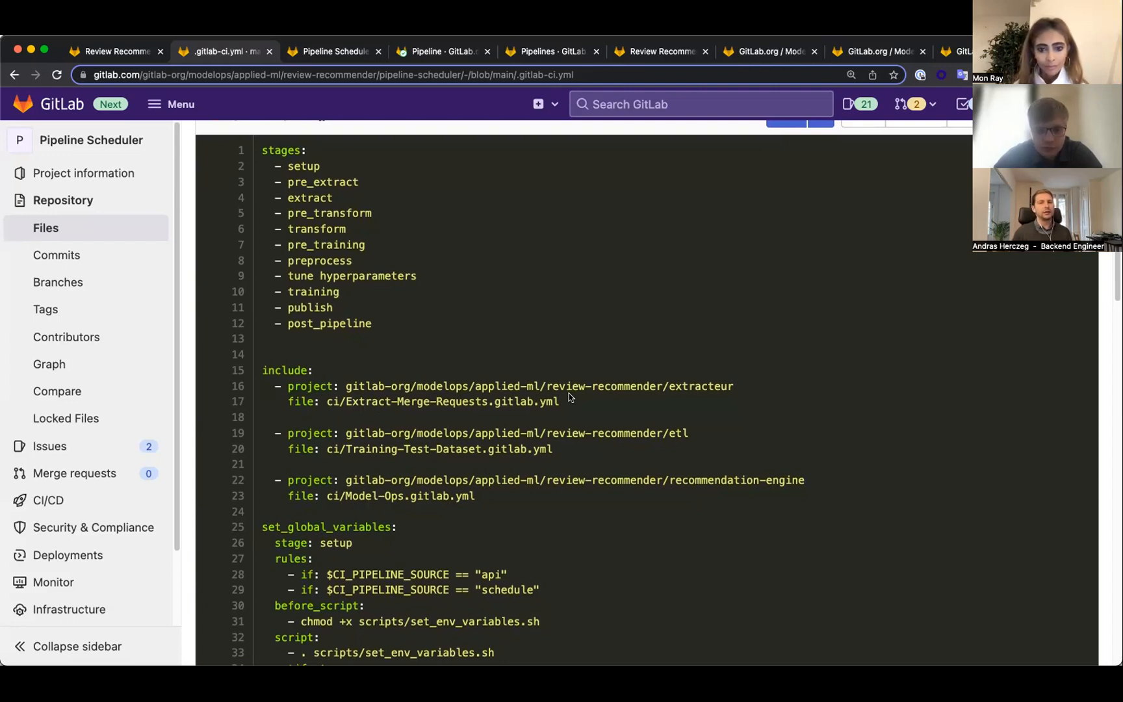
scroll("down", 3)
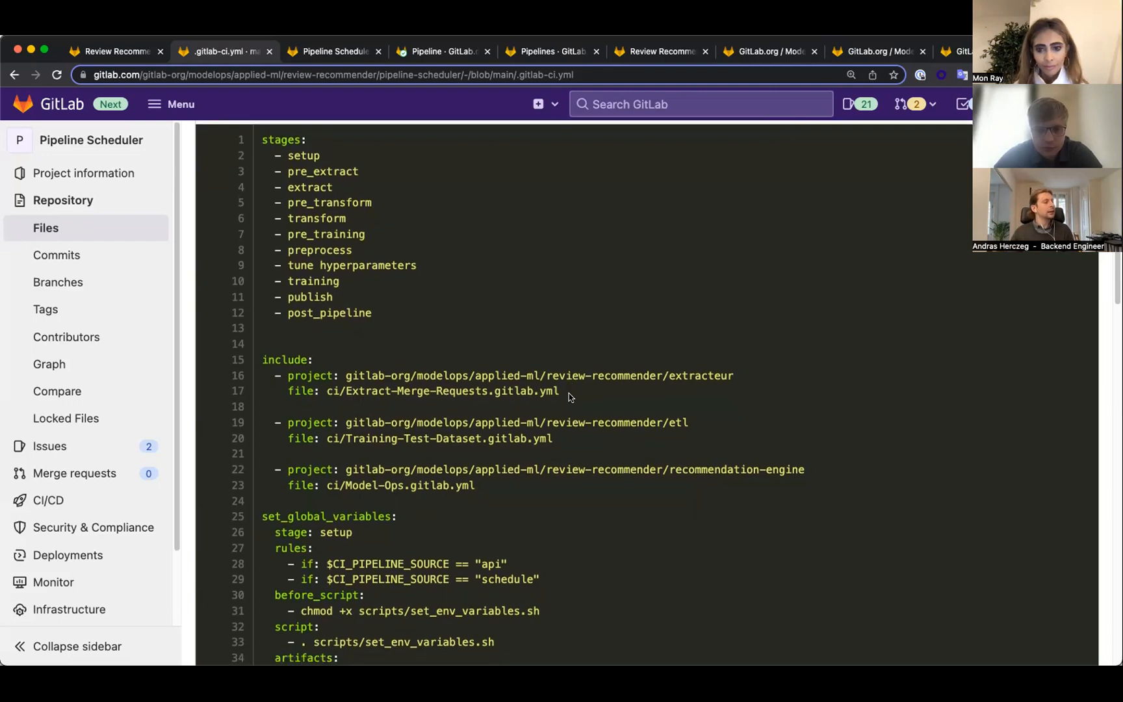
scroll("down", 3)
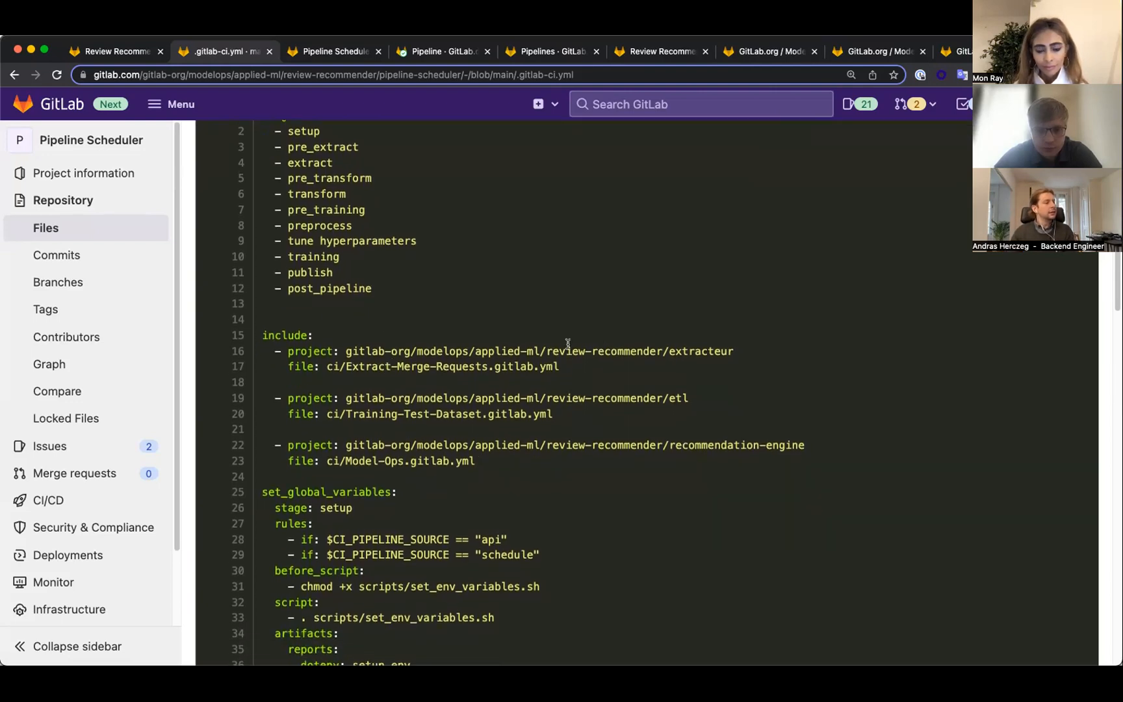
mouse_move(420, 367)
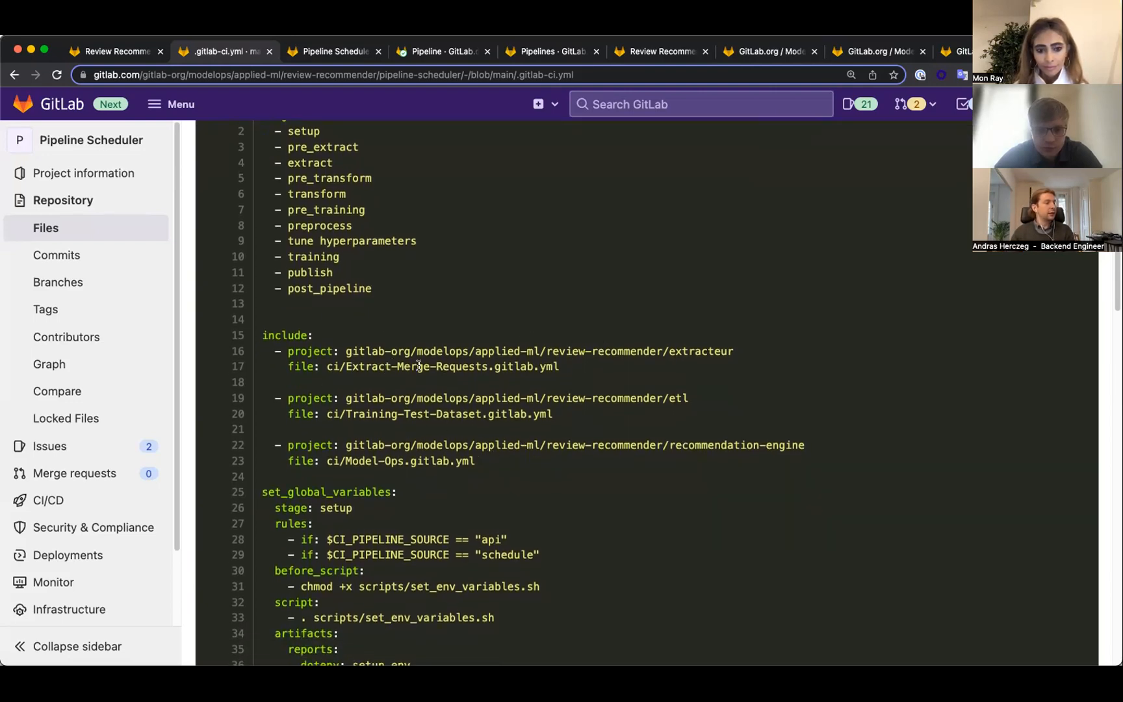
scroll("down", 3)
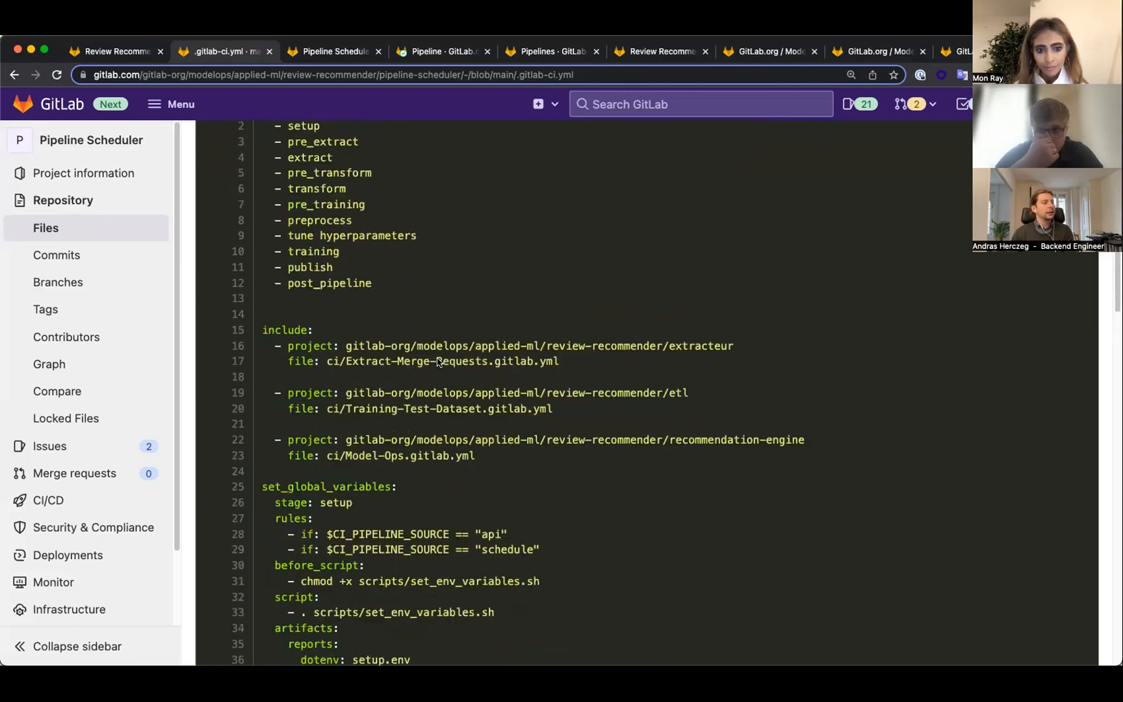
scroll("down", 3)
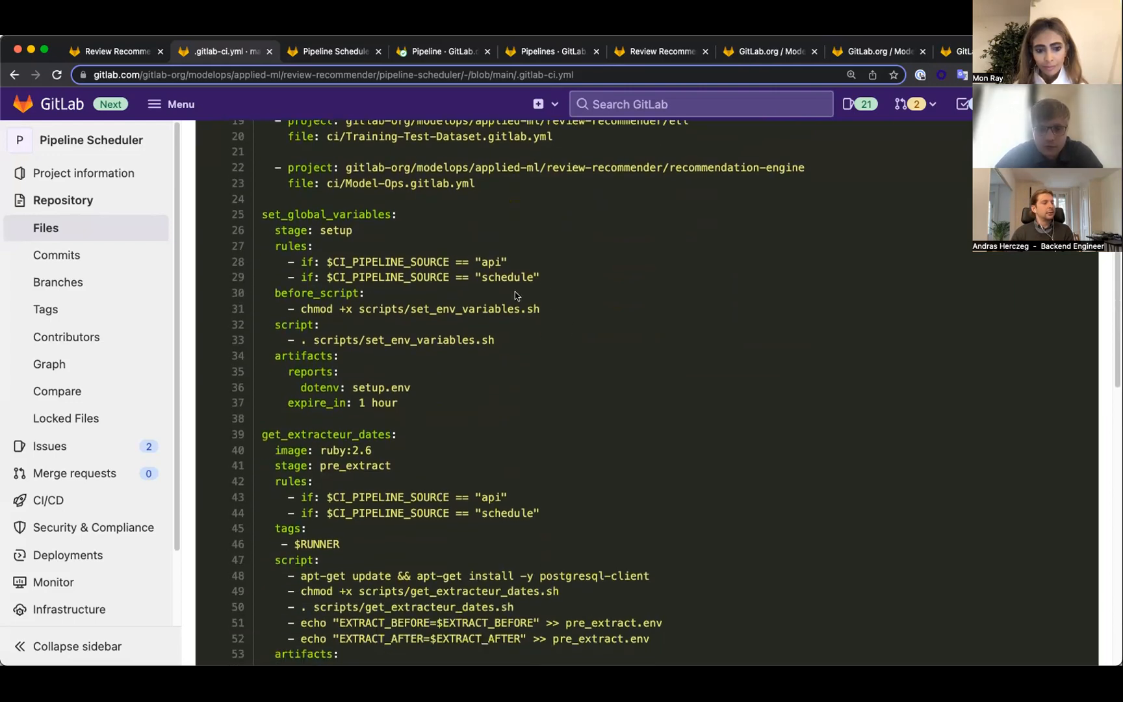
scroll("down", 3)
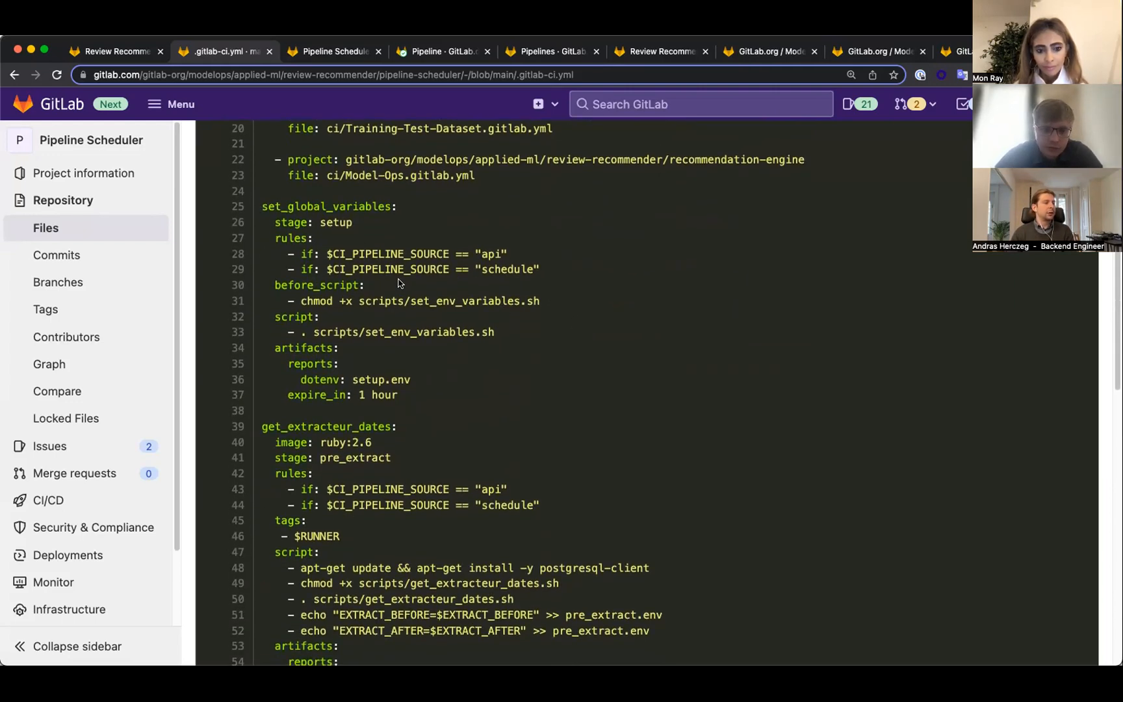
scroll("down", 3)
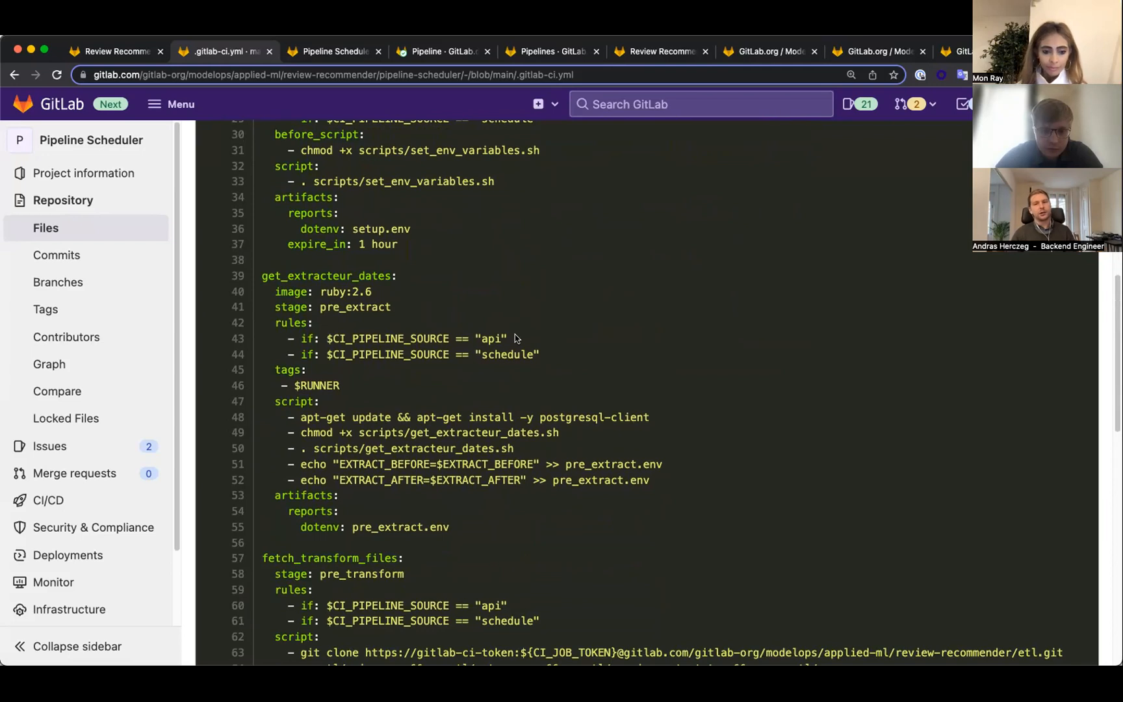
scroll("down", 3)
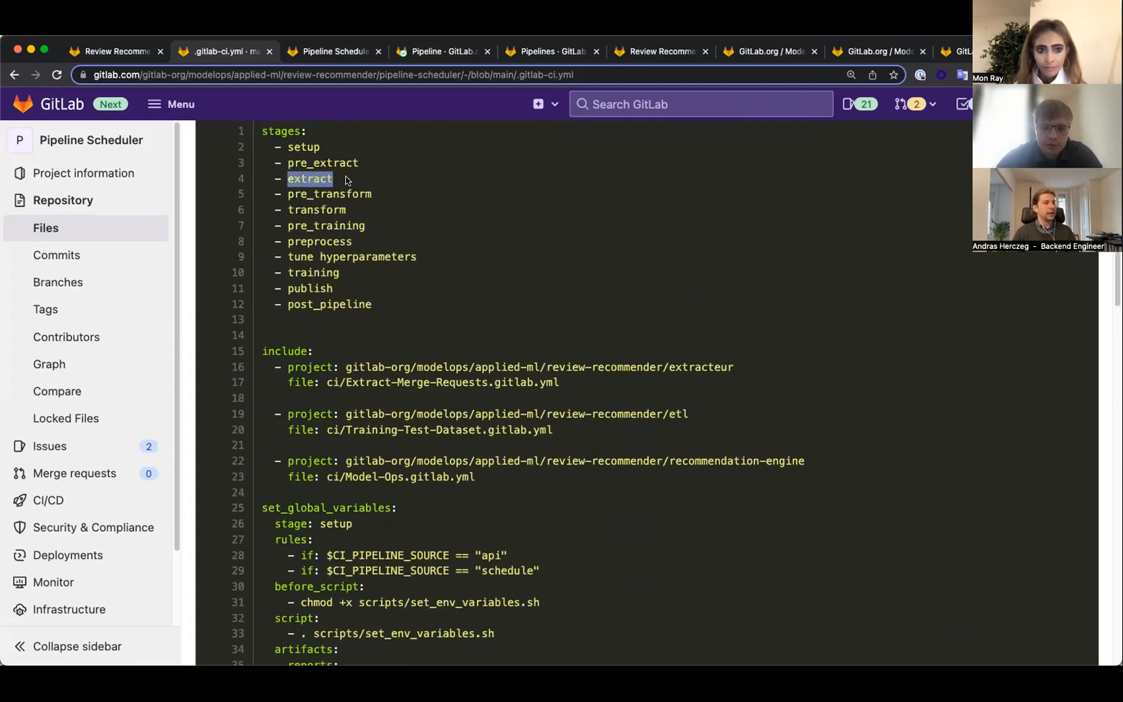
scroll("down", 3)
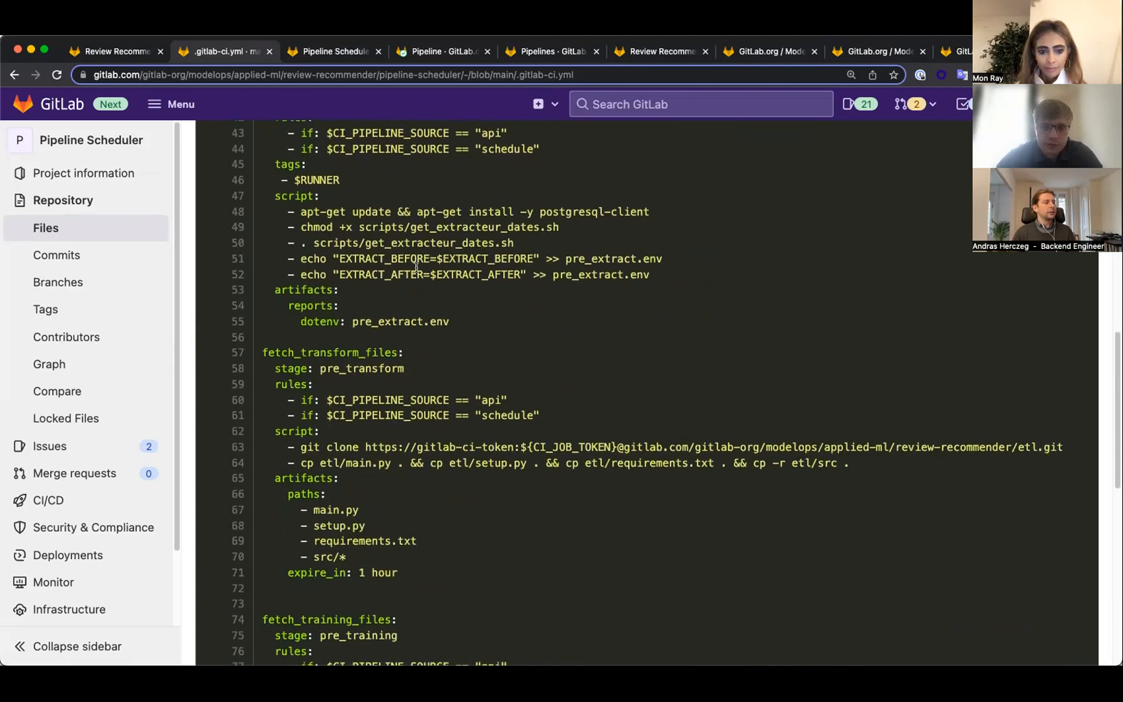
scroll("down", 3)
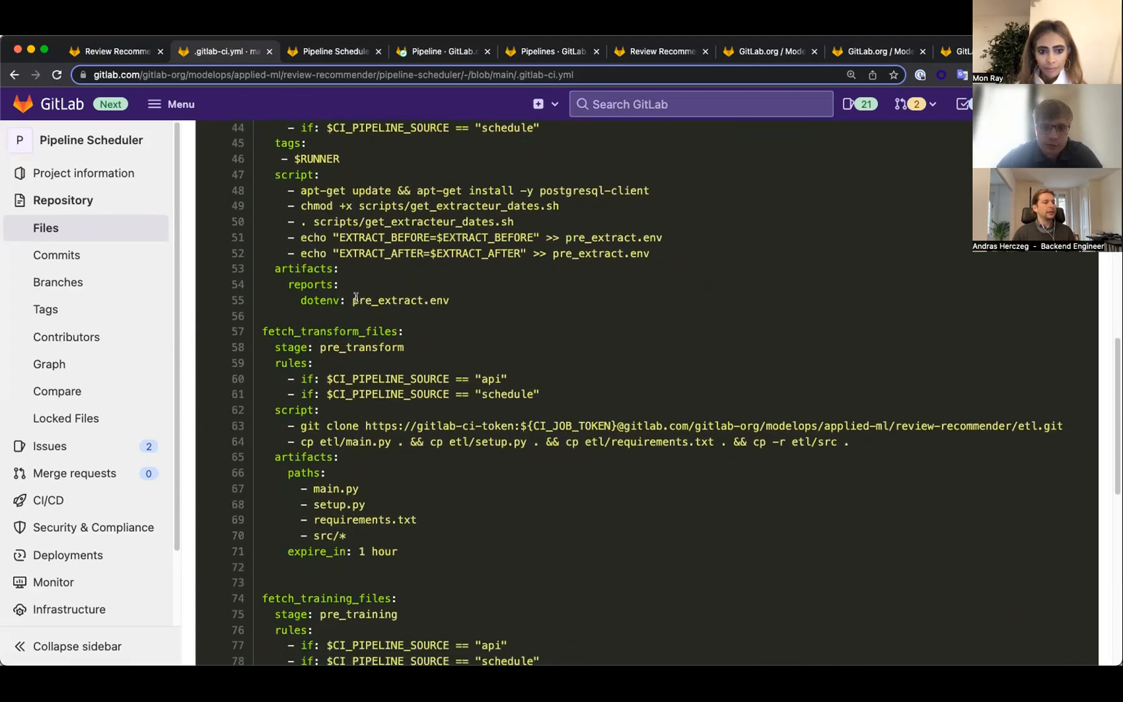
double_click(388, 300)
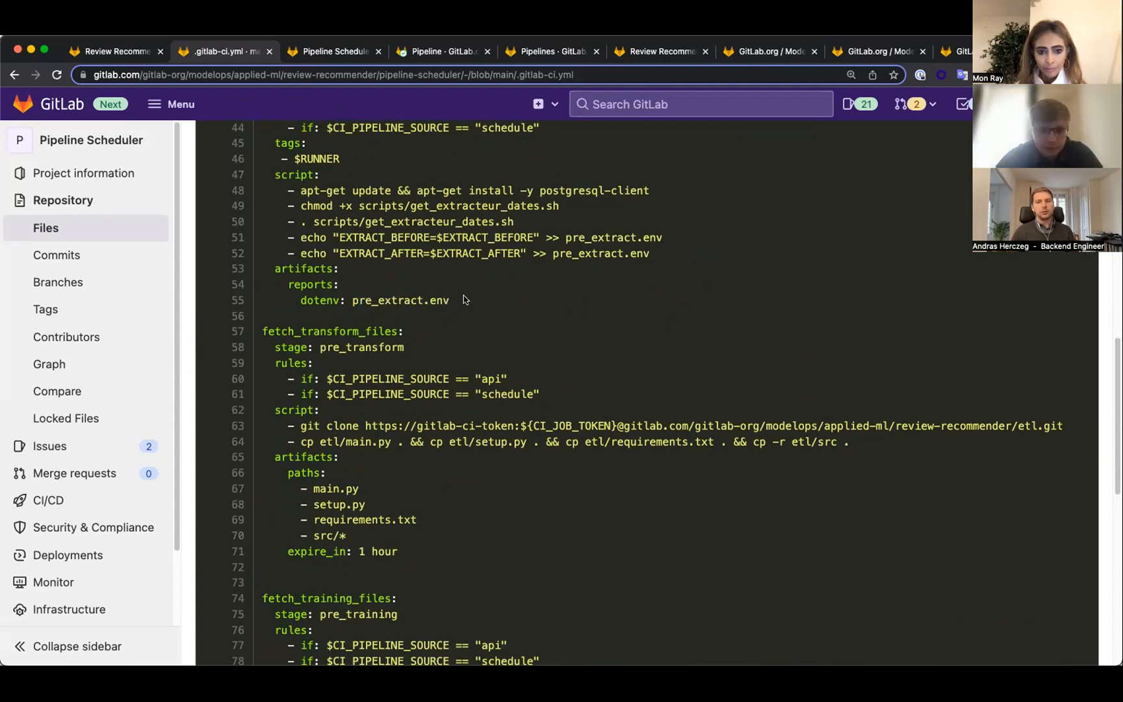
scroll("down", 3)
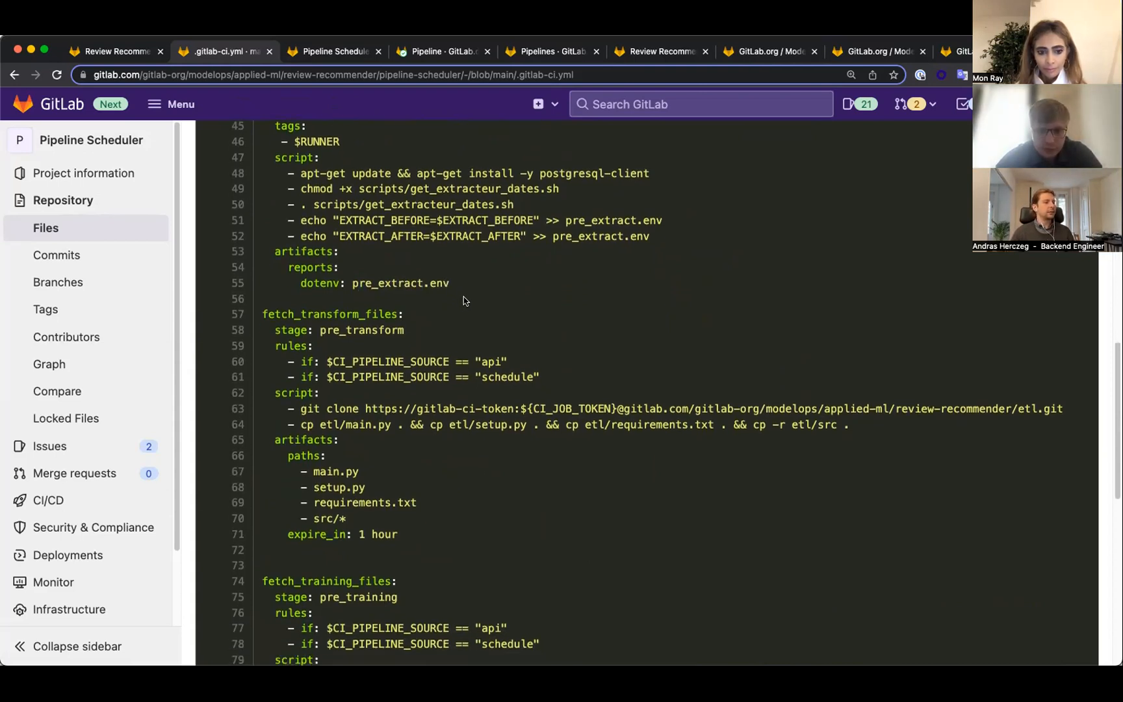
scroll("down", 3)
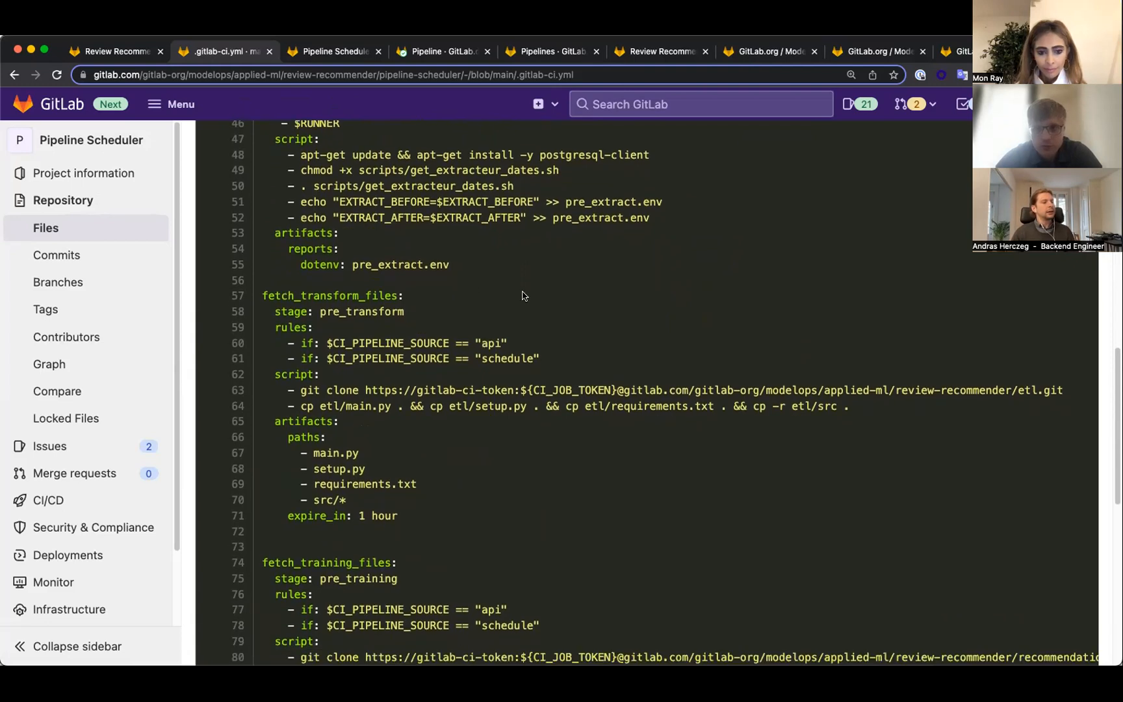
scroll("down", 3)
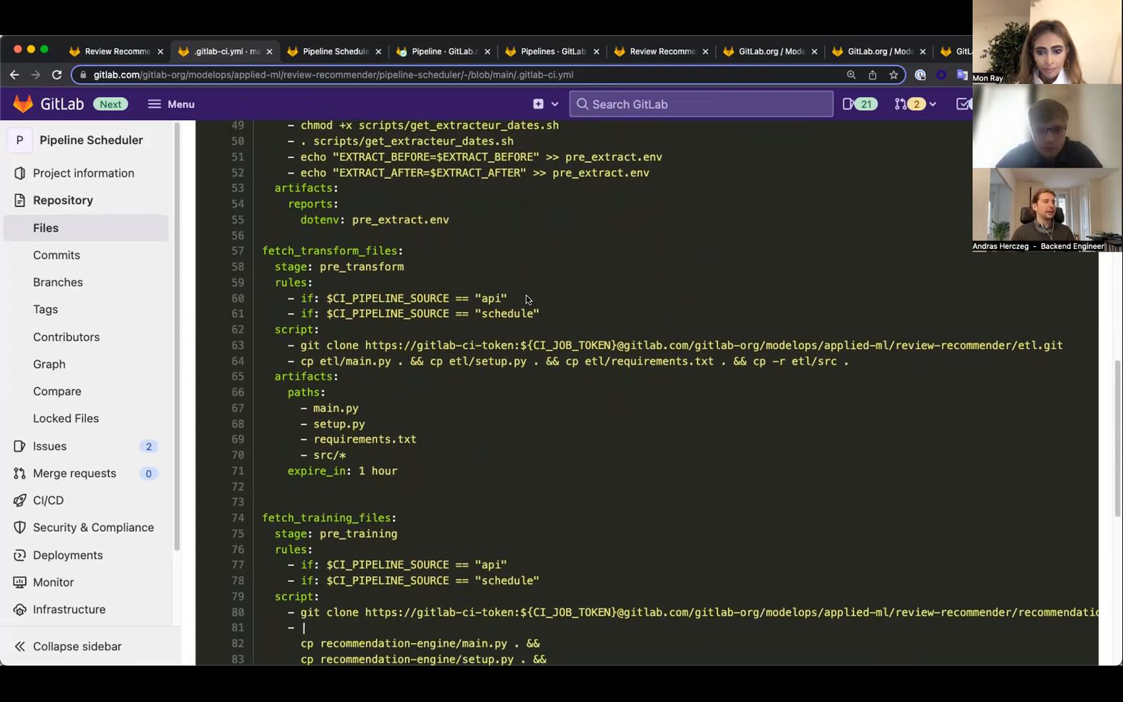
scroll("down", 3)
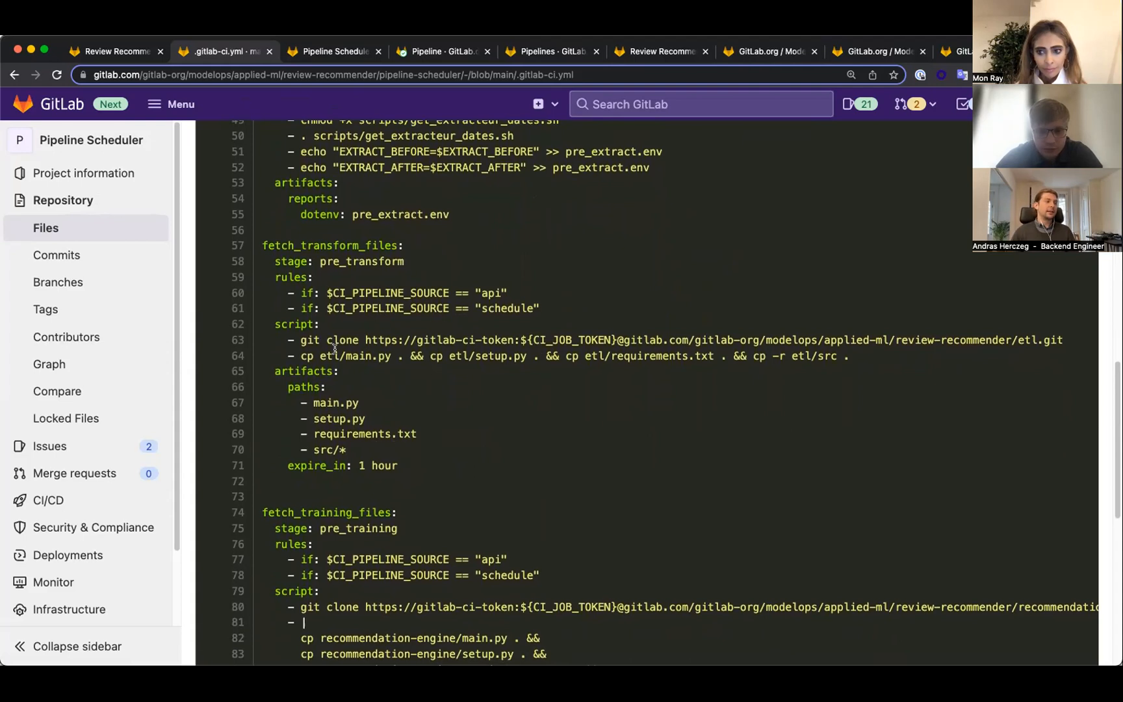
left_click_drag(324, 355, 482, 355)
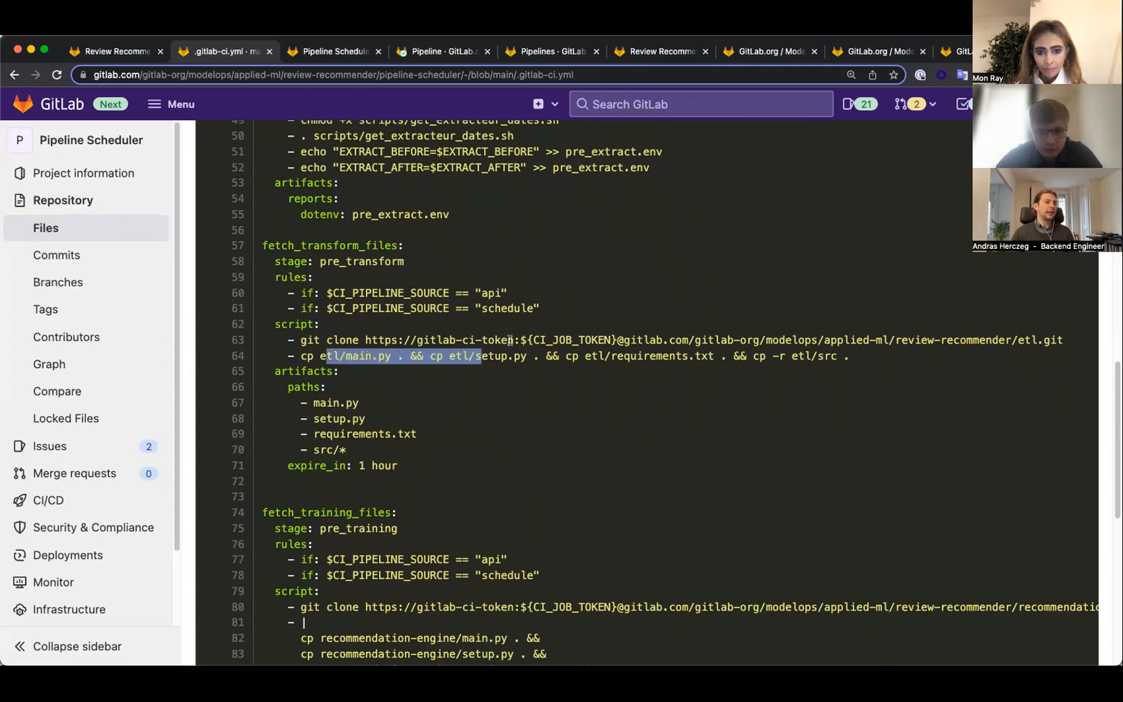
left_click(474, 356)
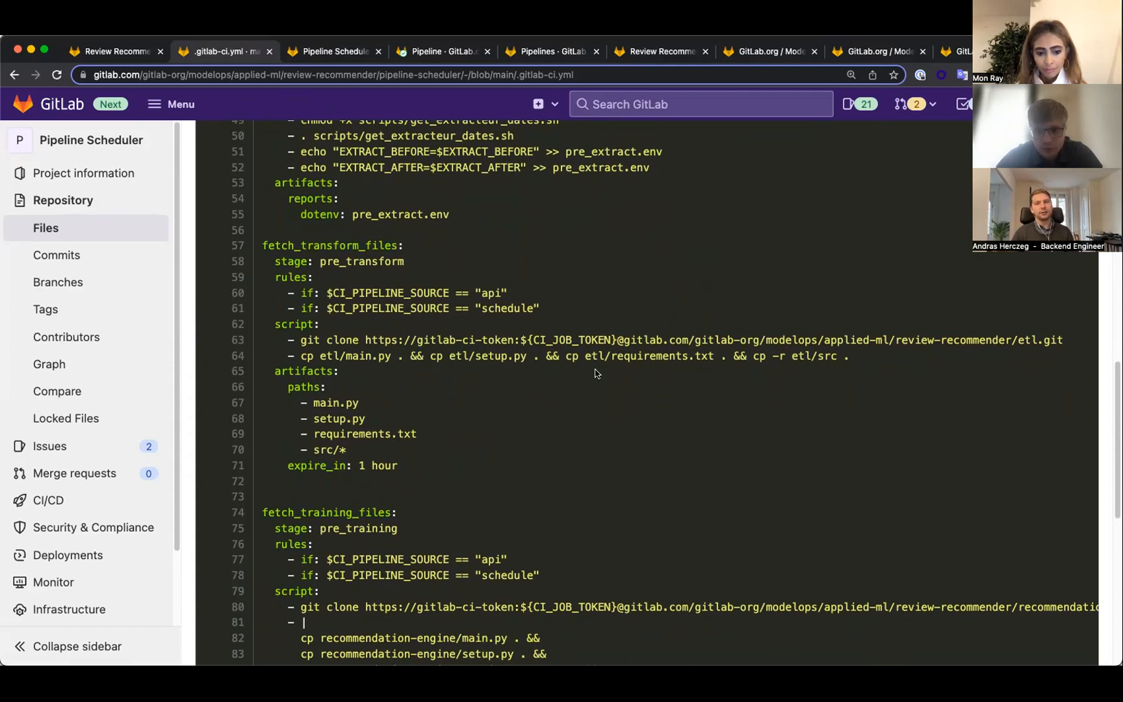
mouse_move(449, 433)
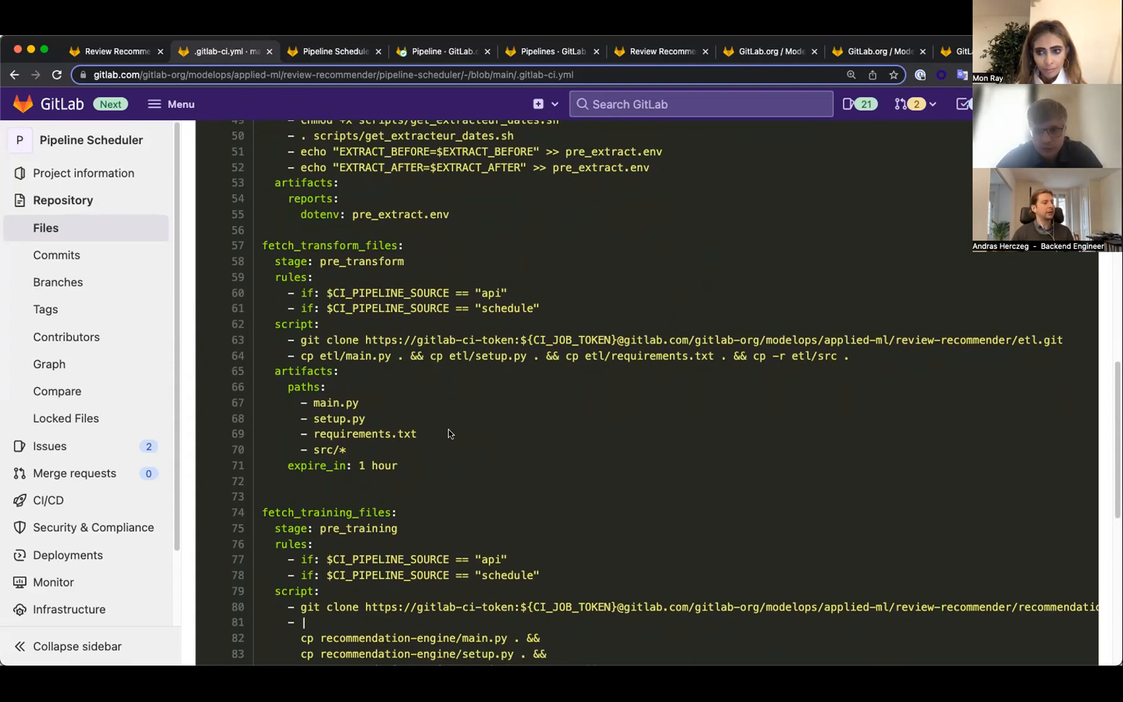
mouse_move(436, 417)
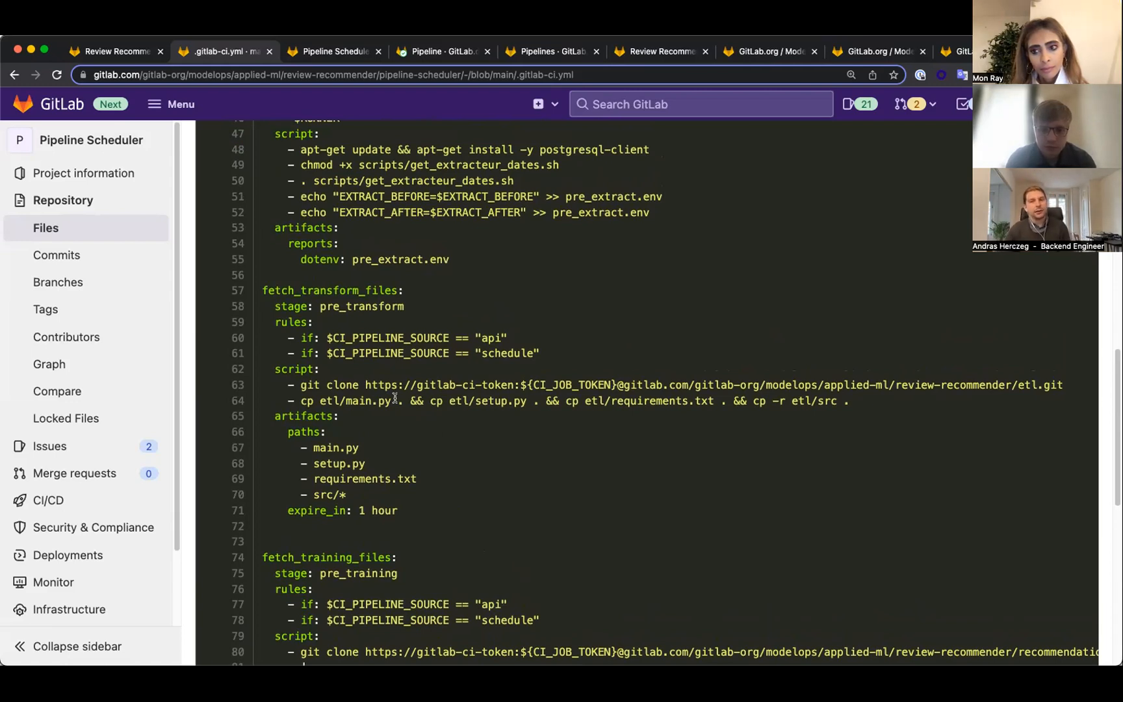
mouse_move(447, 412)
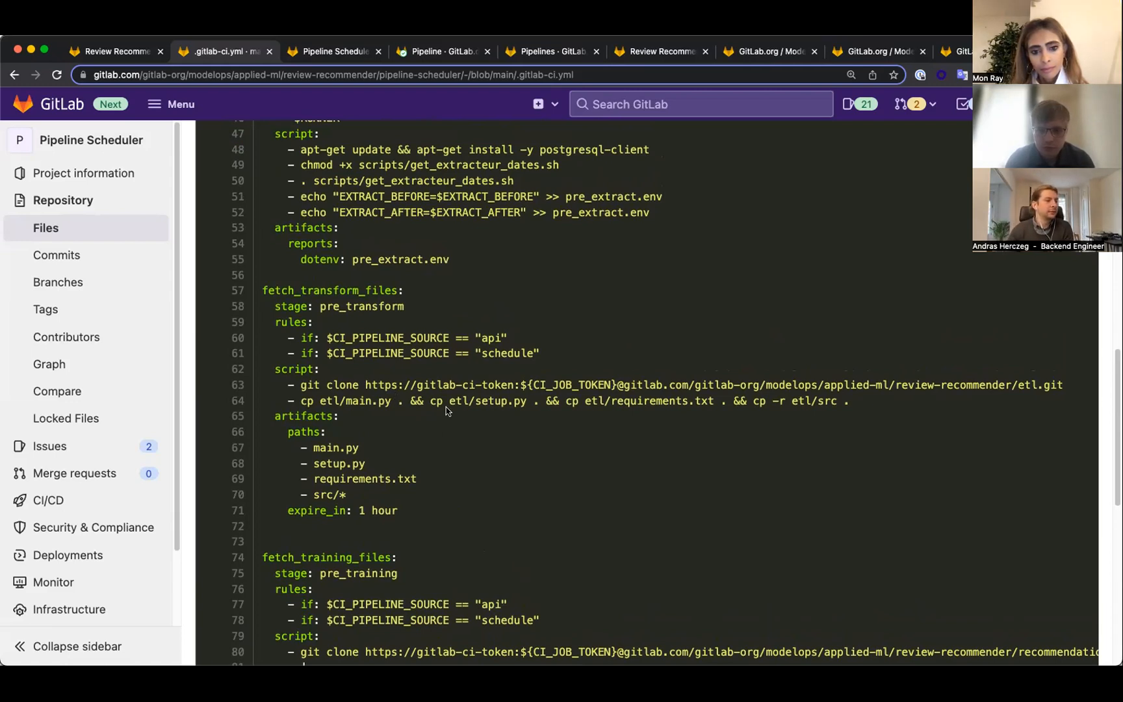
mouse_move(419, 419)
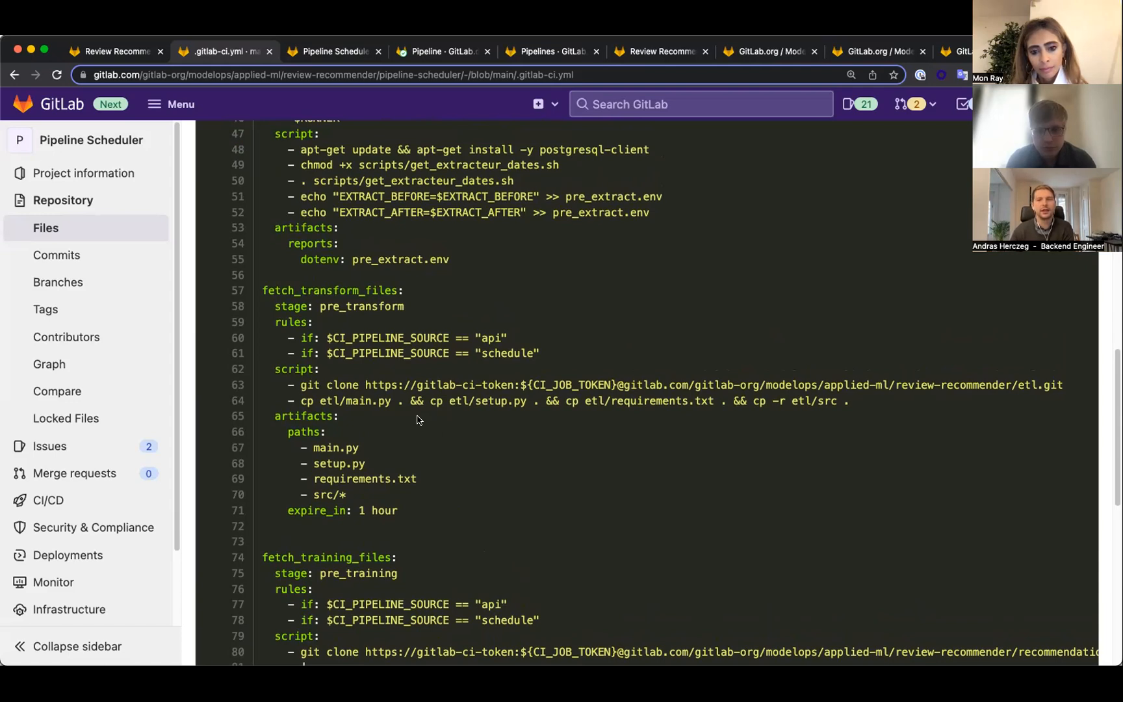
mouse_move(432, 416)
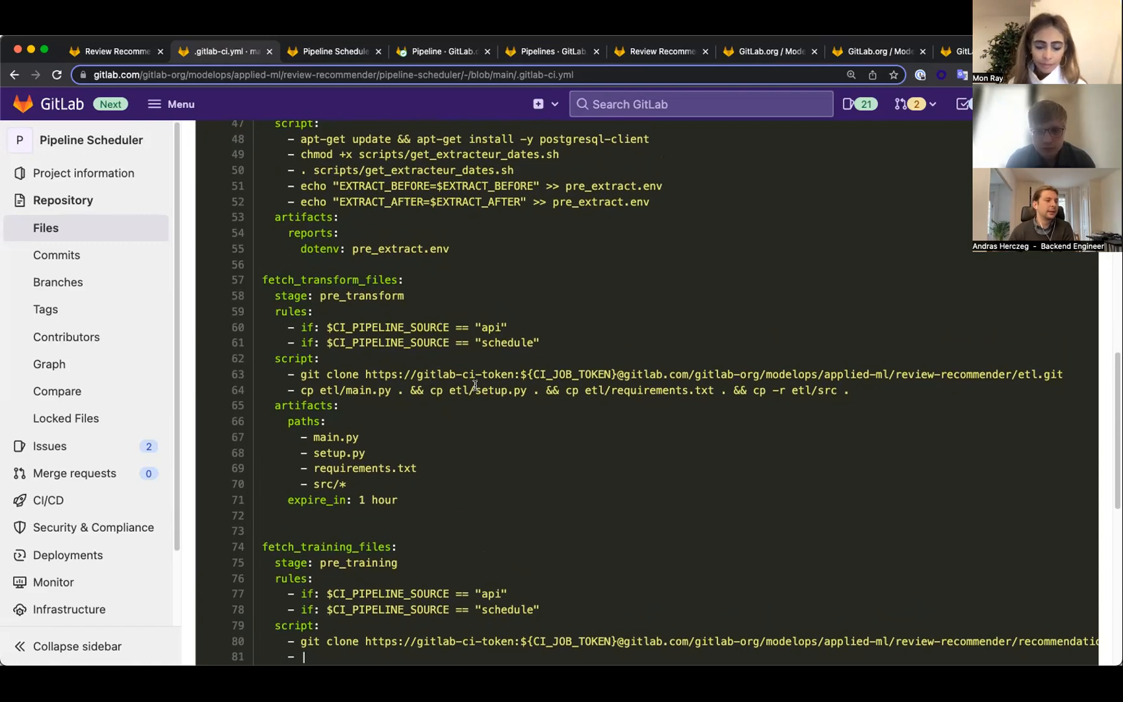
mouse_move(441, 402)
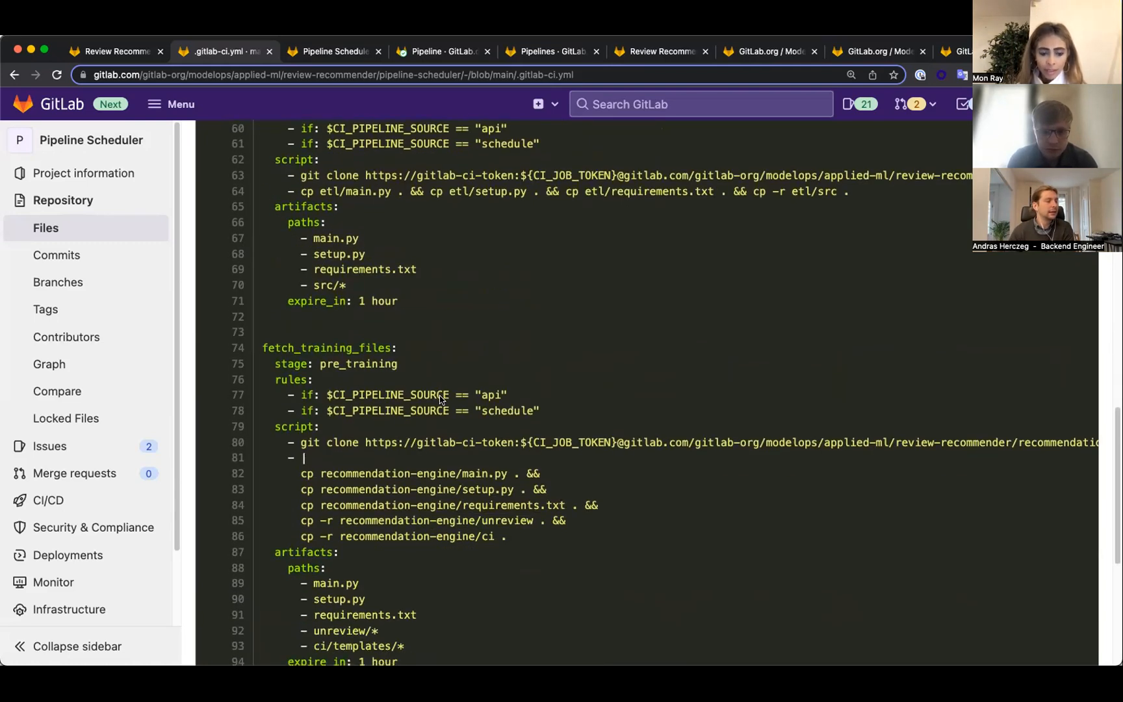
scroll("down", 3)
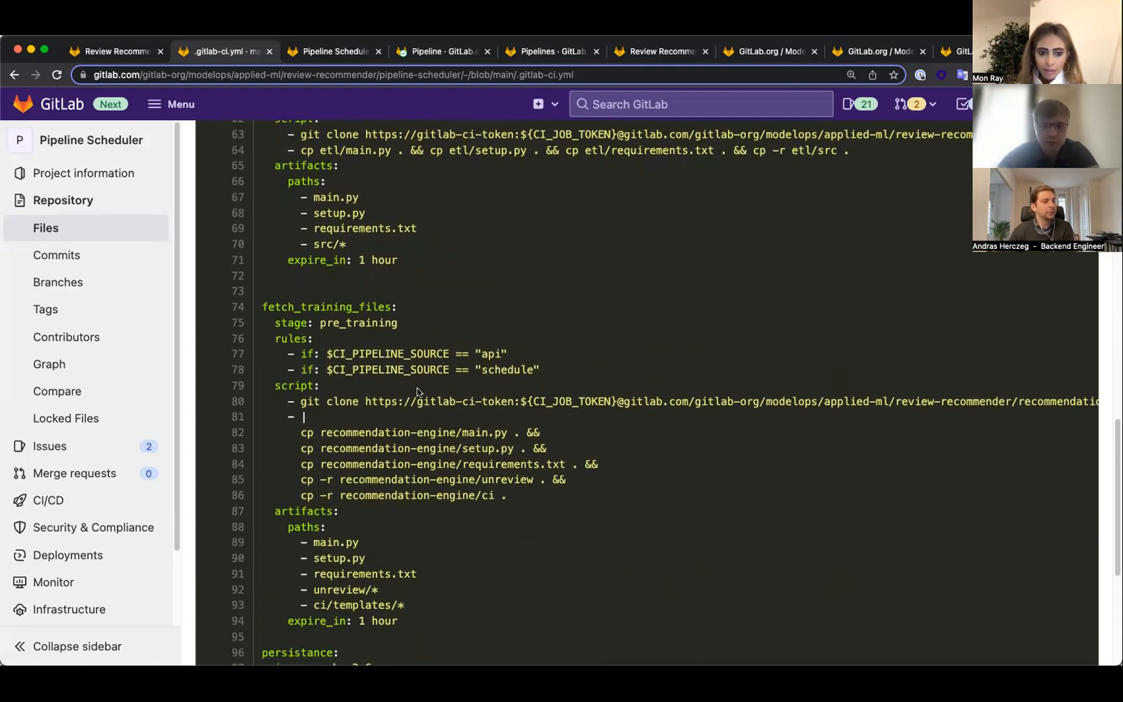
scroll("down", 3)
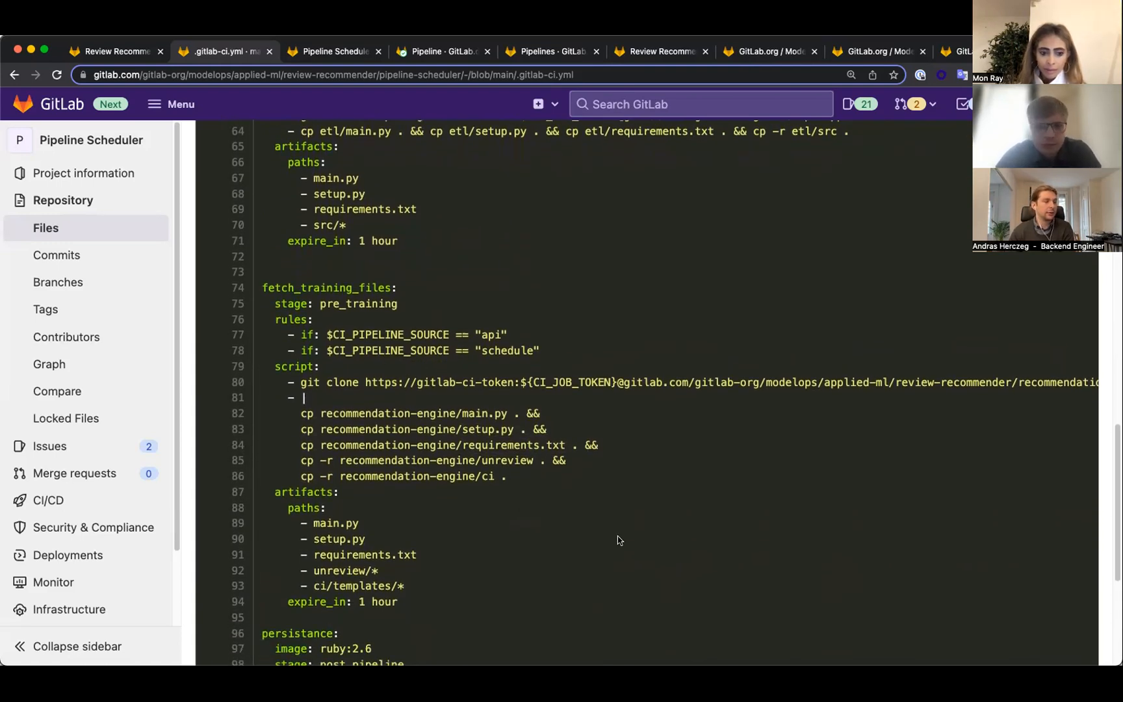
scroll("down", 3)
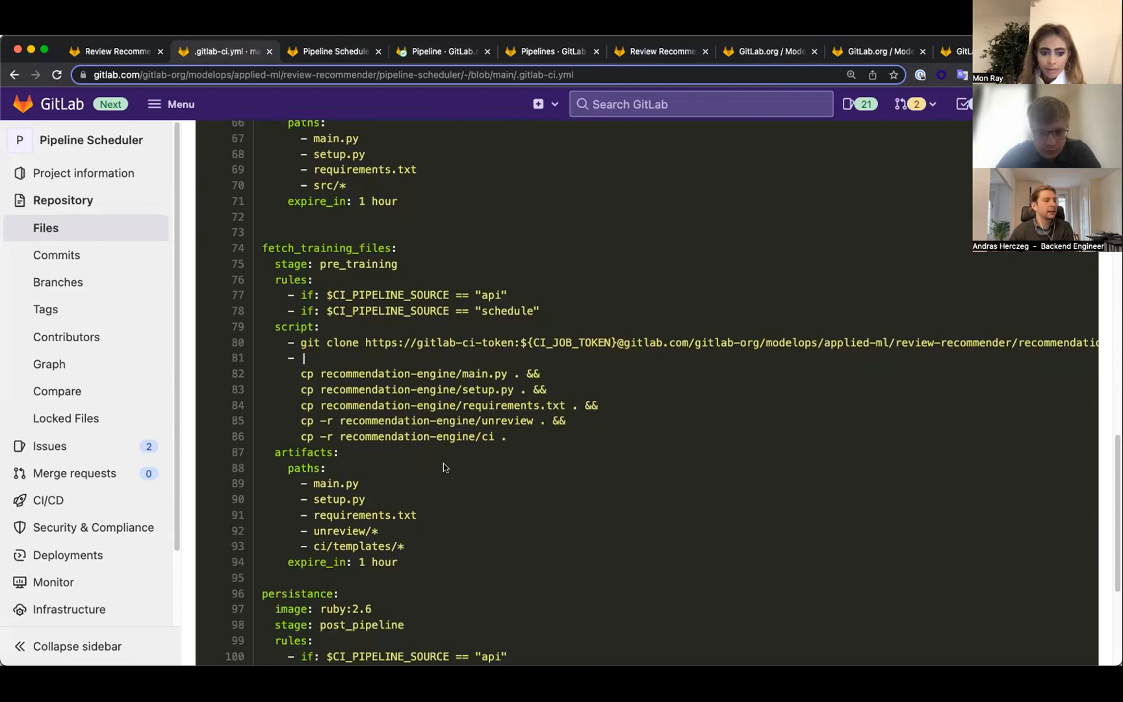
scroll("down", 3)
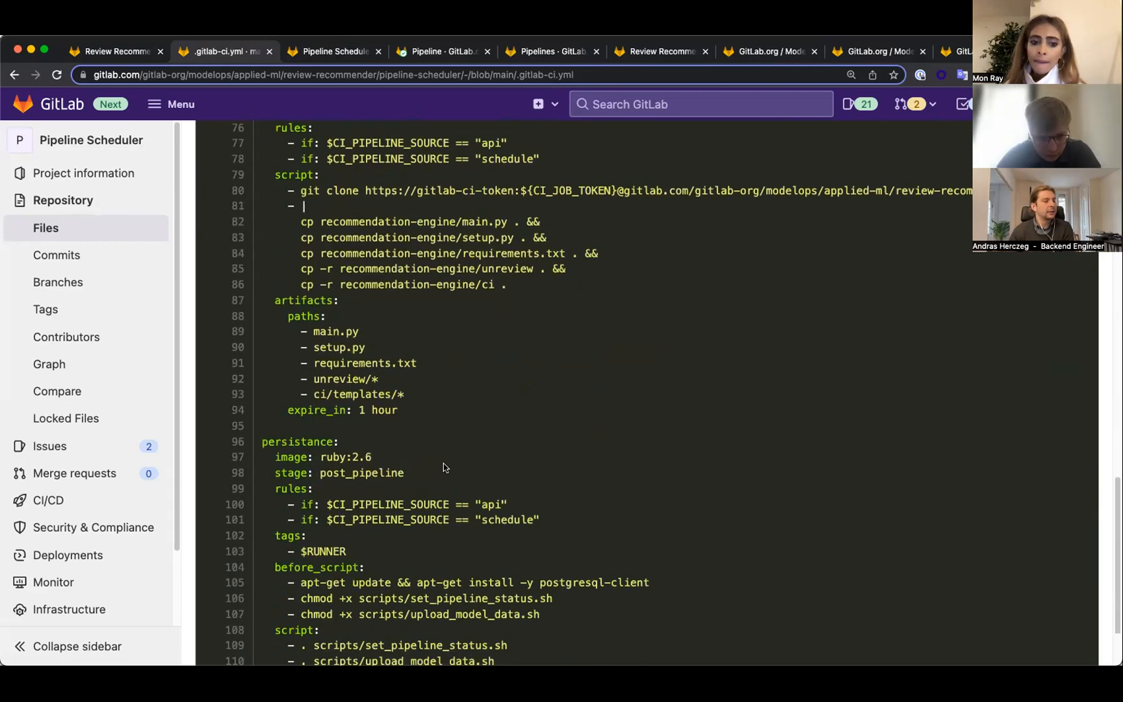
scroll("down", 3)
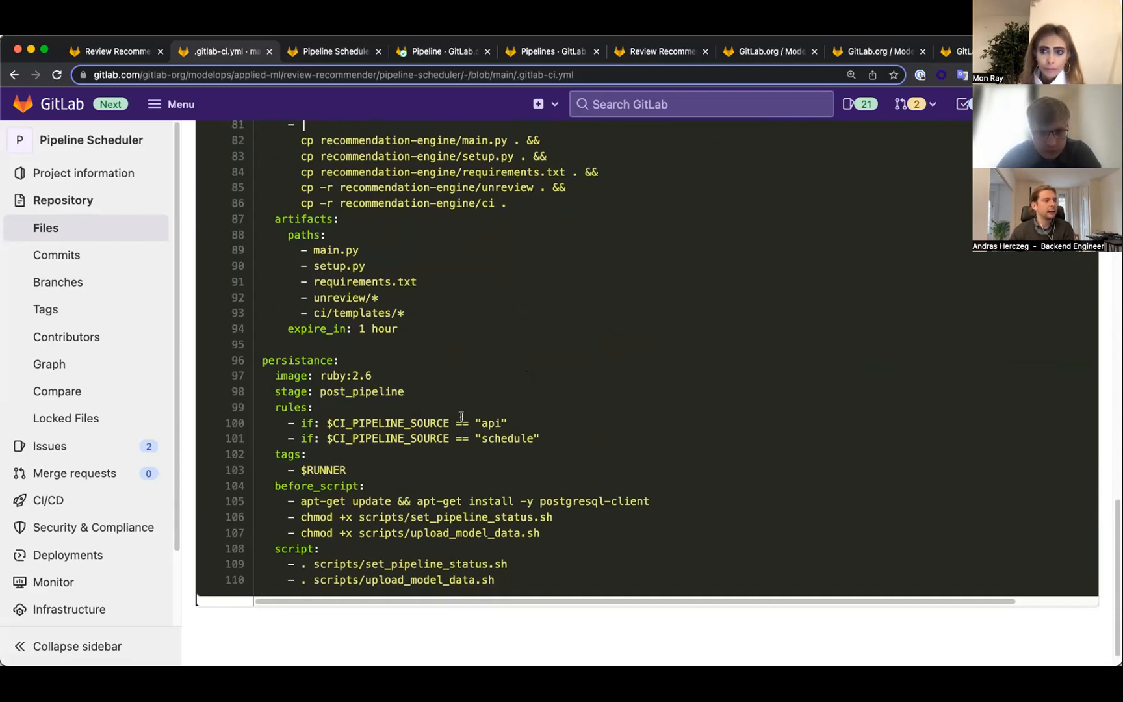
mouse_move(600, 436)
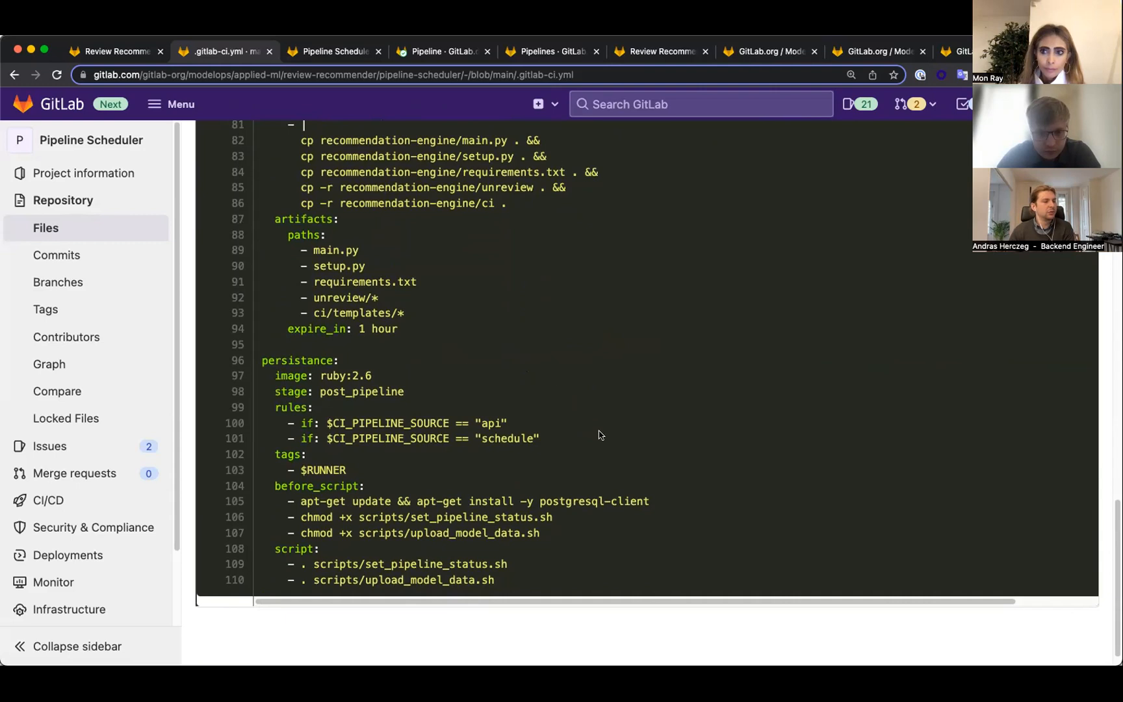
mouse_move(467, 526)
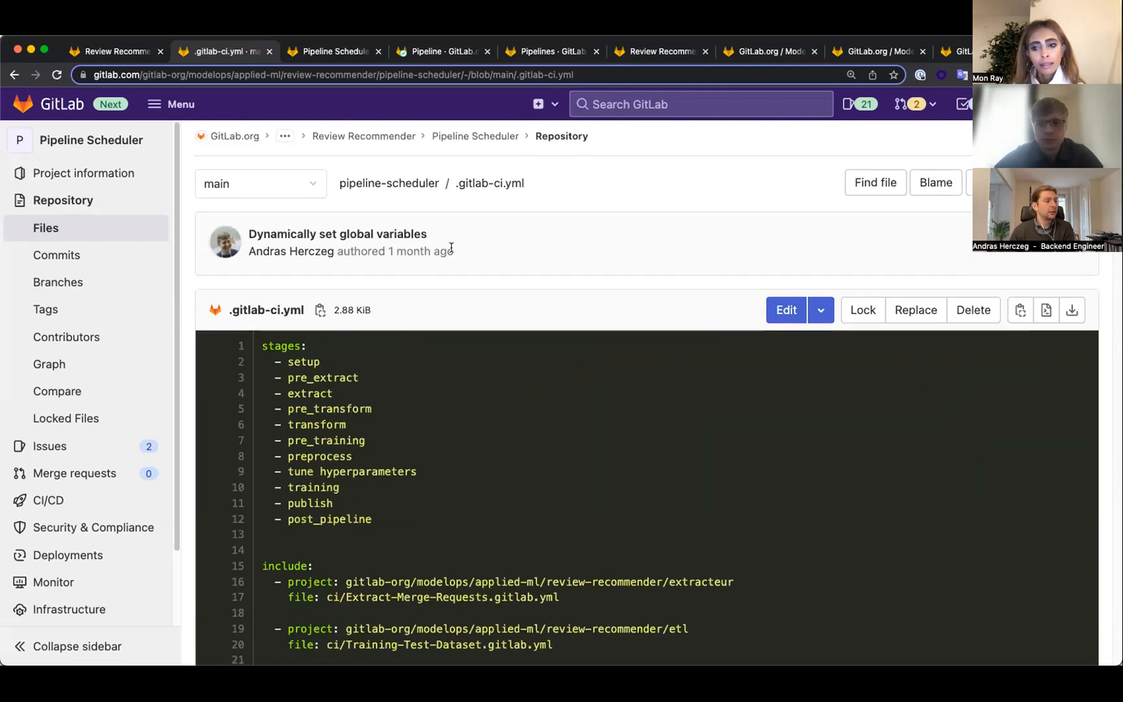
scroll("down", 3)
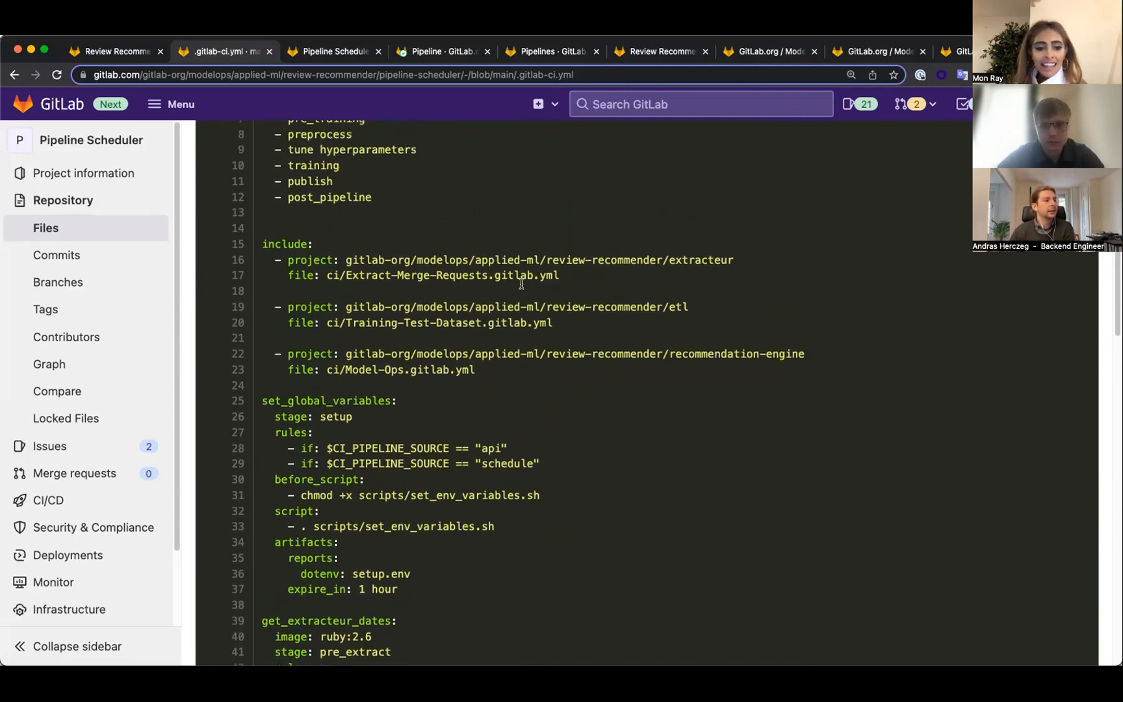
scroll("up", 3)
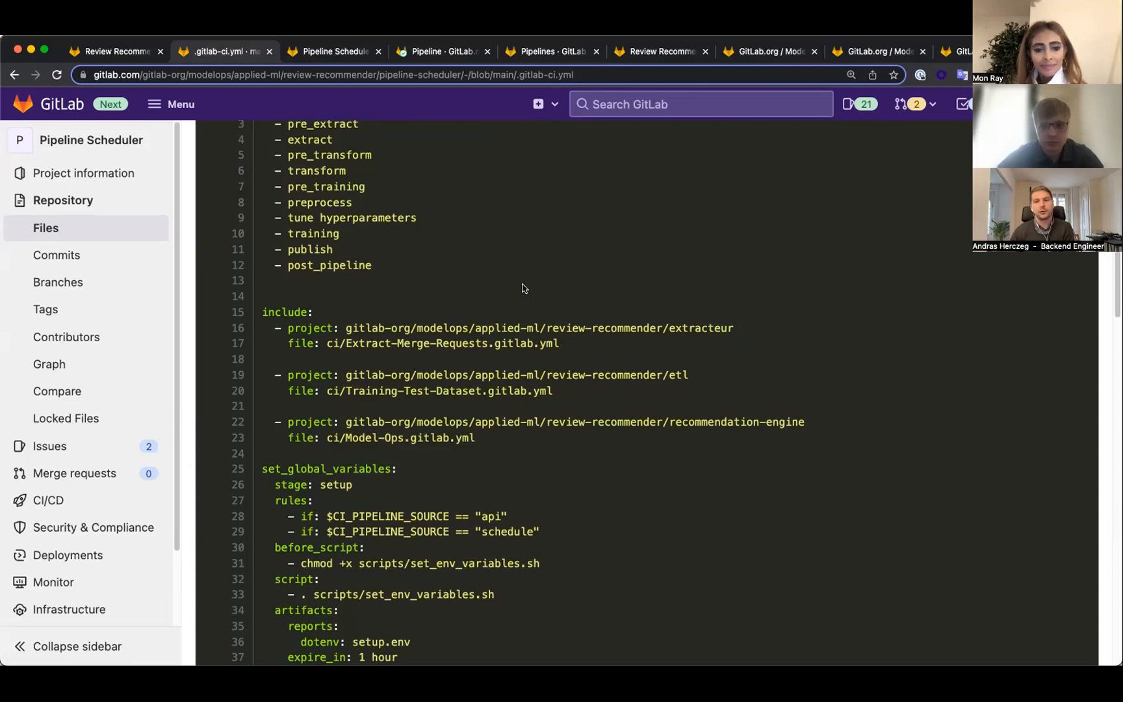
mouse_move(521, 283)
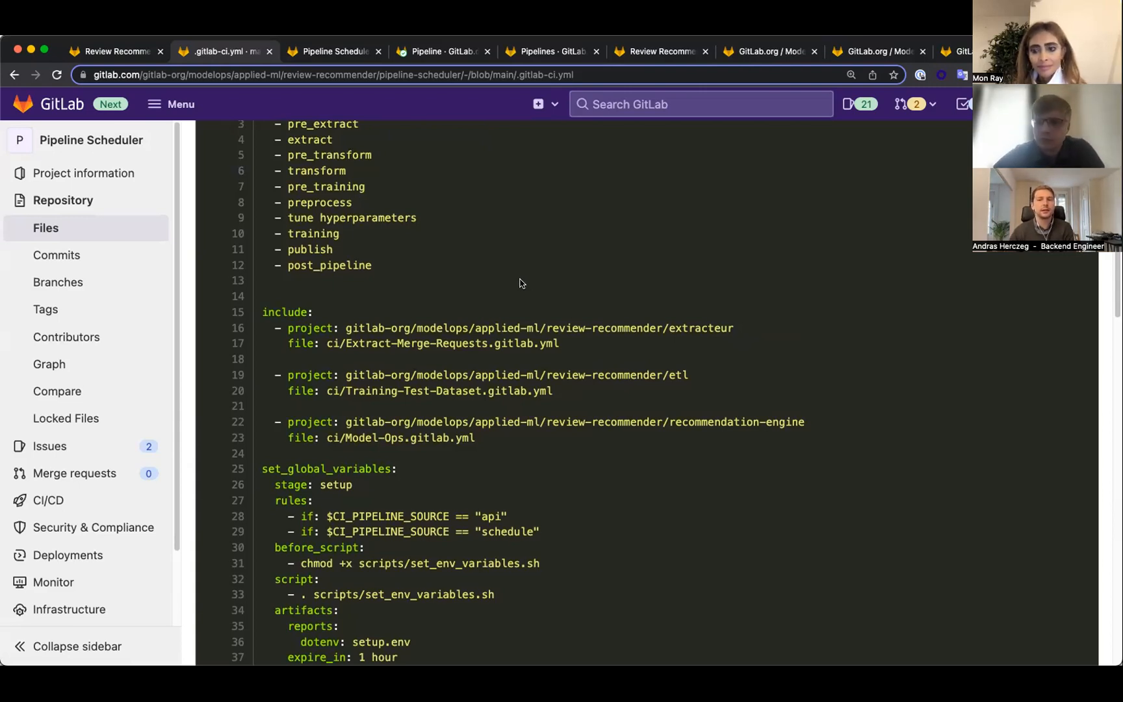
mouse_move(692, 272)
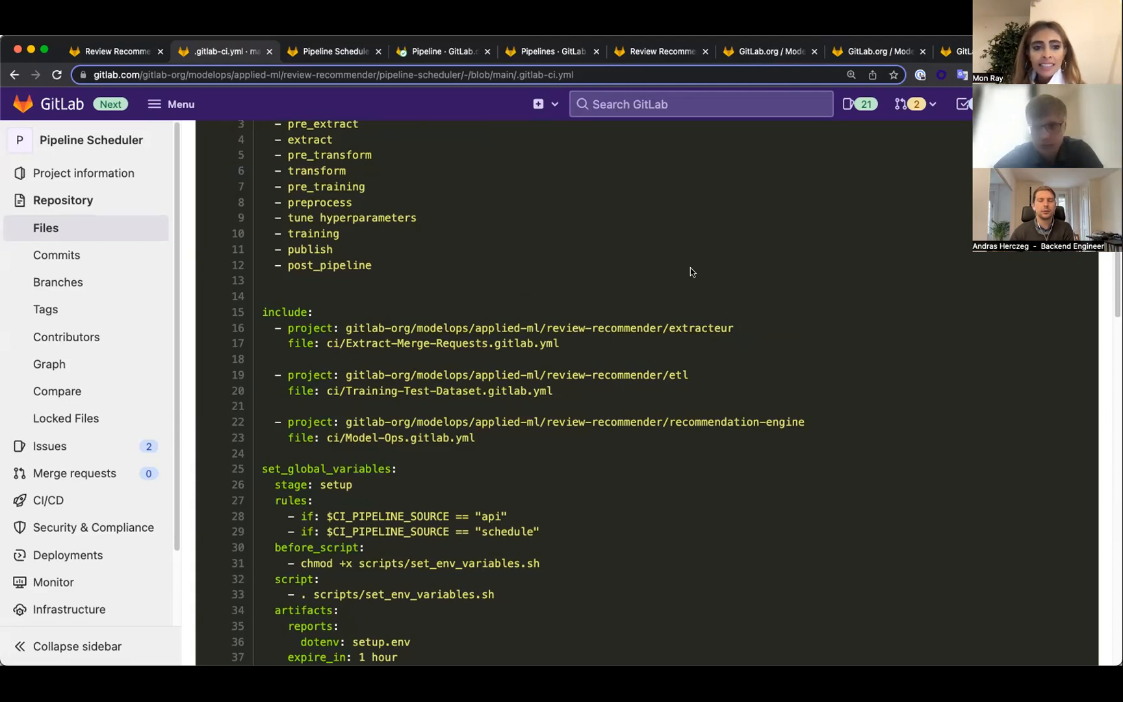
scroll("down", 3)
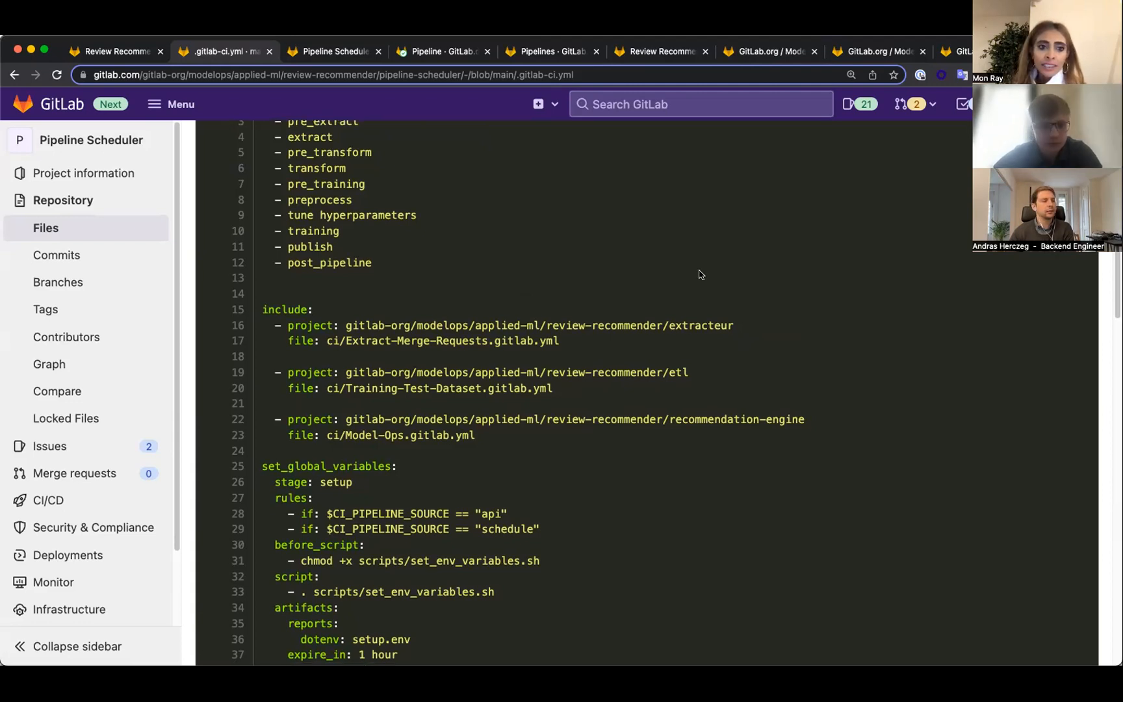
scroll("down", 3)
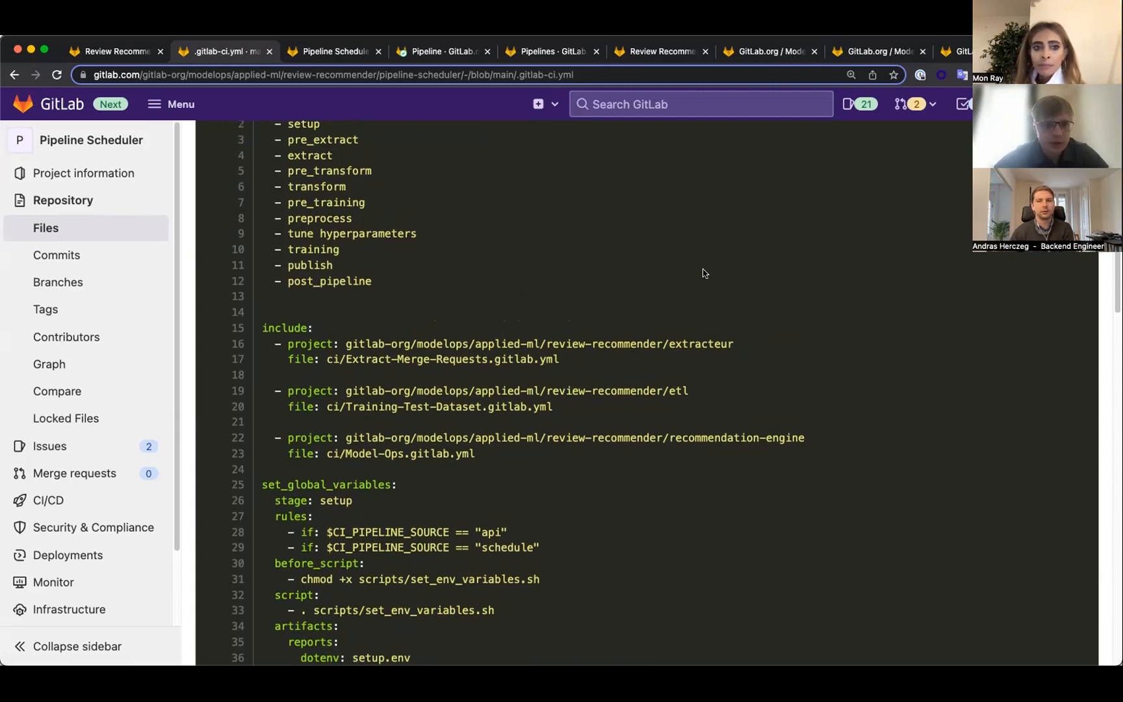
mouse_move(772, 267)
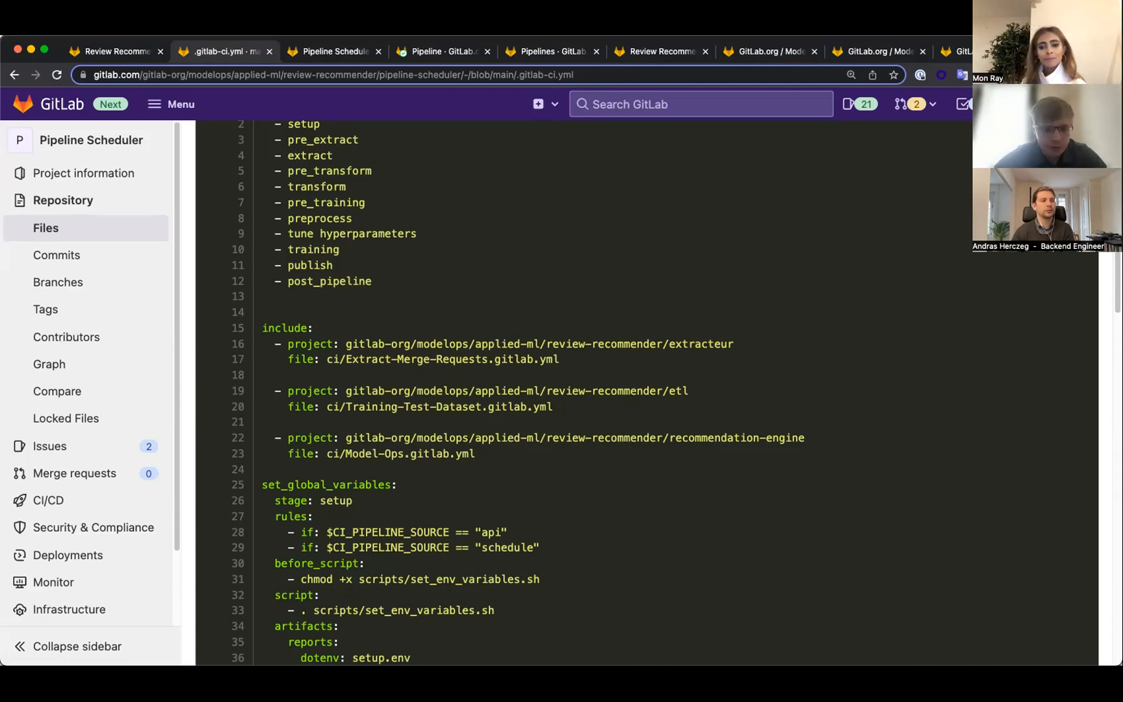
mouse_move(832, 233)
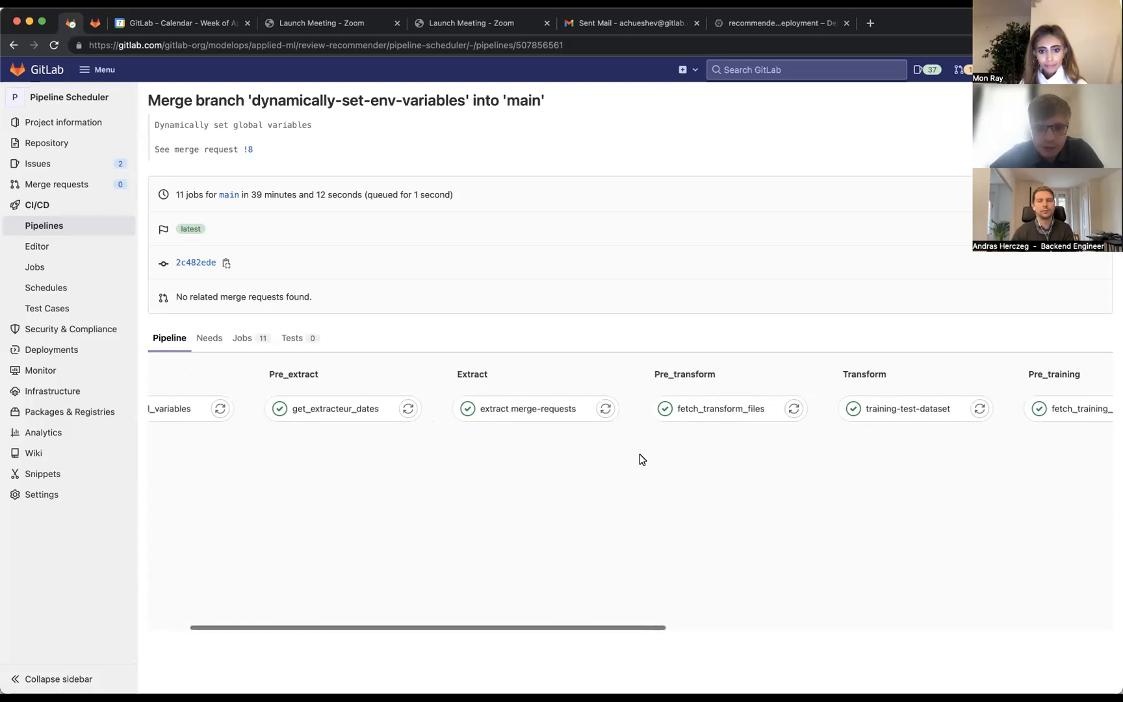
scroll("right", 3)
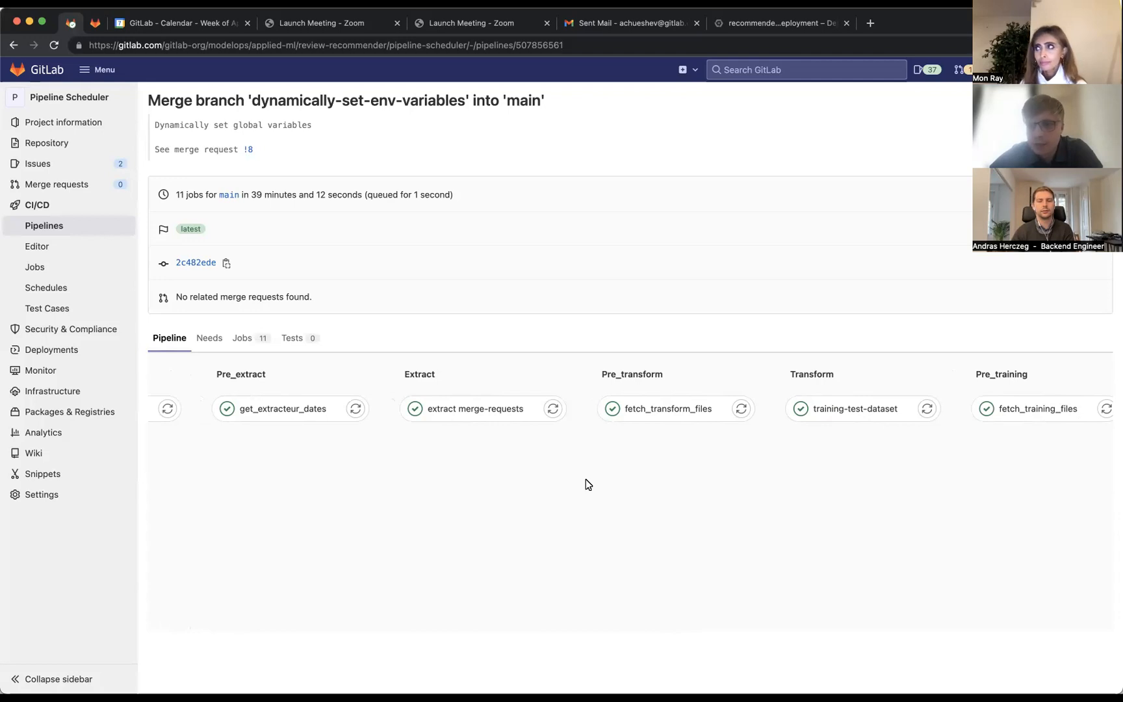
mouse_move(432, 400)
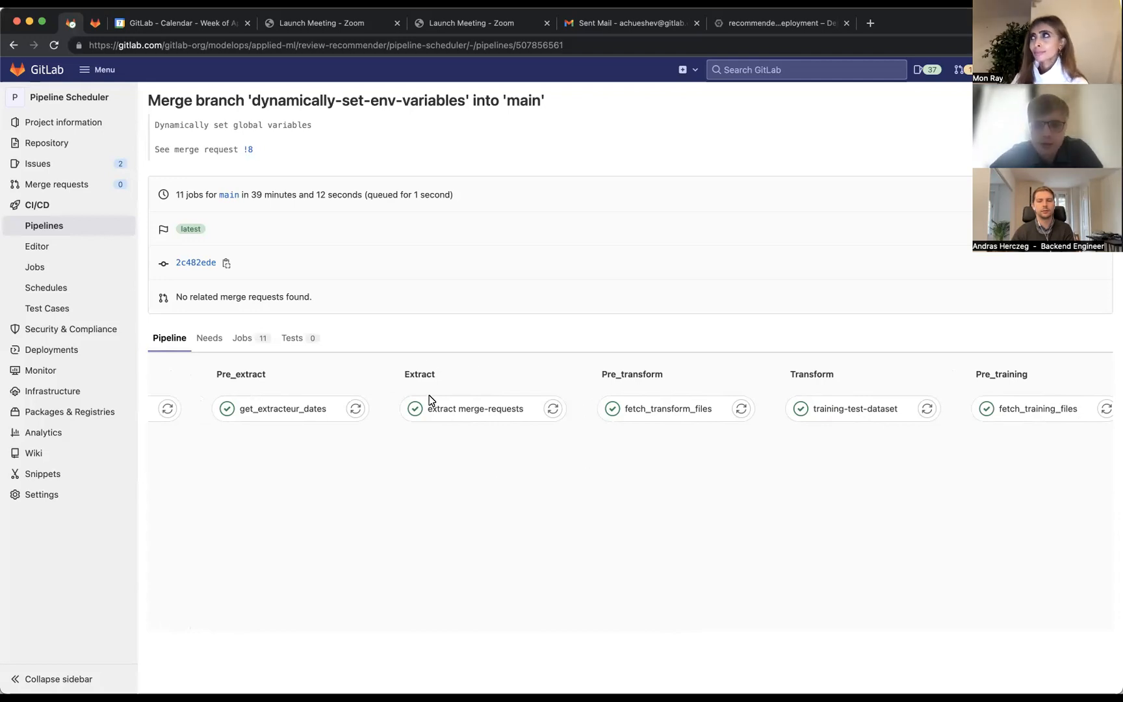
scroll("right", 3)
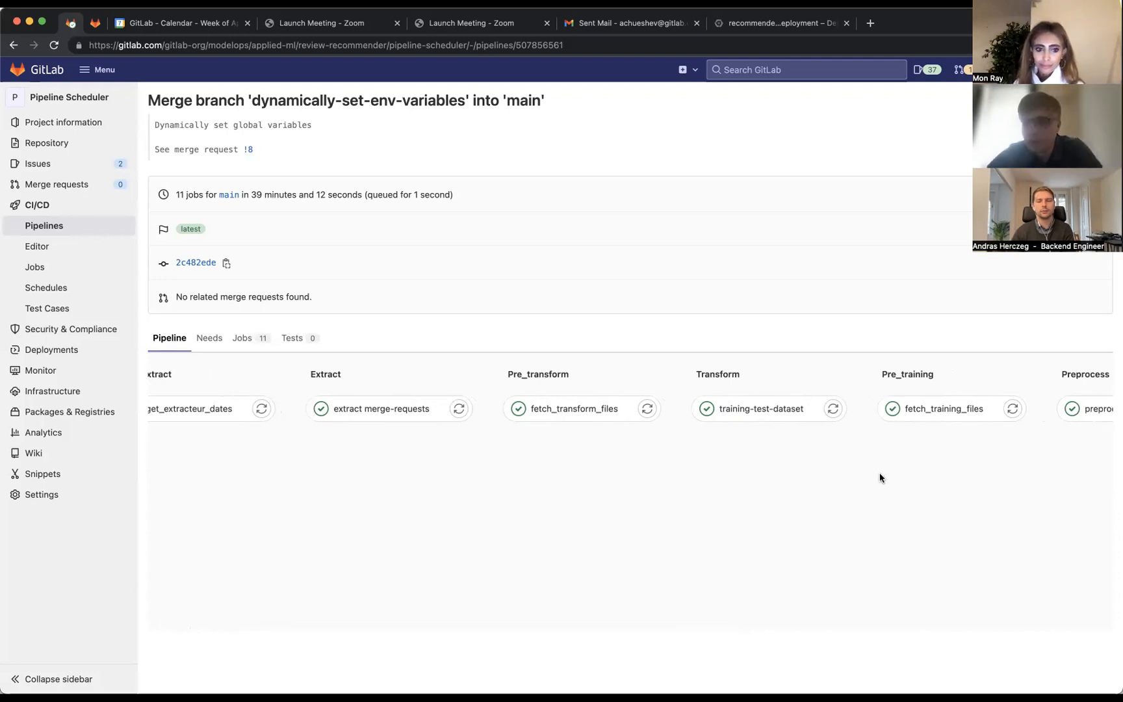
mouse_move(767, 486)
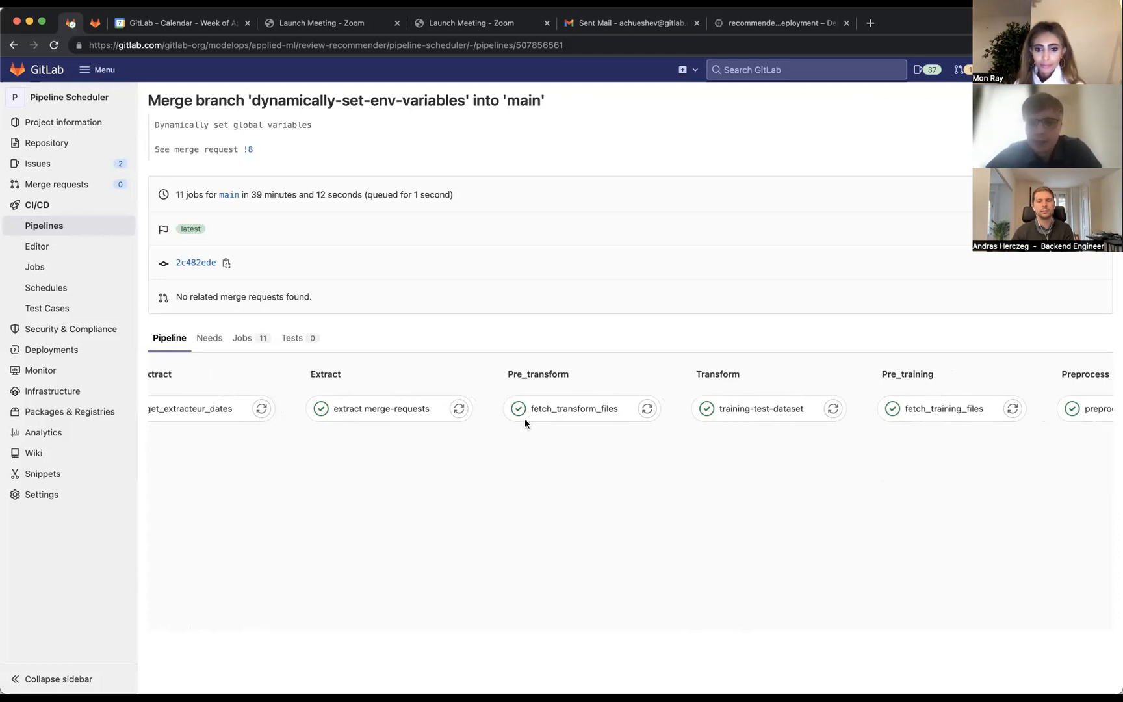
mouse_move(815, 502)
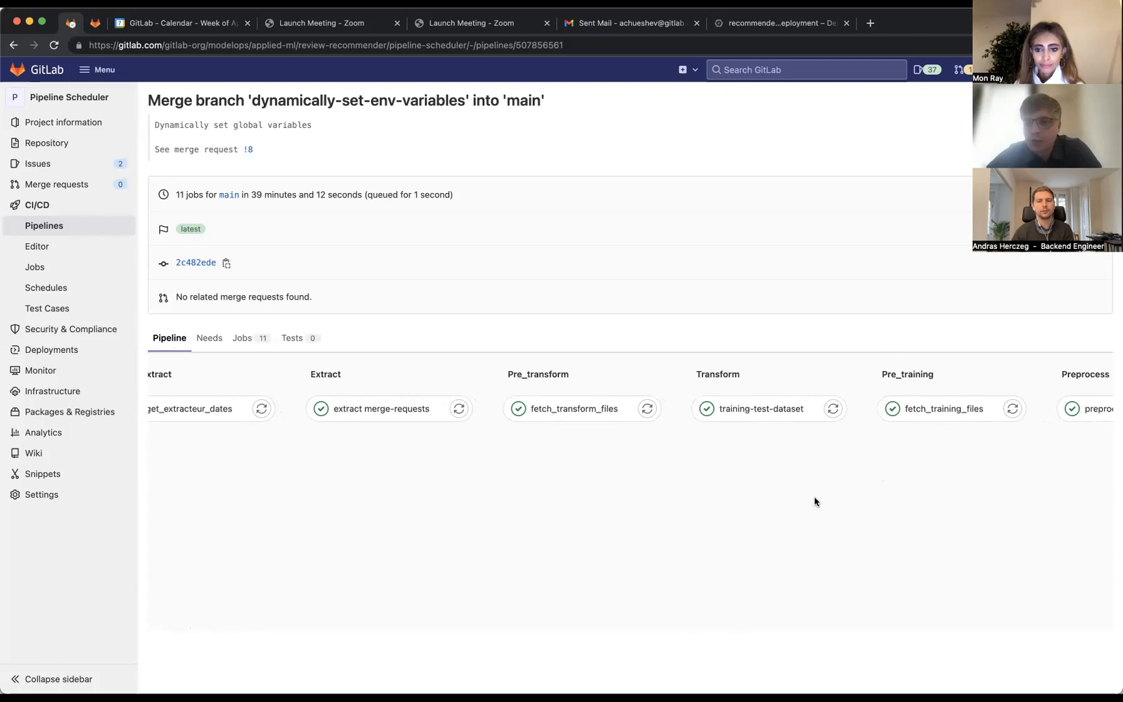
mouse_move(692, 498)
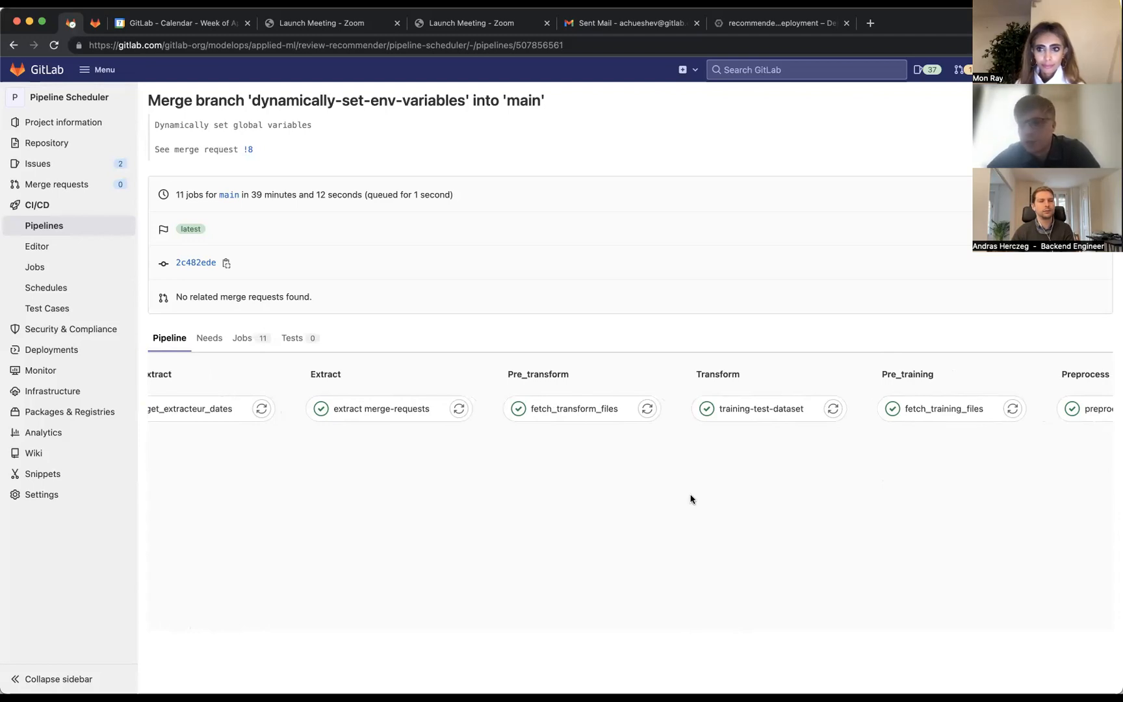
mouse_move(347, 425)
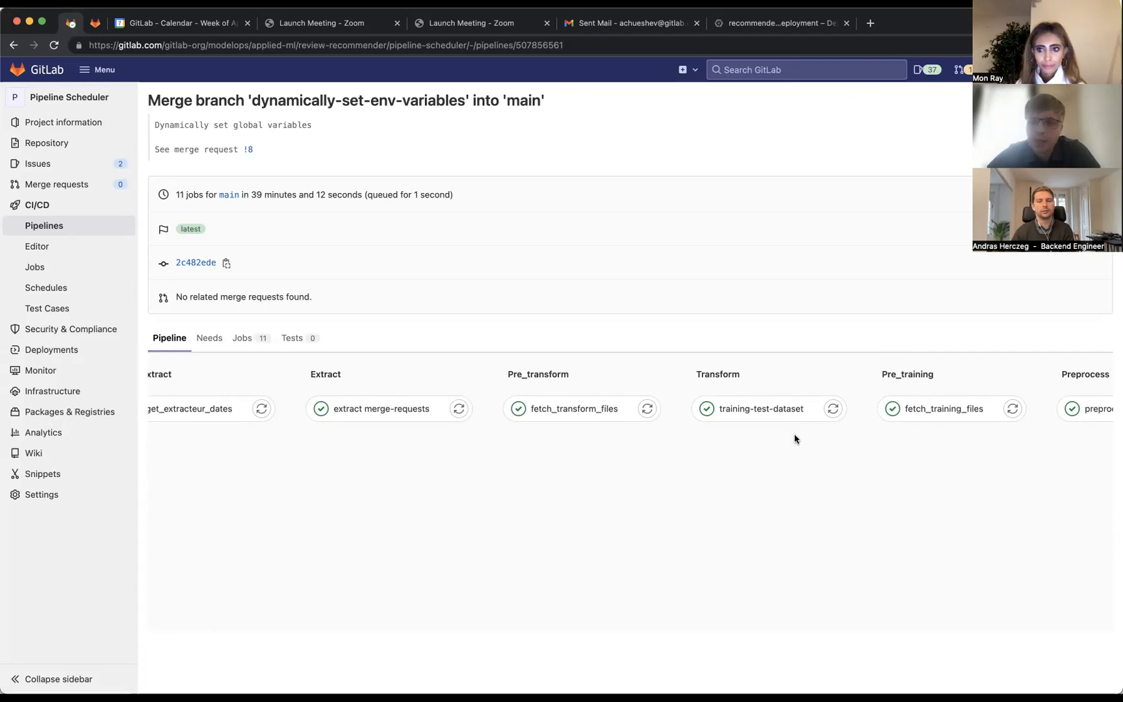
mouse_move(770, 519)
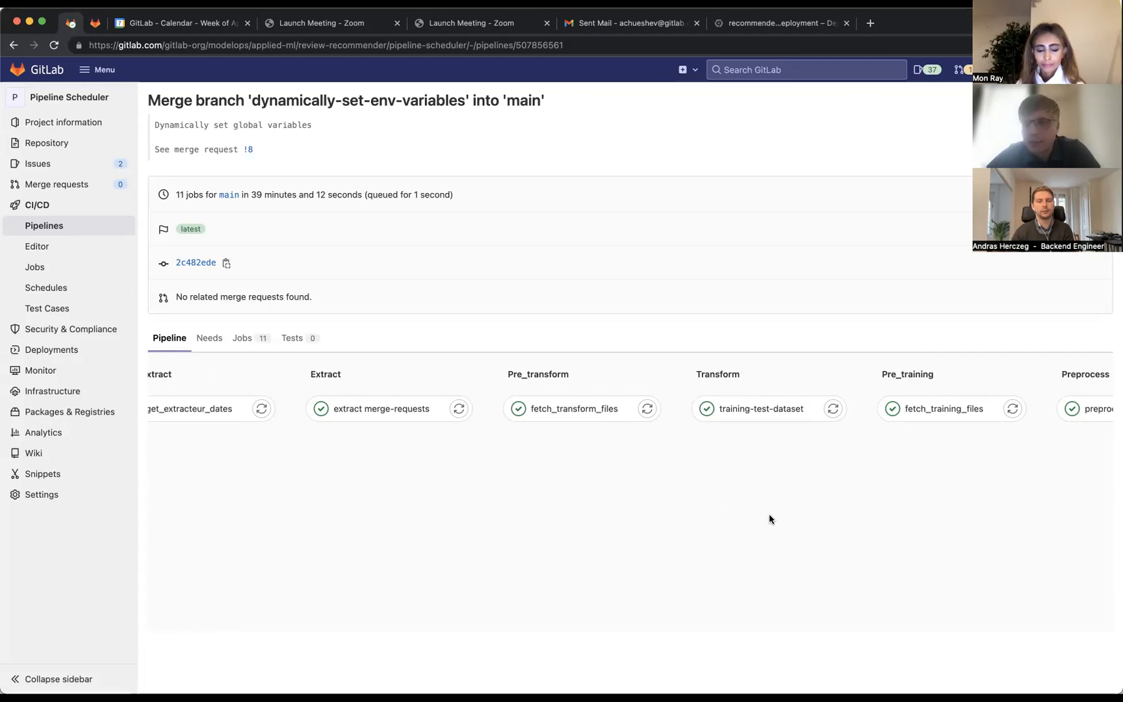
mouse_move(722, 418)
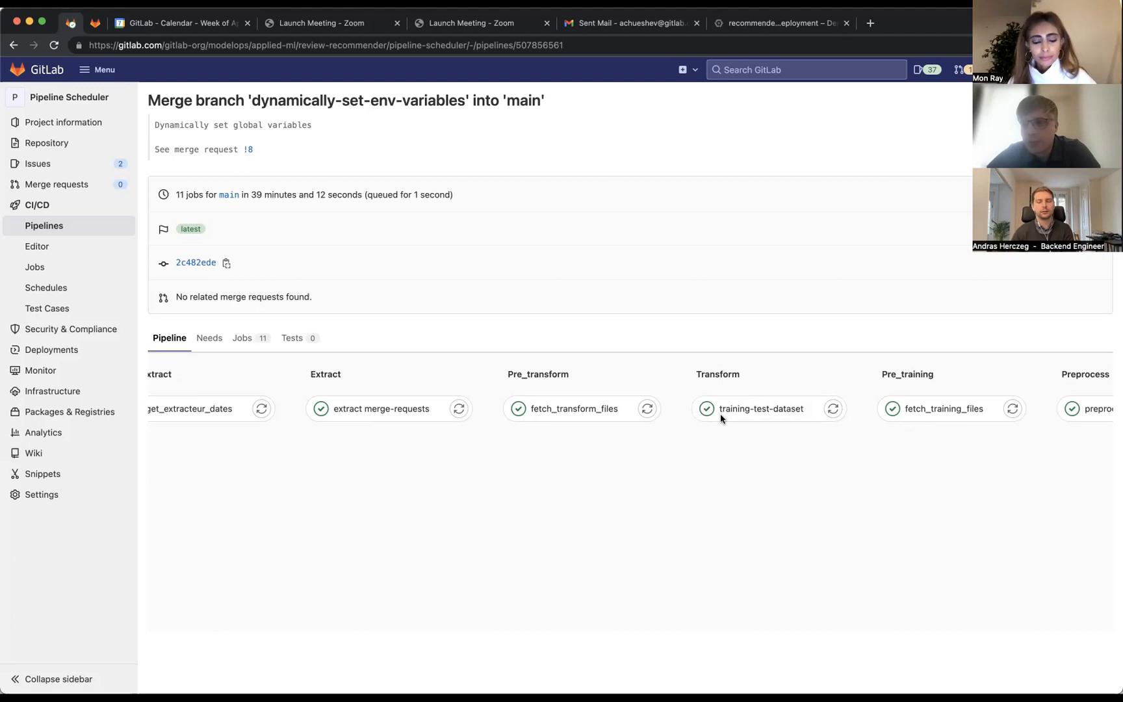
mouse_move(791, 487)
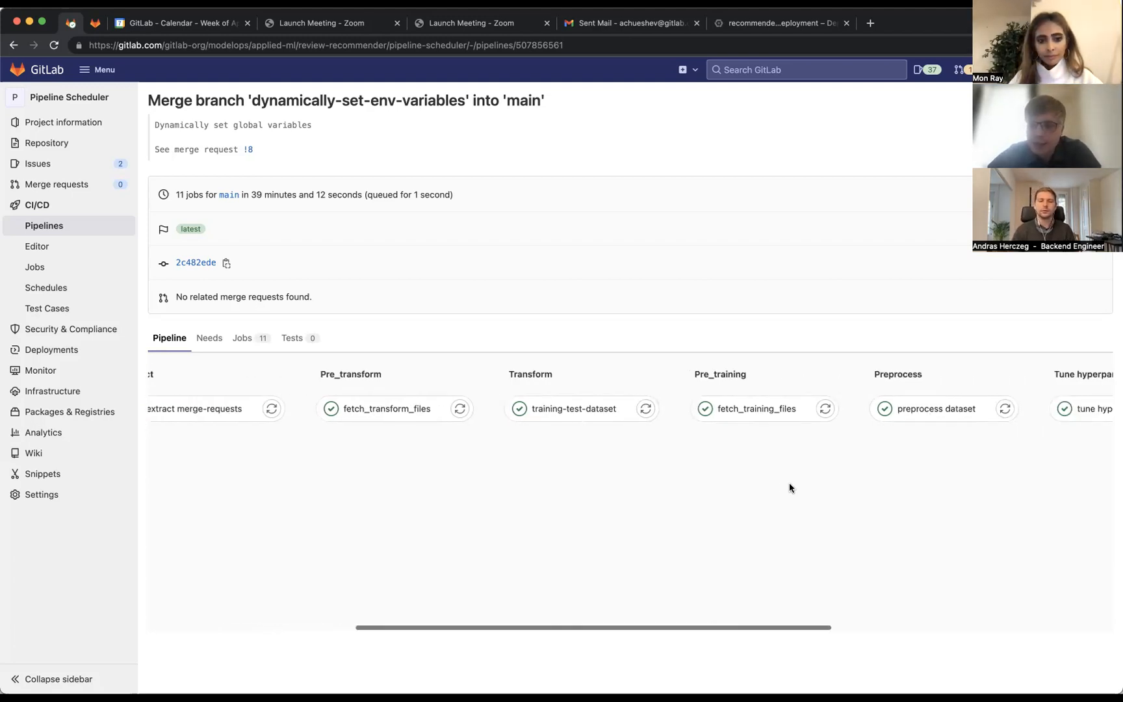
scroll("right", 3)
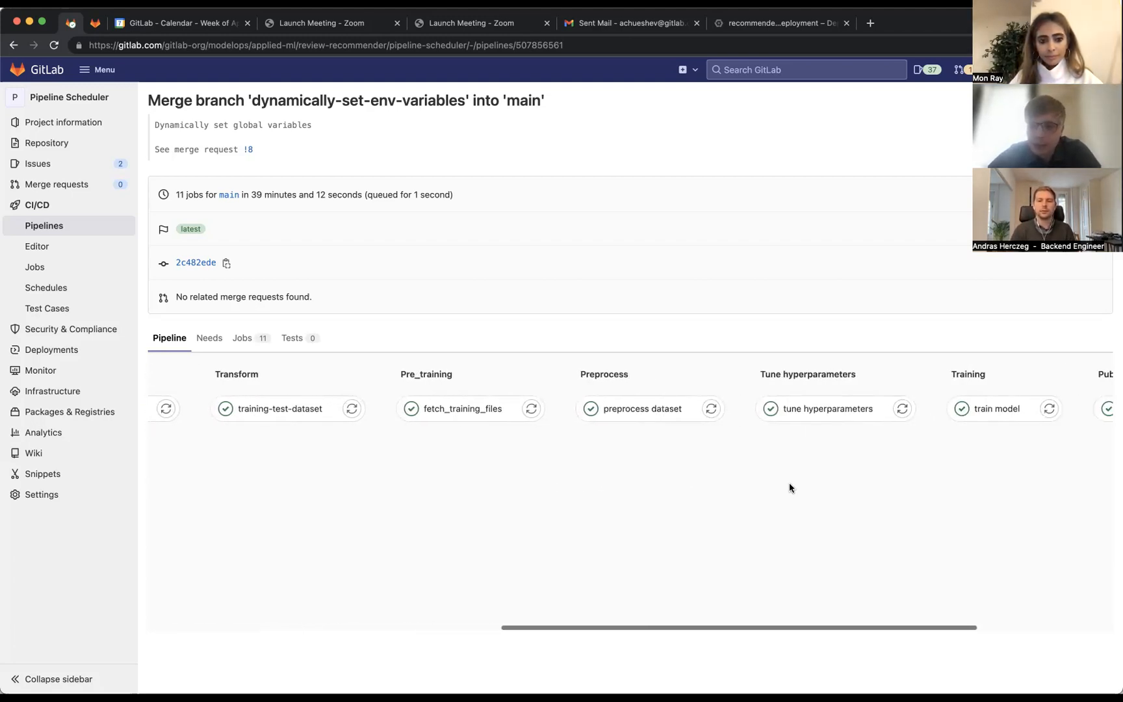
scroll("right", 3)
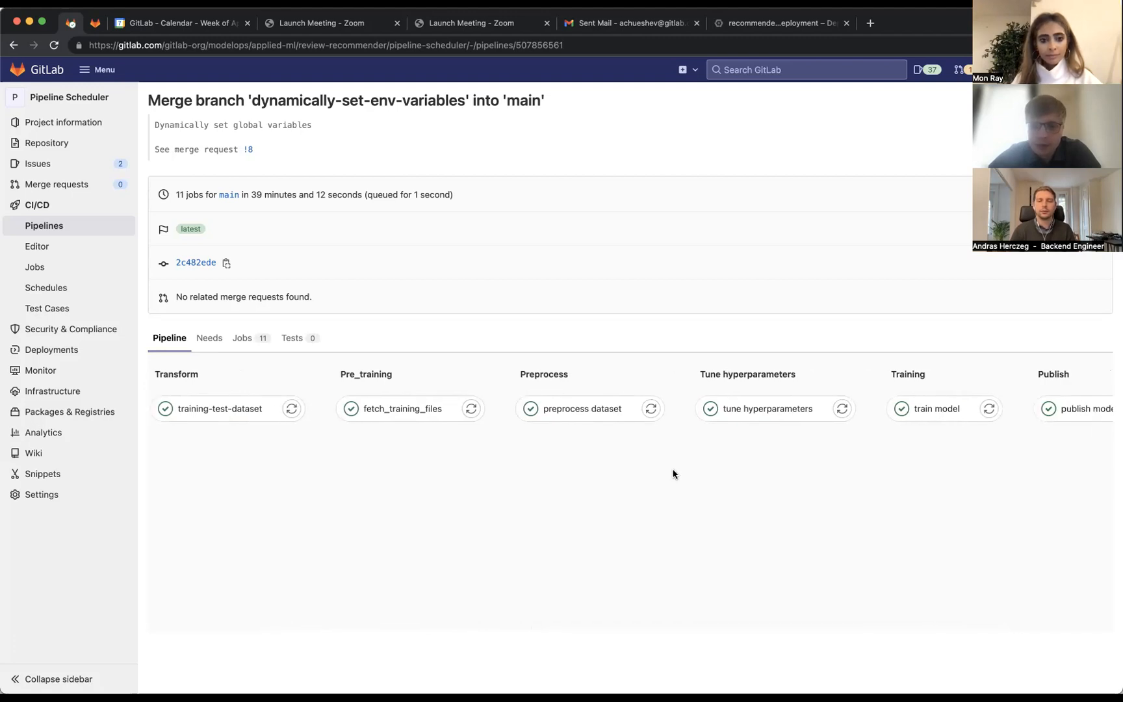
scroll("right", 3)
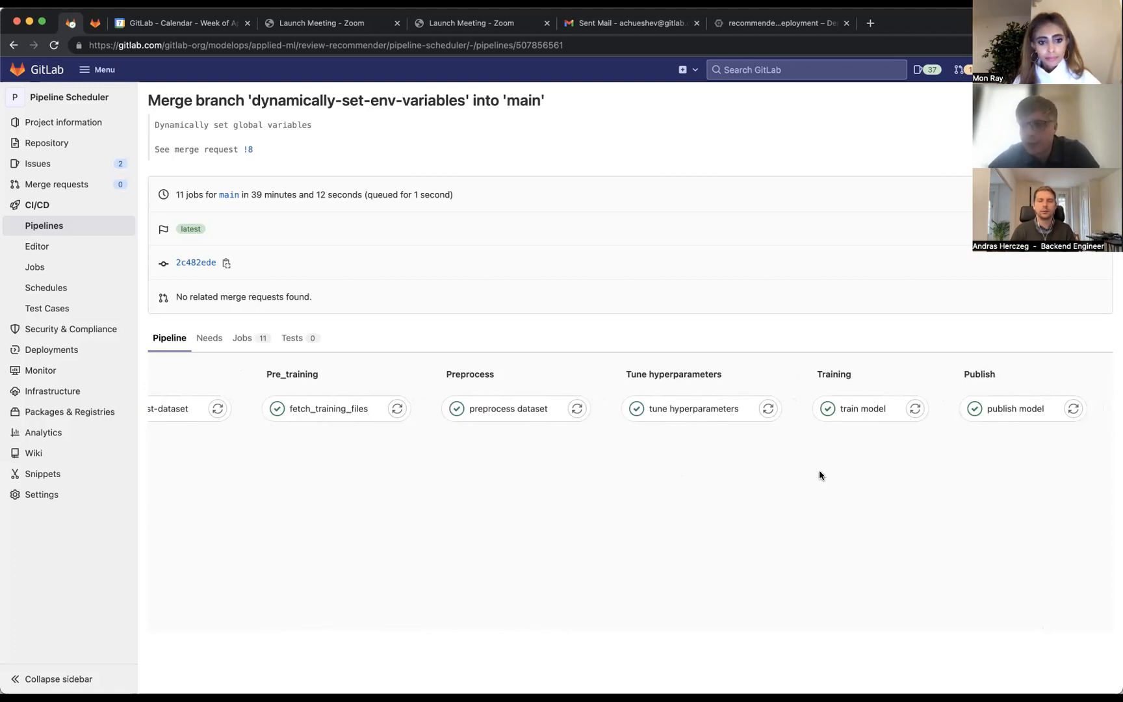
mouse_move(887, 490)
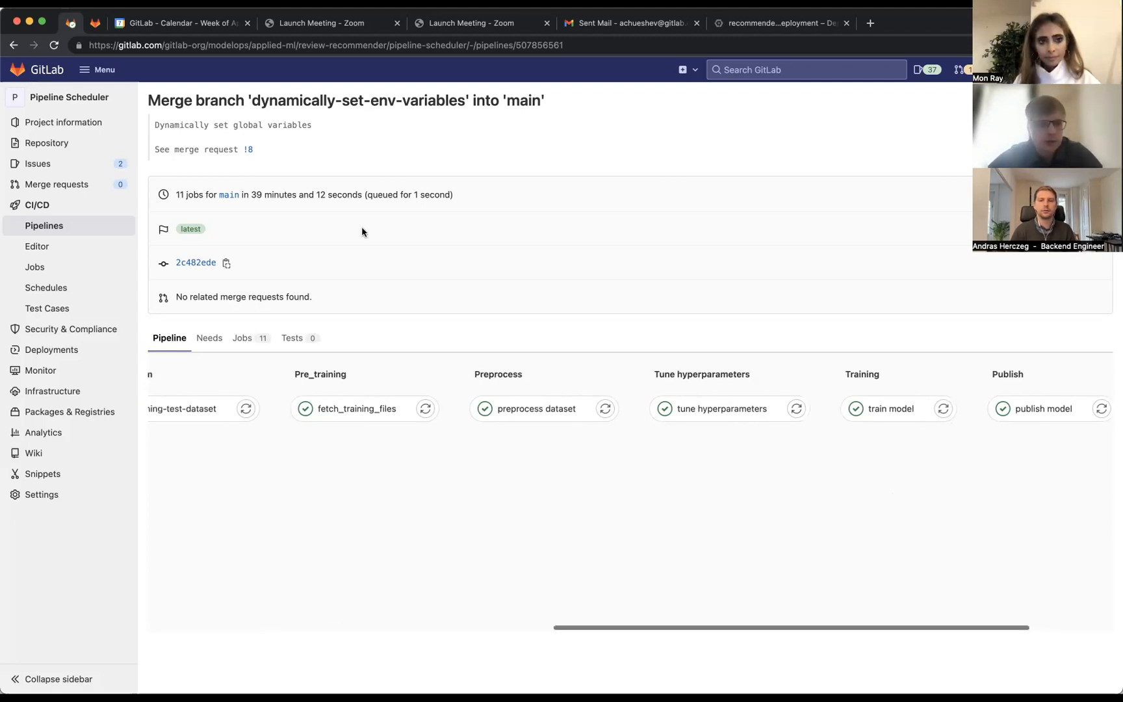
scroll("left", 3)
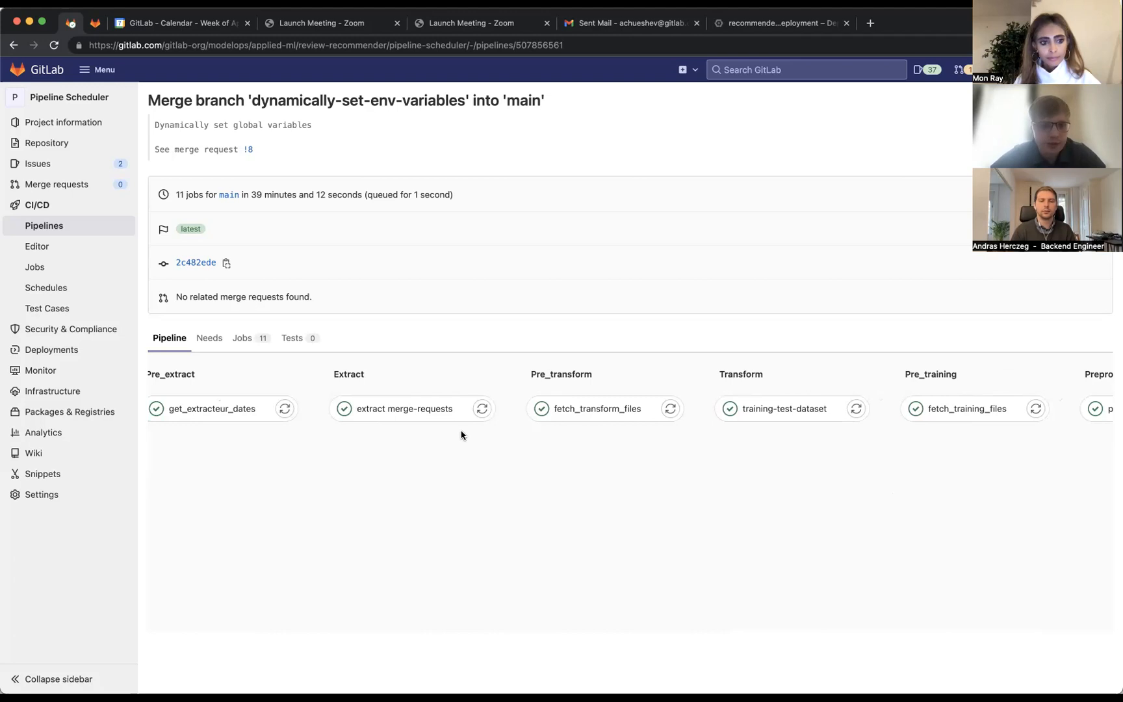
mouse_move(57, 237)
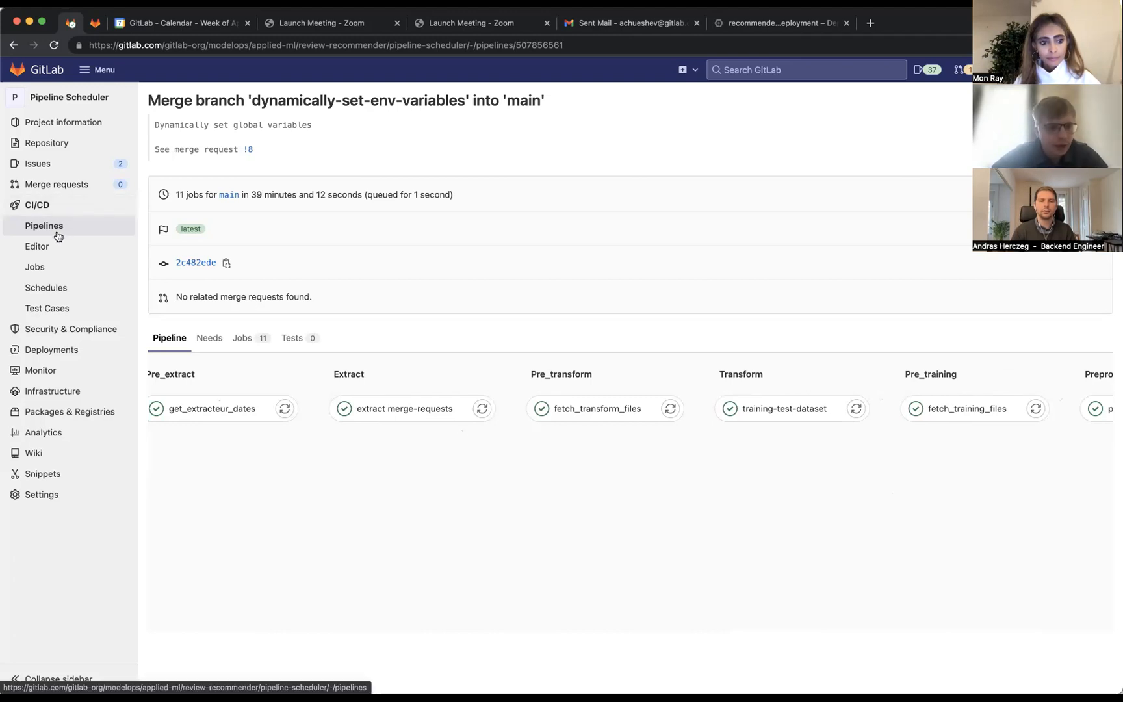
mouse_move(71, 107)
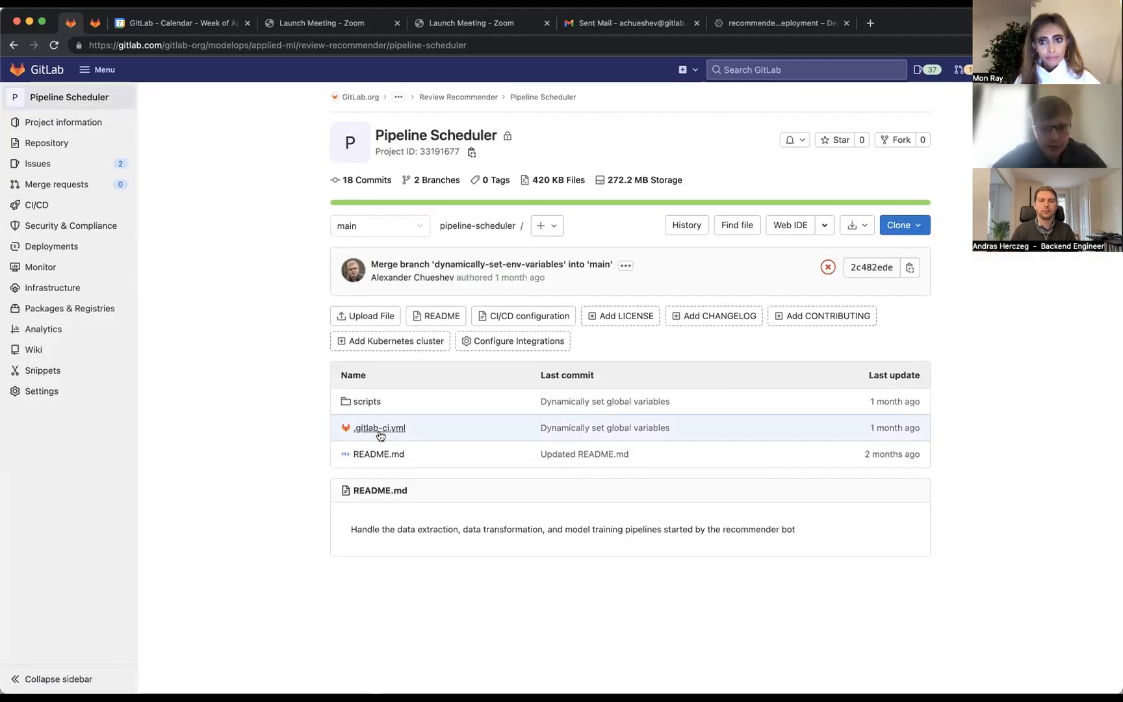
Step: Open the Pipeline Scheduler .gitlab-ci.yml and highlight the Model-Ops.gitlab.yml include lines
left_click(380, 427)
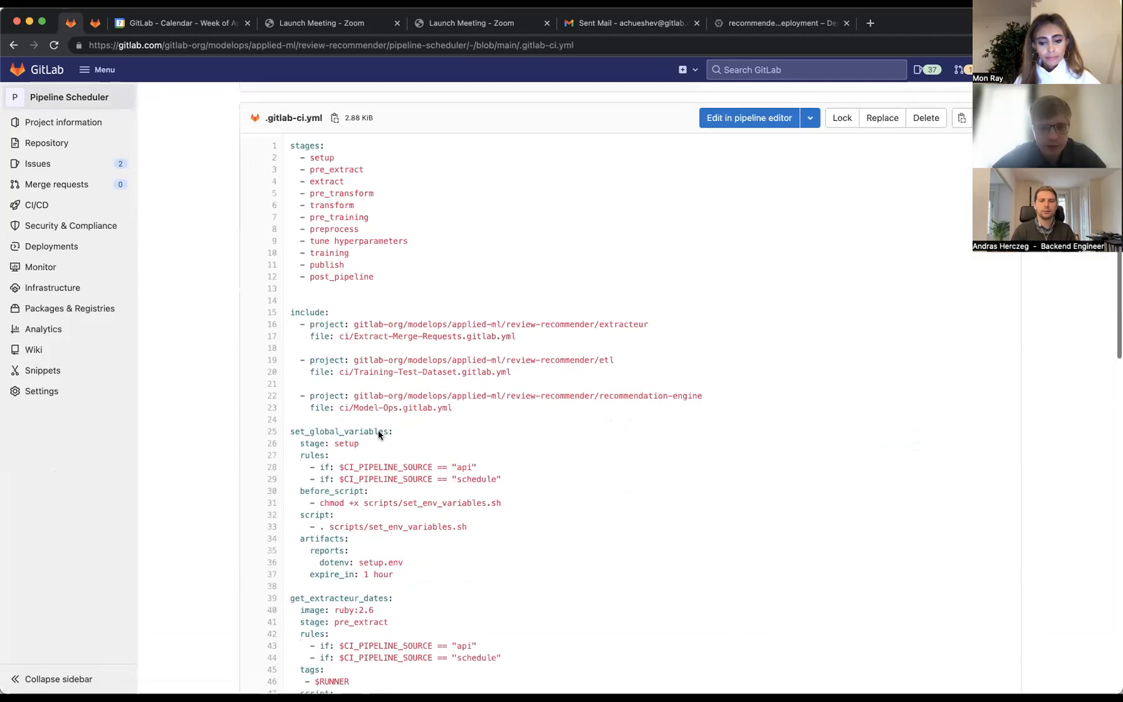
scroll("down", 3)
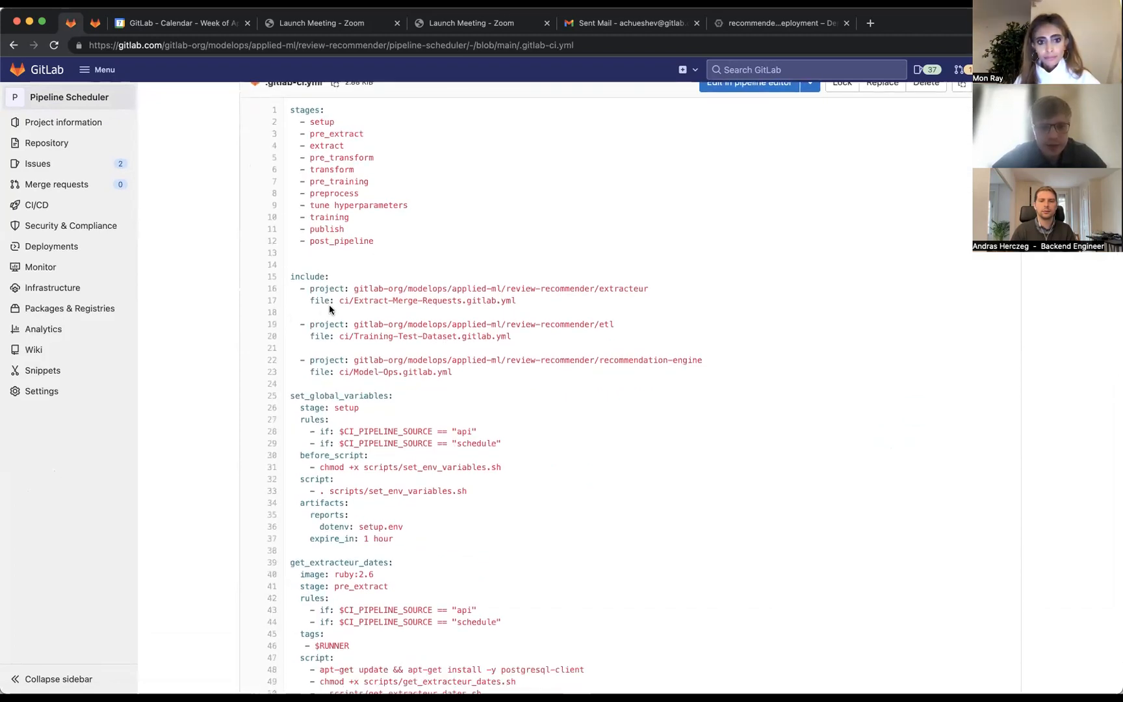
mouse_move(323, 337)
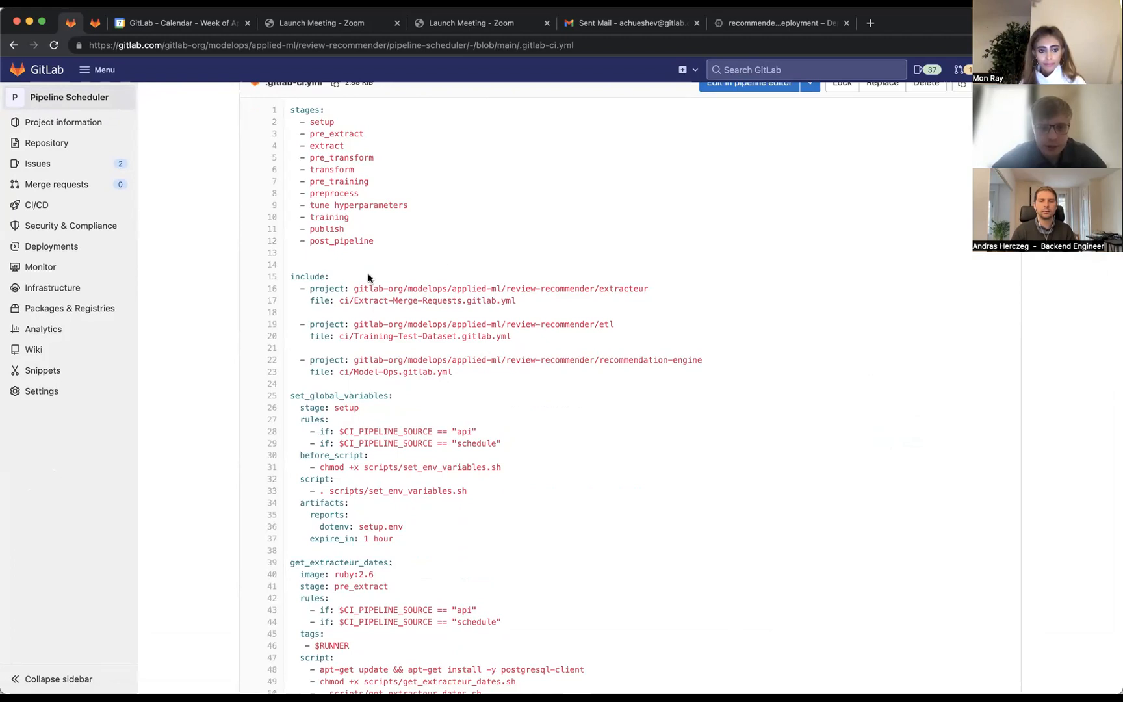
mouse_move(307, 288)
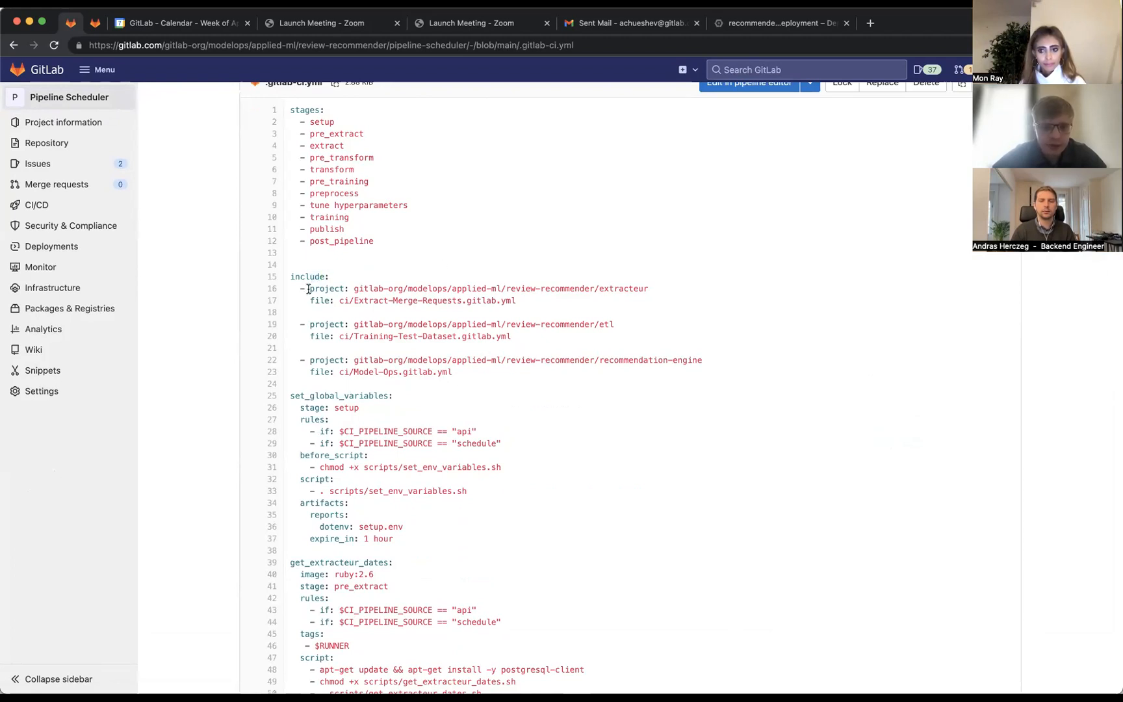
left_click_drag(417, 337, 510, 337)
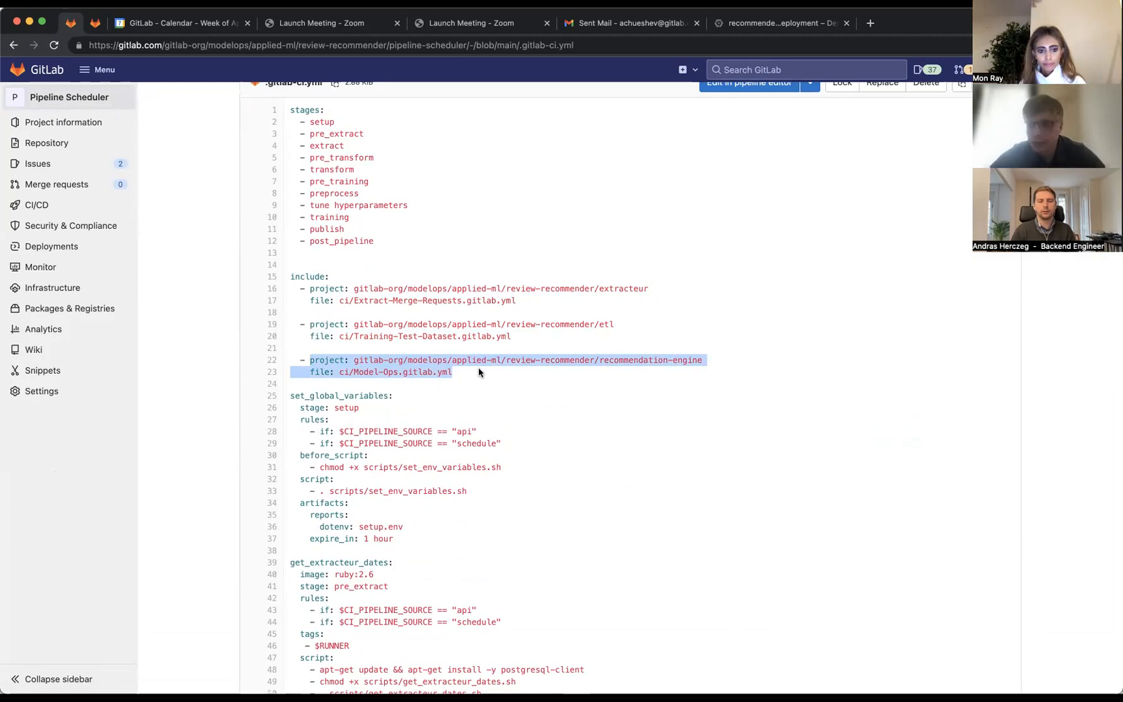
left_click(485, 288)
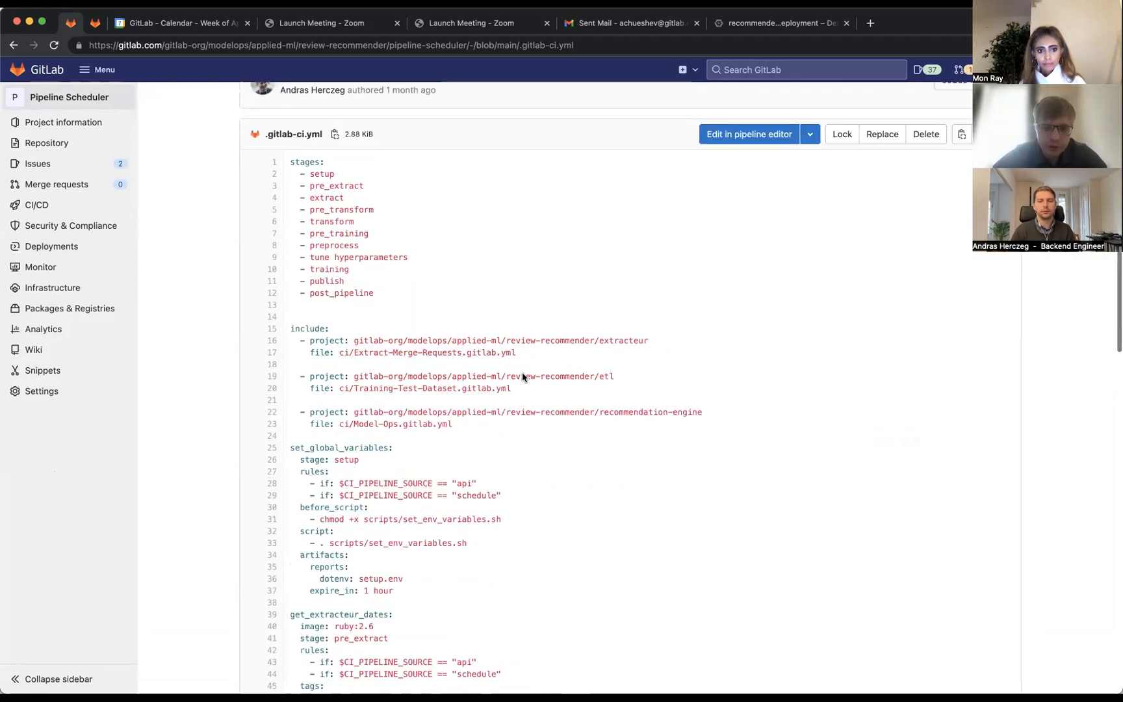
scroll("up", 3)
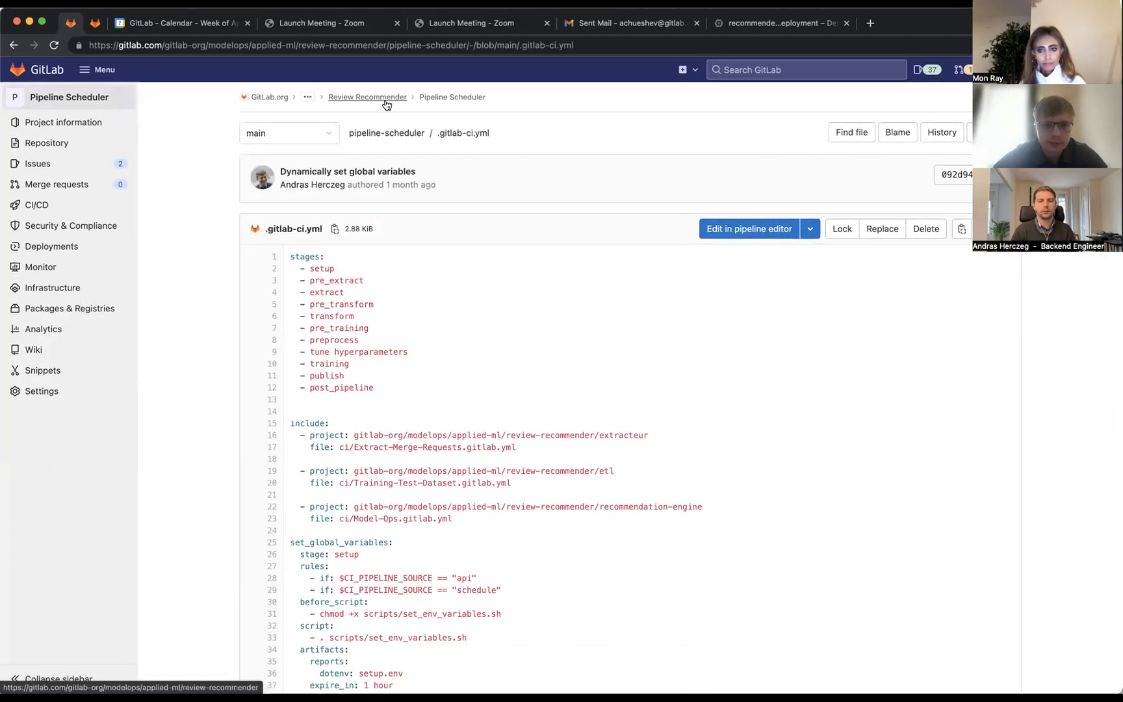
Step: From the Review Recommender group, open the Extracteur project and its ci folder
left_click(367, 97)
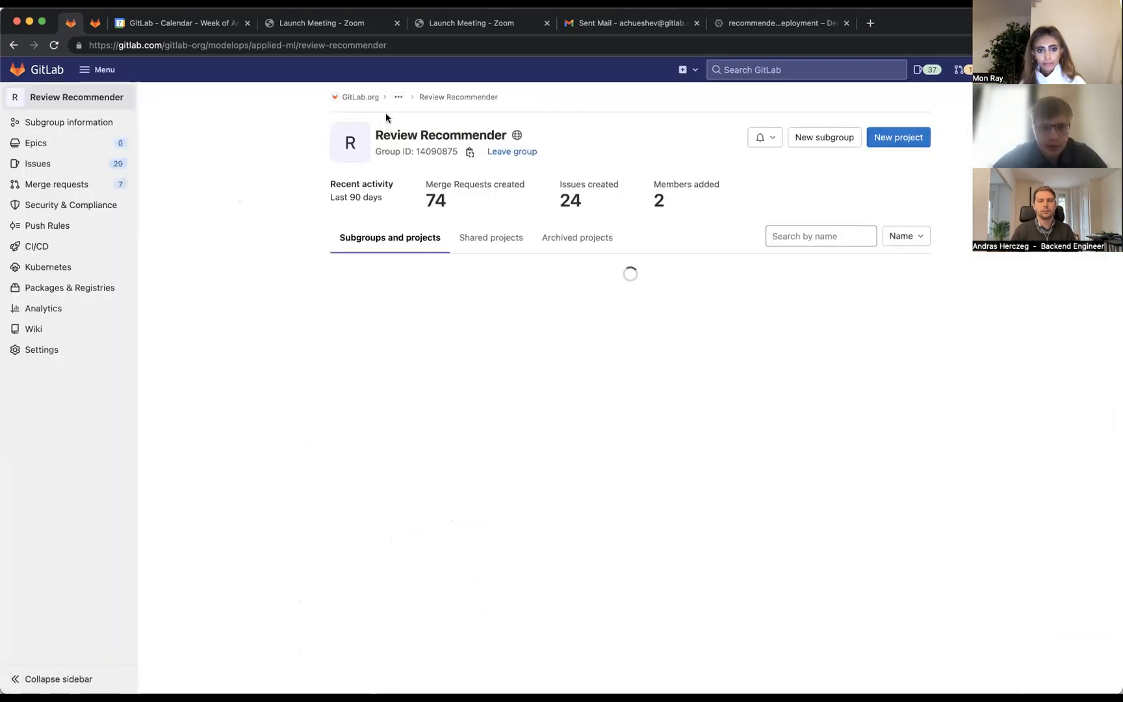
scroll("down", 3)
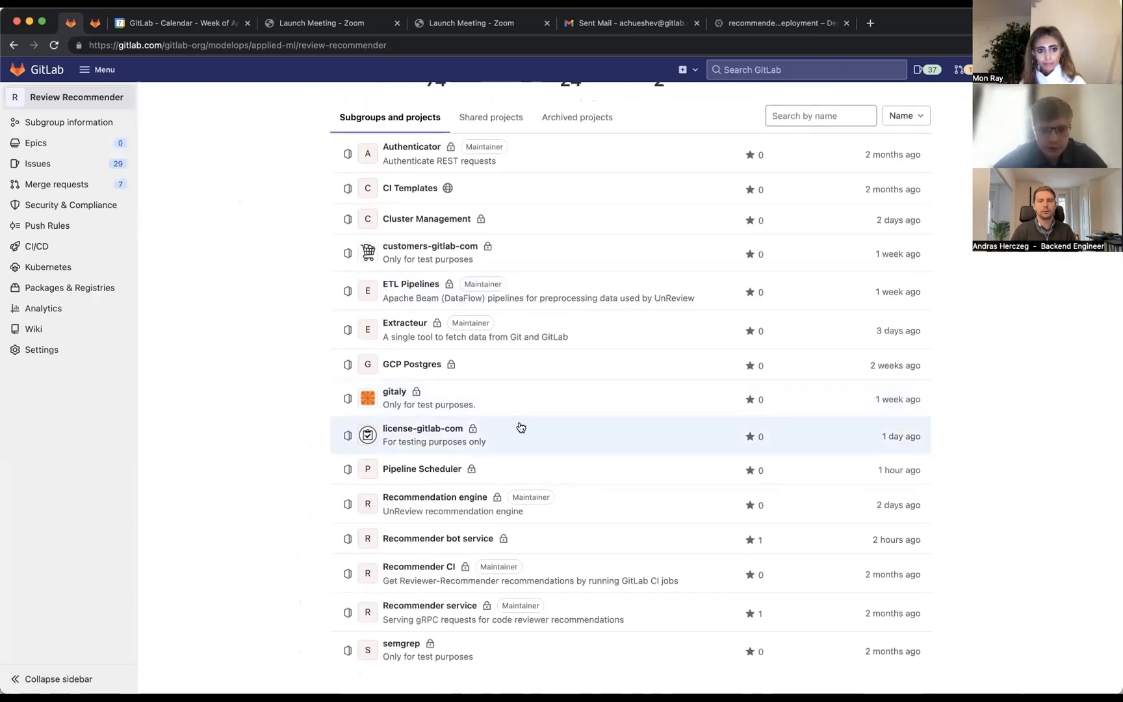
left_click(404, 322)
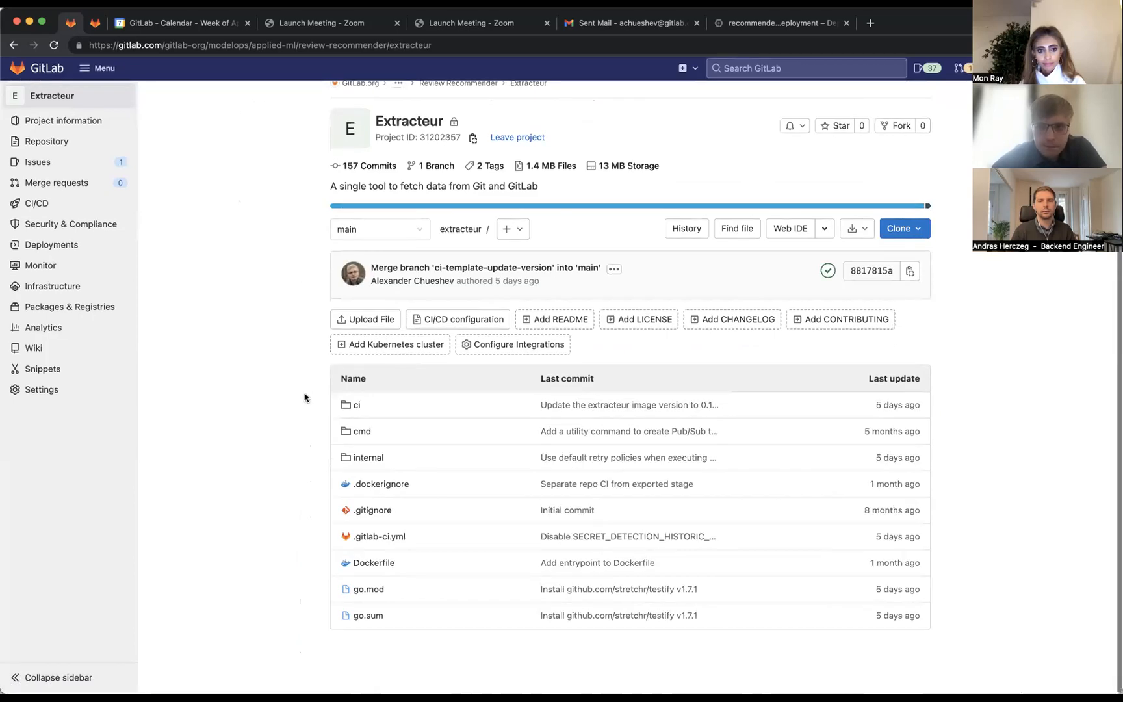
left_click(356, 405)
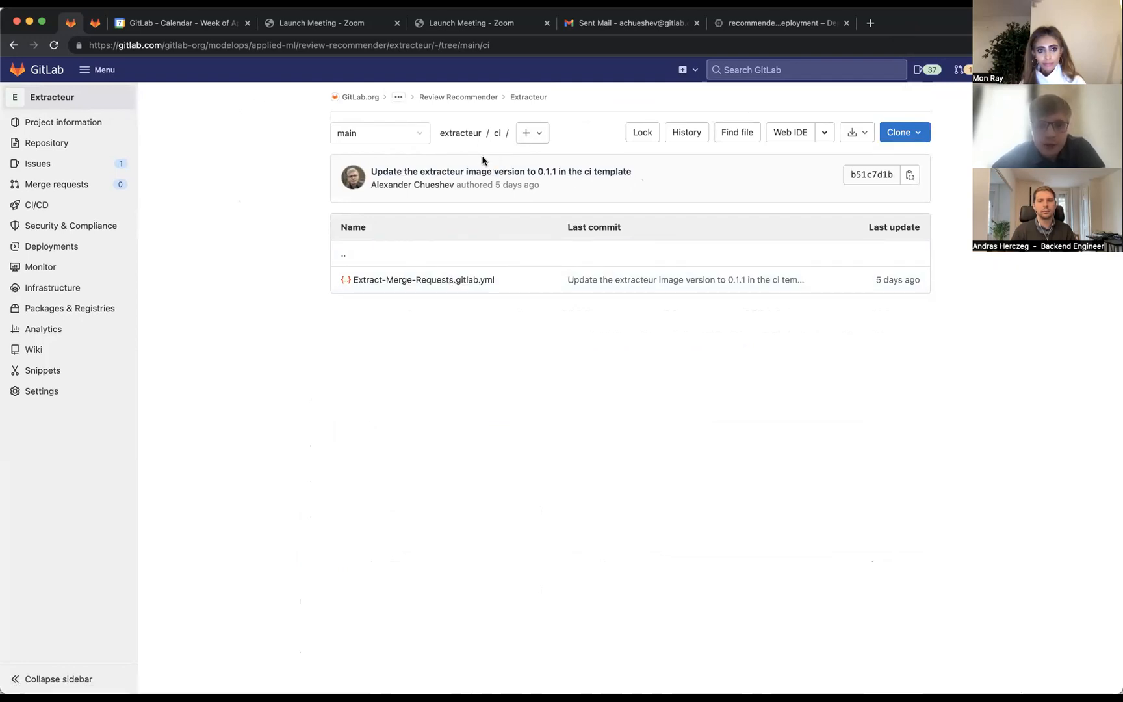
mouse_move(447, 321)
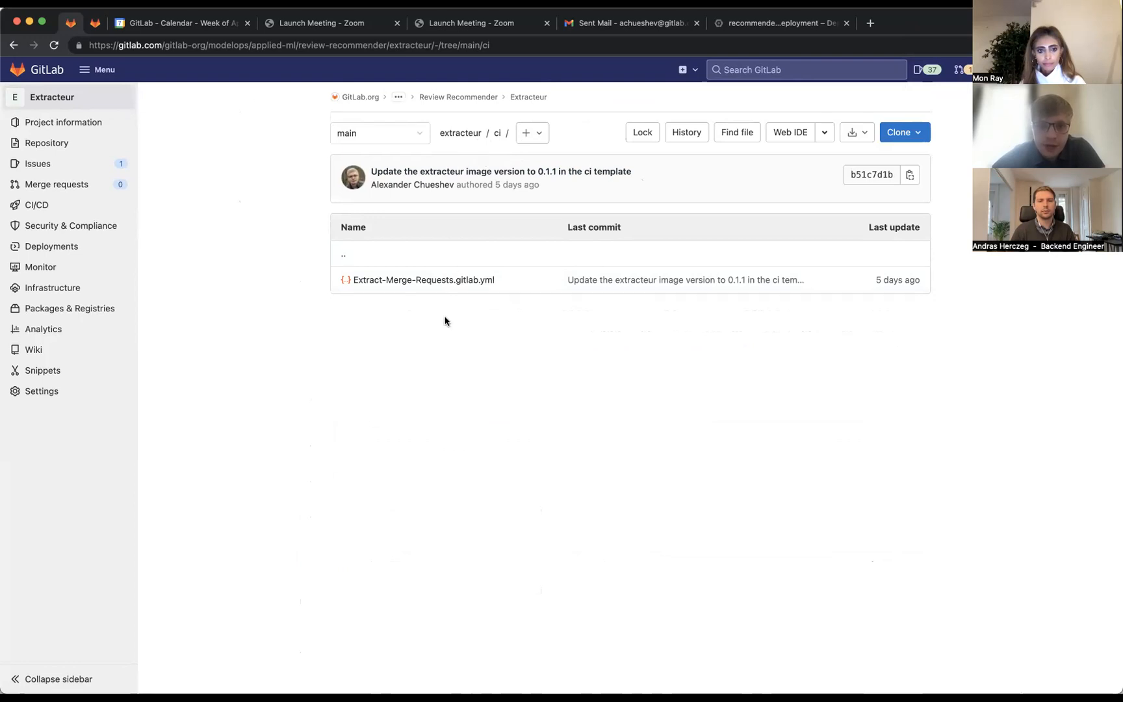
mouse_move(358, 291)
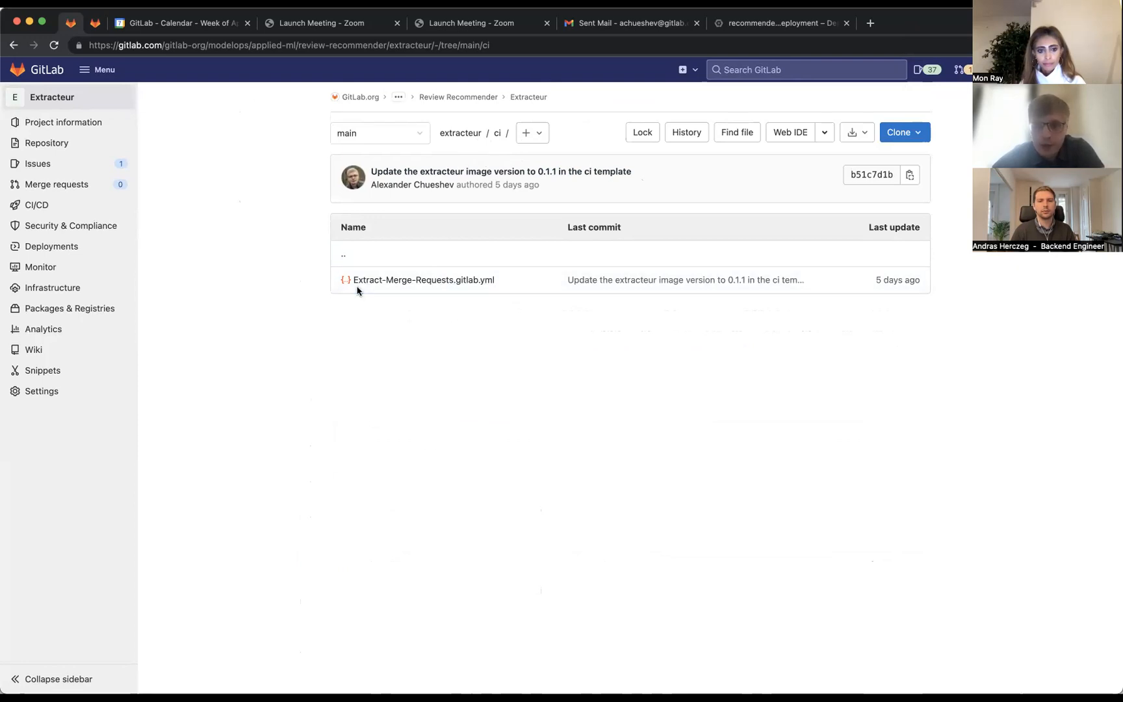
mouse_move(483, 321)
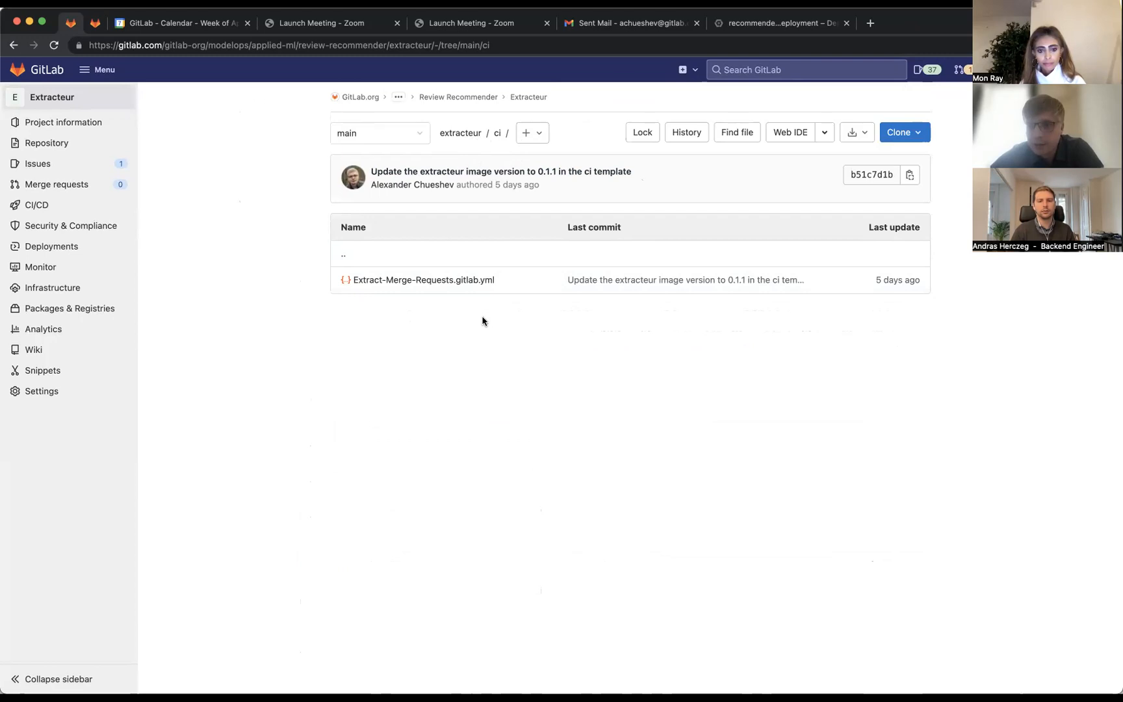
Step: Open Extract-Merge-Requests.gitlab.yml and highlight the extracteur script and EXTRACT_BATCH_SIZE 50
left_click(424, 280)
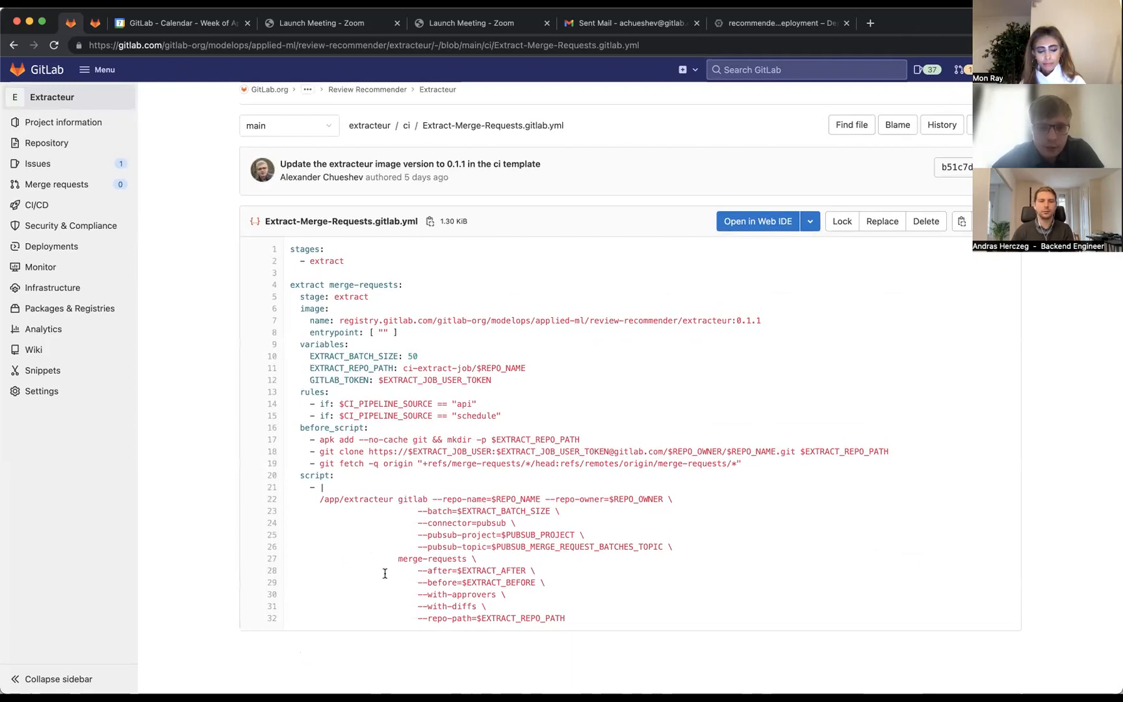
mouse_move(411, 464)
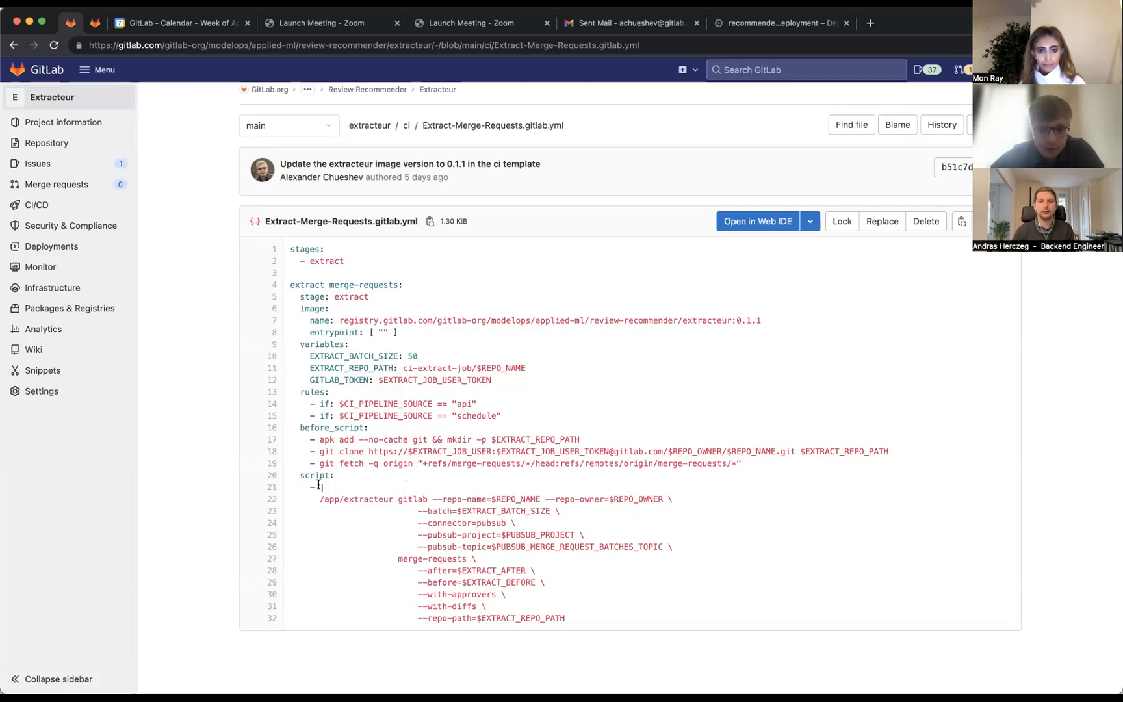
left_click_drag(320, 499, 520, 598)
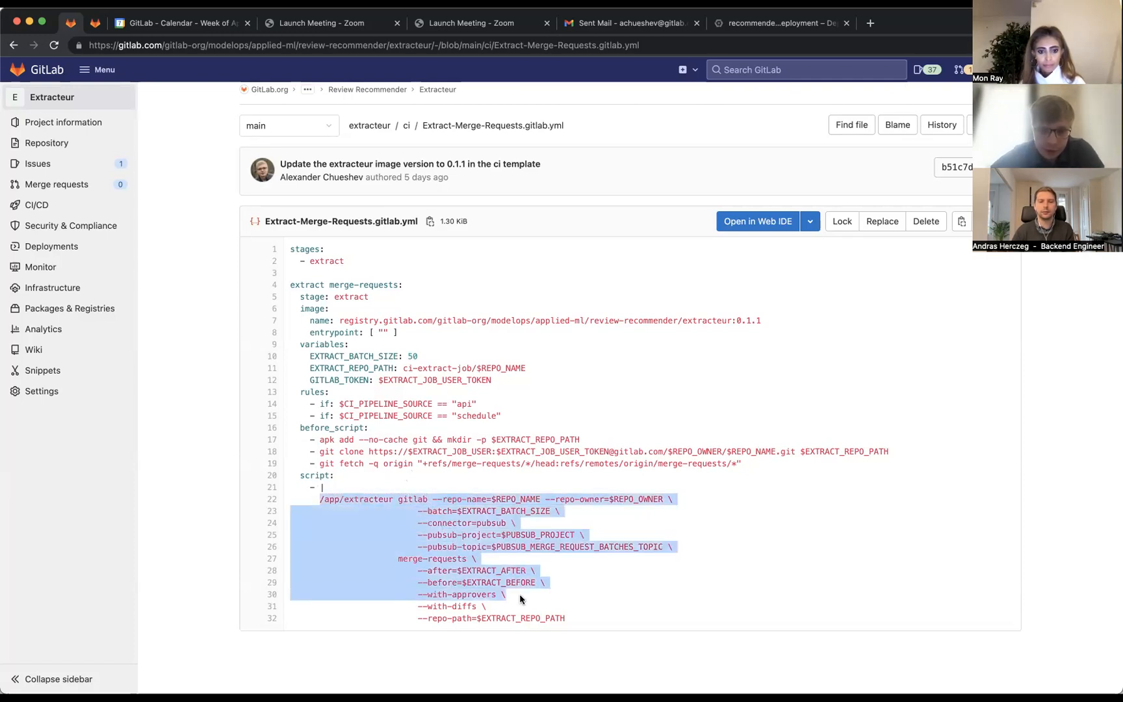
left_click(582, 573)
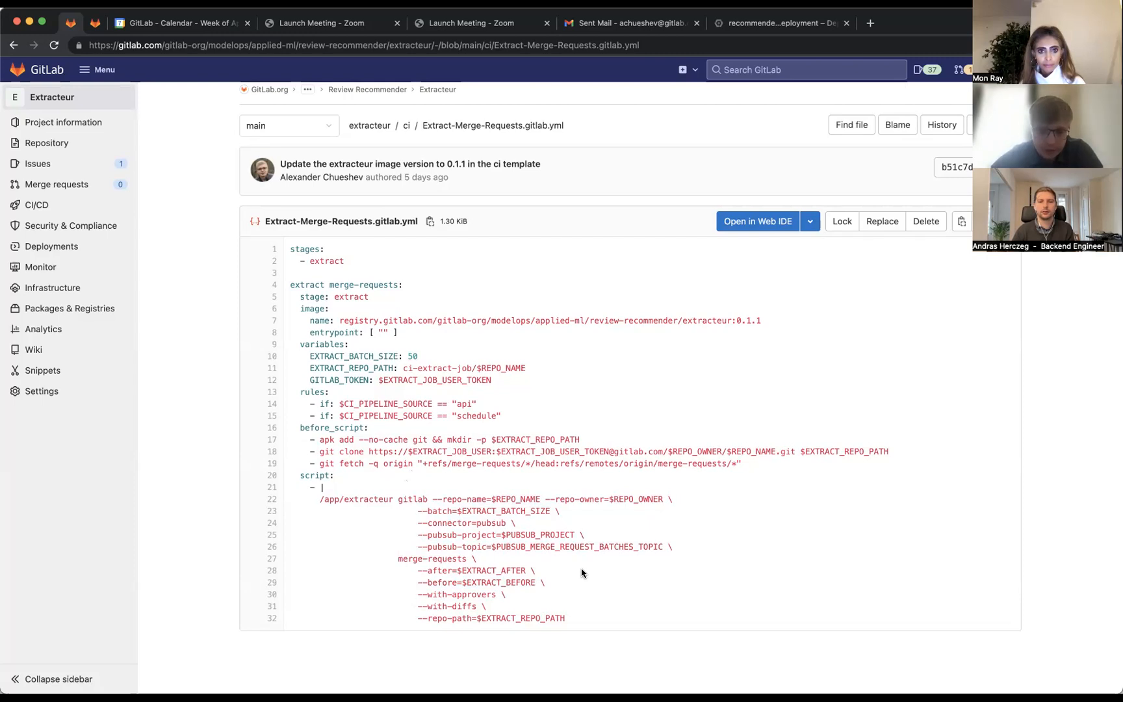
mouse_move(430, 594)
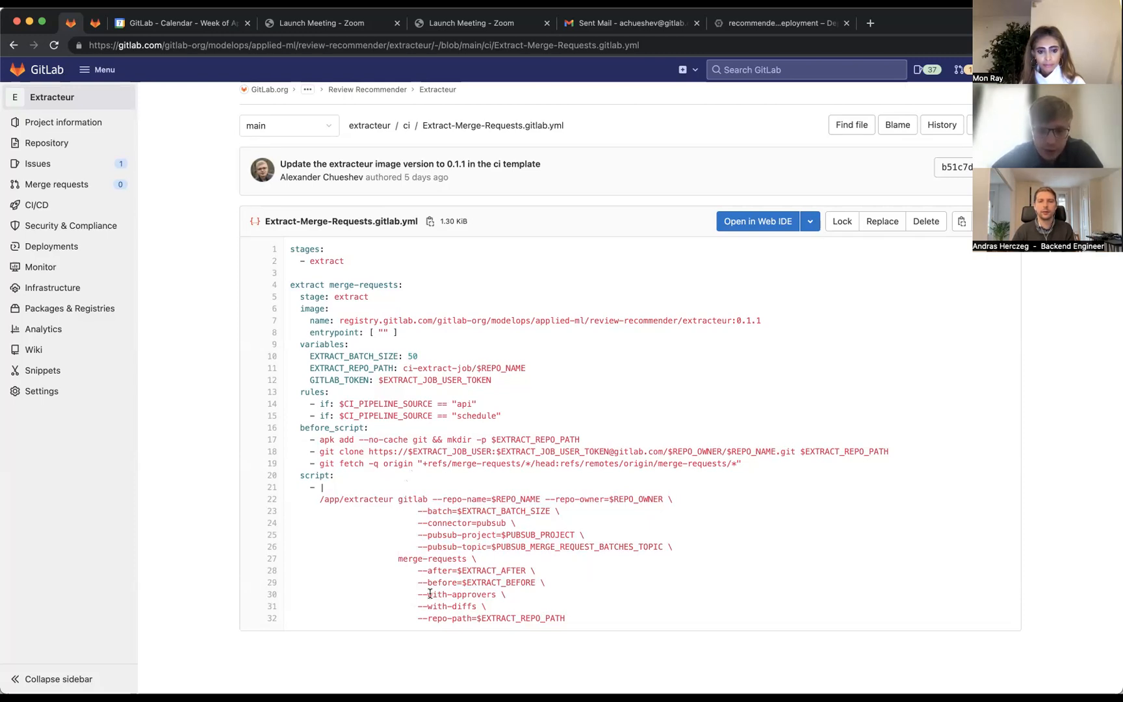
double_click(447, 607)
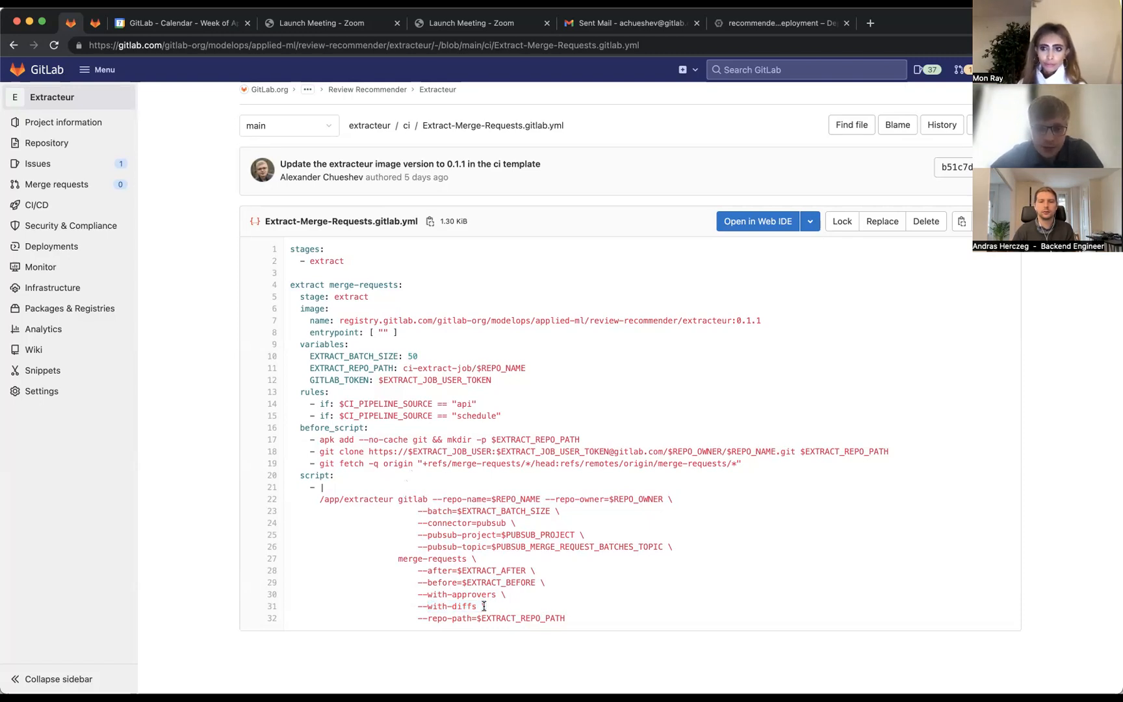
mouse_move(552, 566)
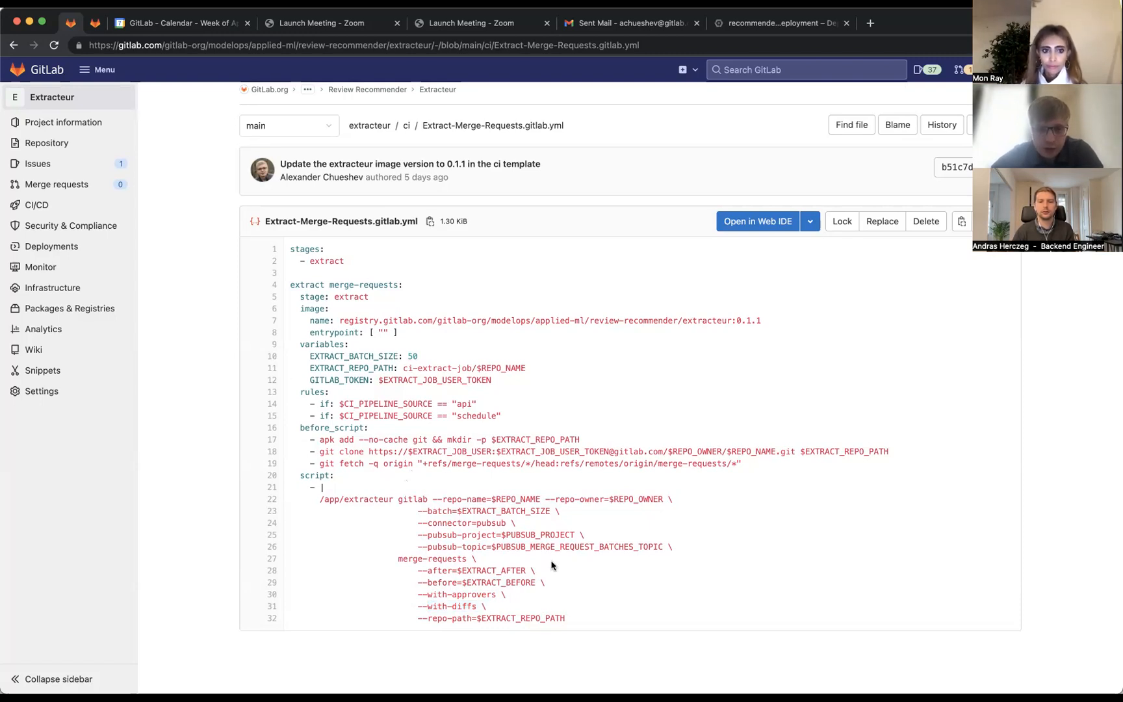
double_click(354, 356)
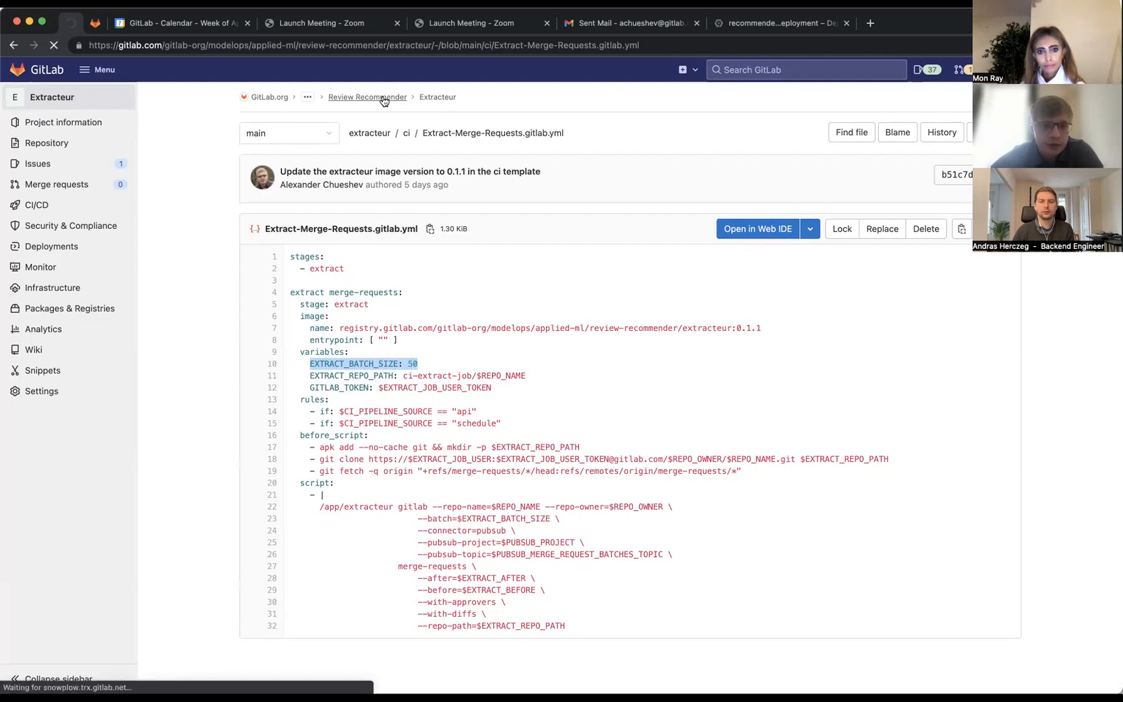
Step: From the Review Recommender group, open the ETL Pipelines project's ci folder
left_click(367, 97)
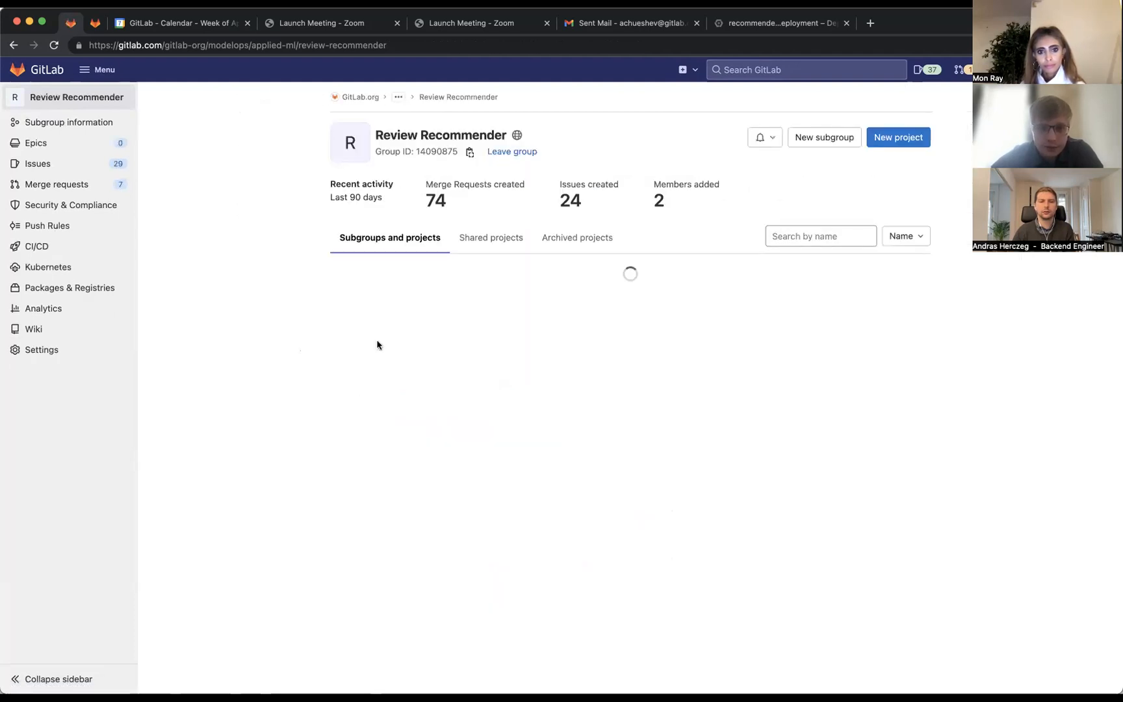
scroll("down", 3)
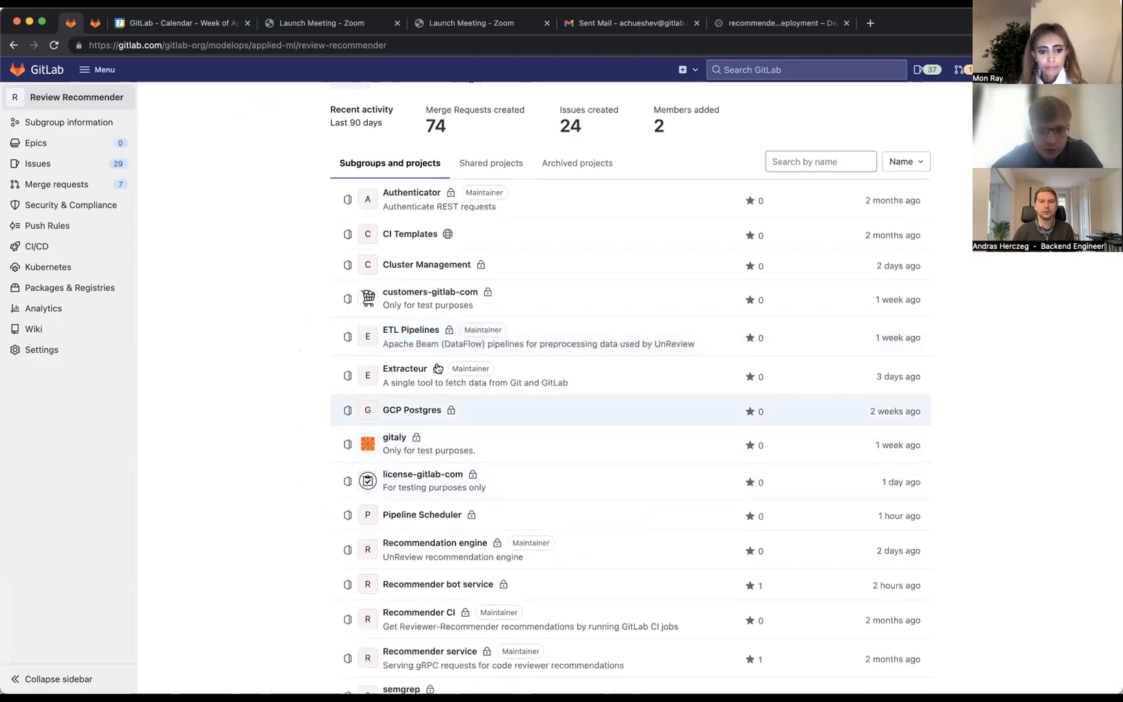
mouse_move(411, 439)
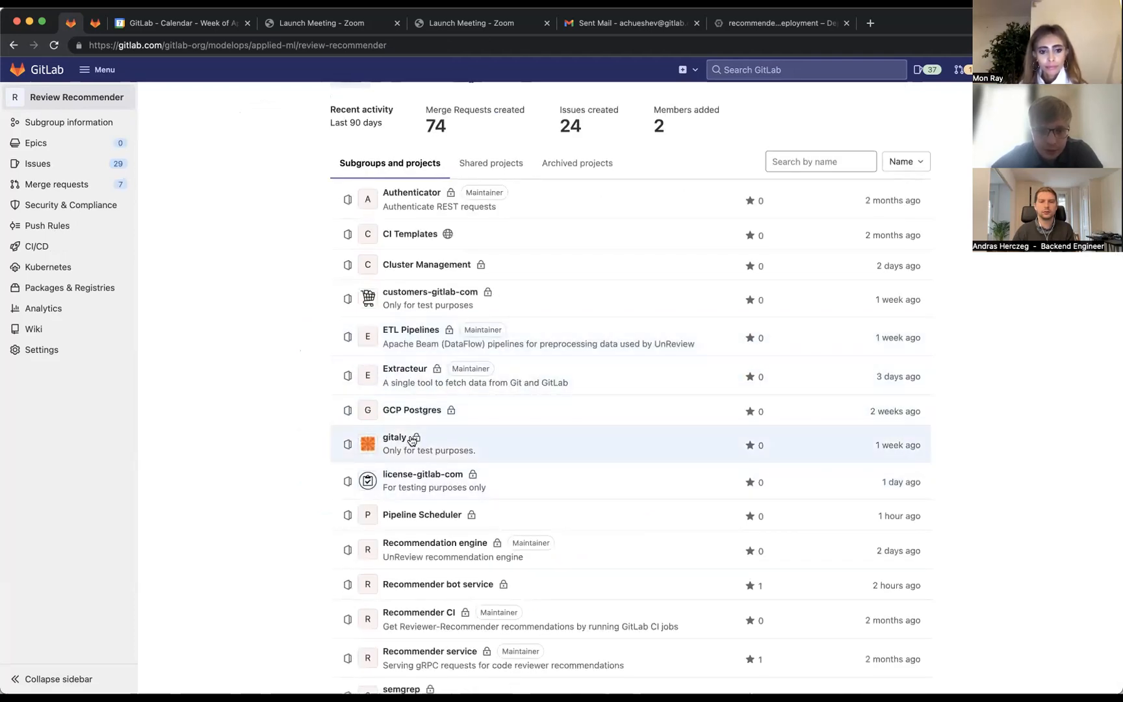
mouse_move(414, 495)
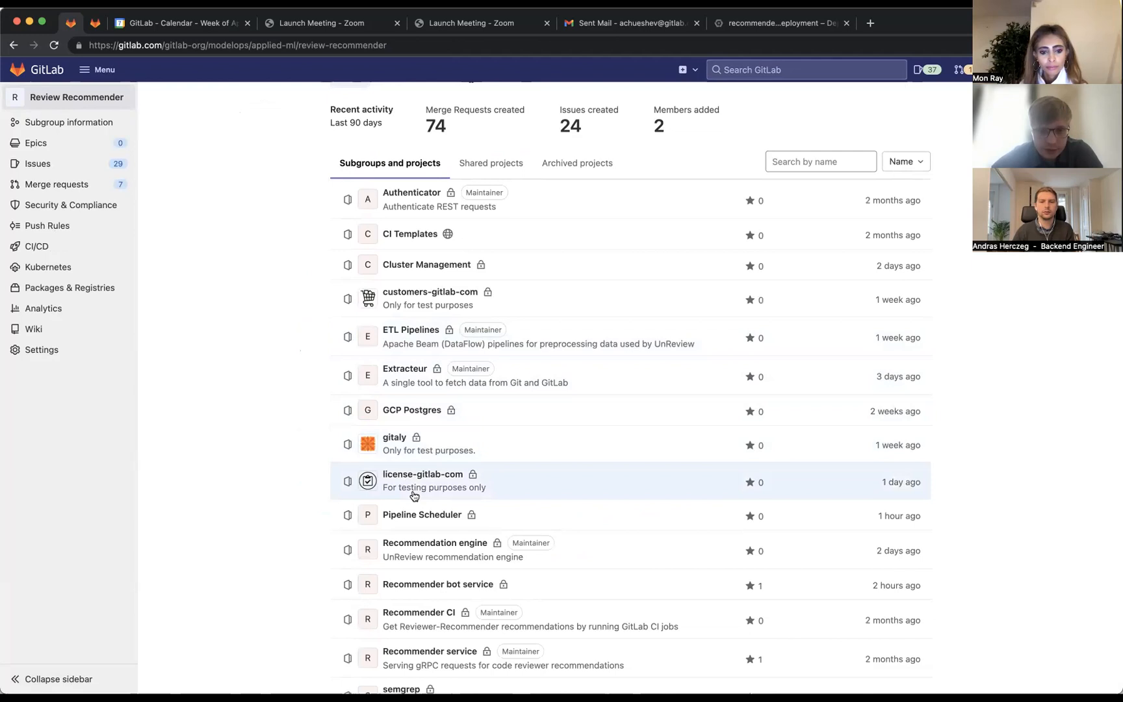
left_click(410, 329)
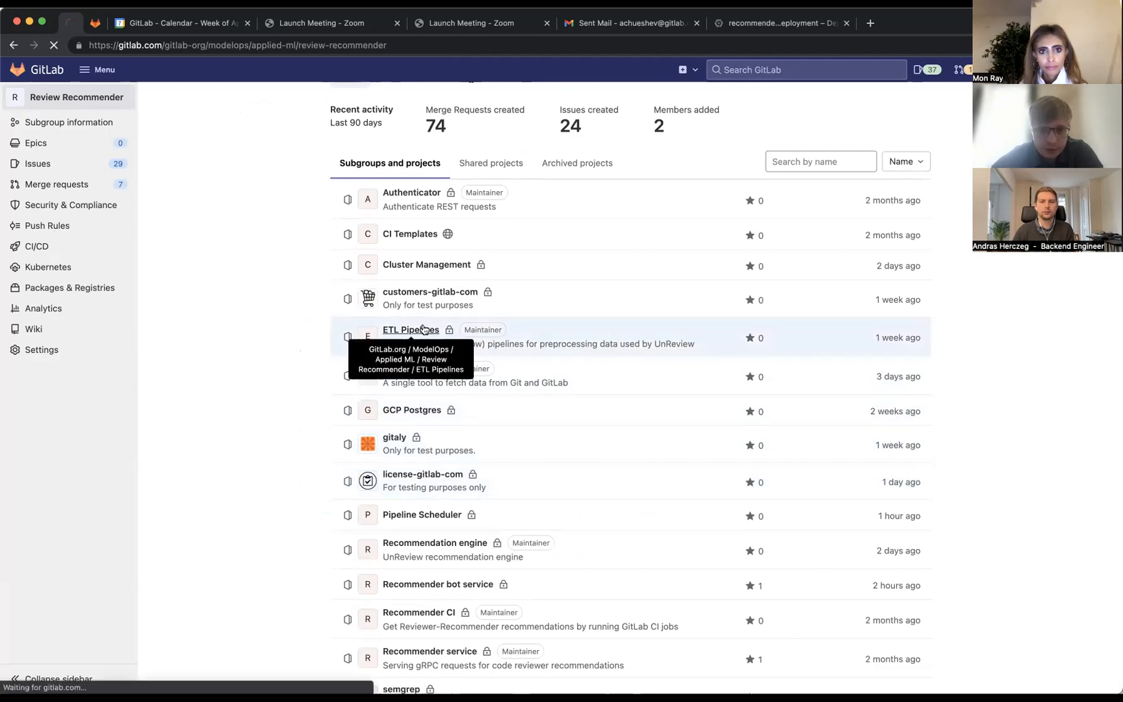
left_click(411, 329)
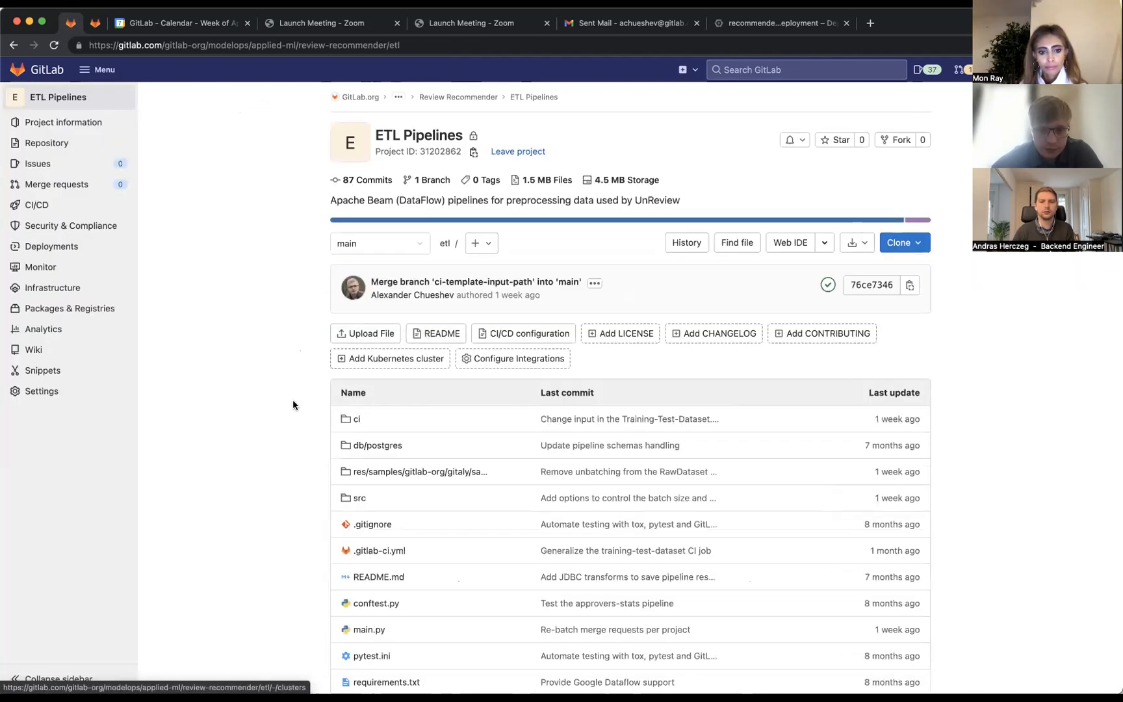
left_click(355, 419)
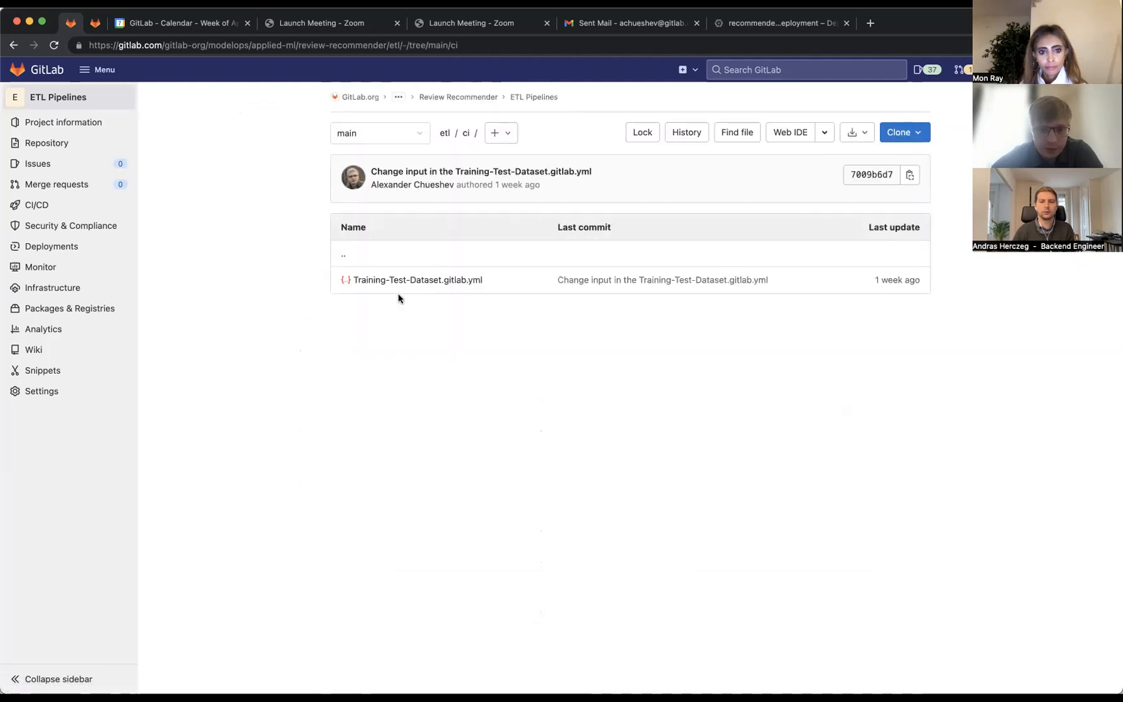
Step: Open Training-Test-Dataset.gitlab.yml and highlight the training-test-dataset command lines
left_click(417, 279)
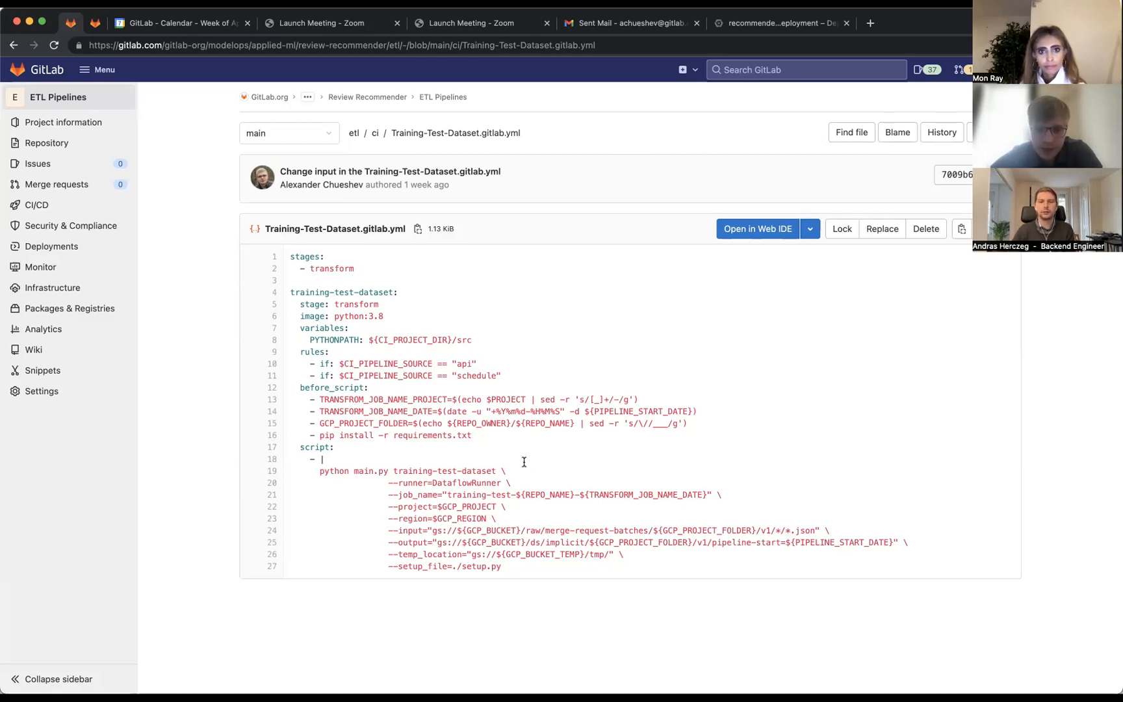
mouse_move(447, 469)
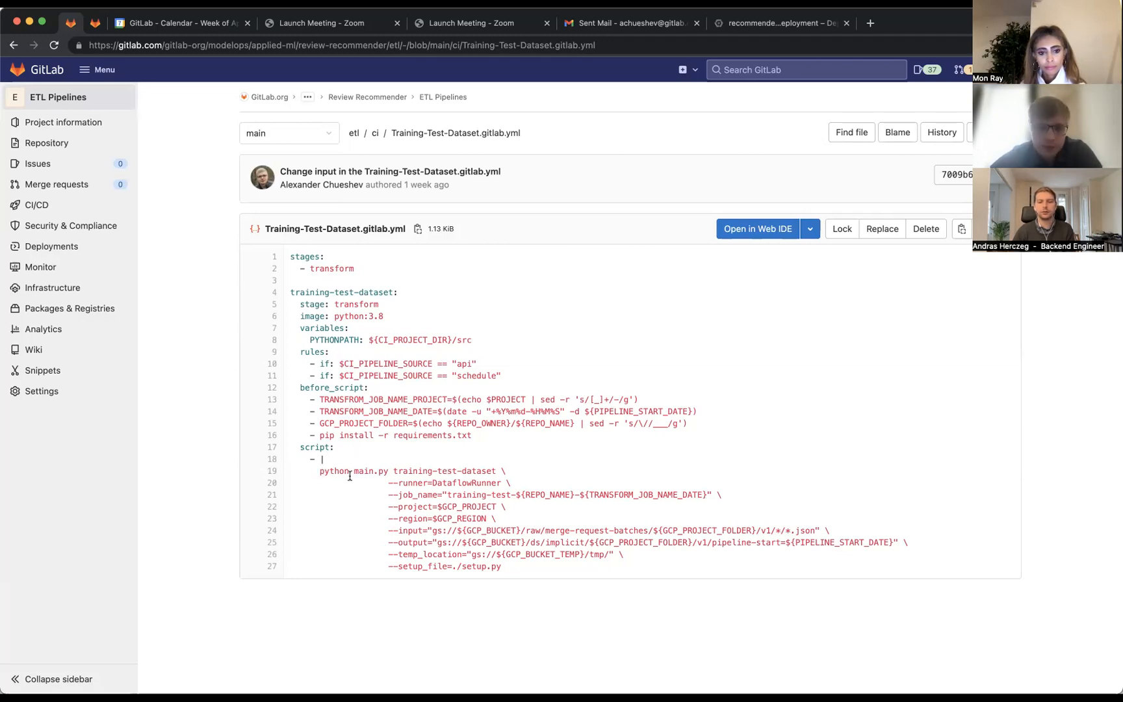
left_click_drag(320, 471, 503, 566)
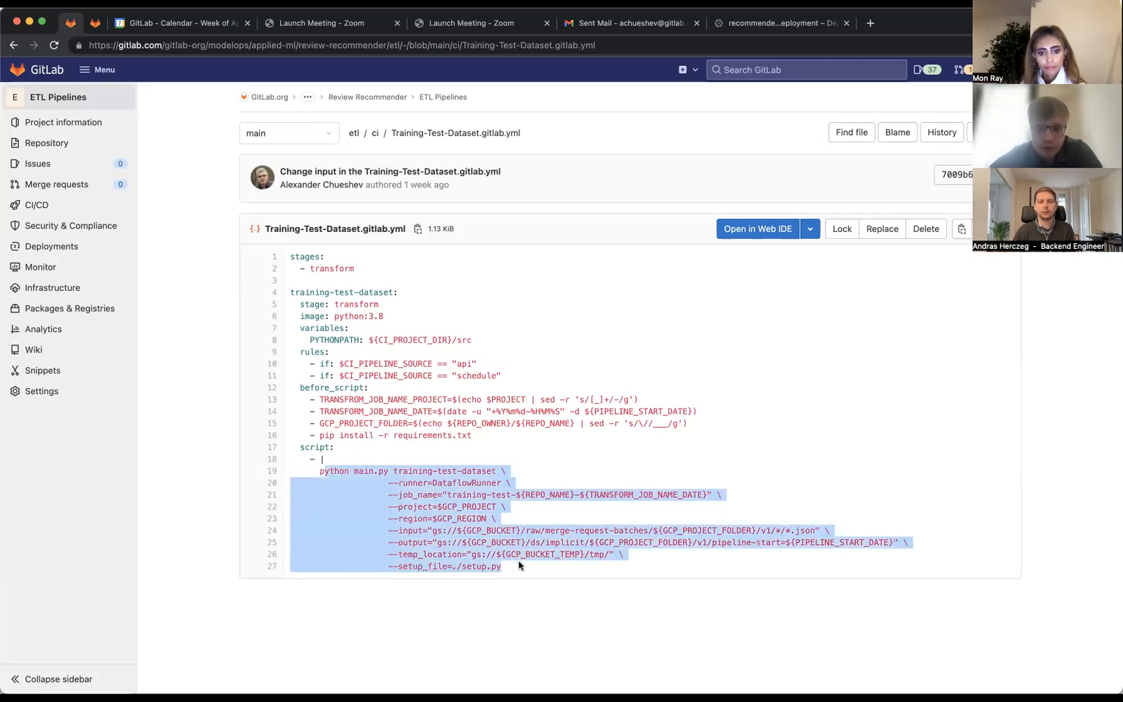
left_click(510, 554)
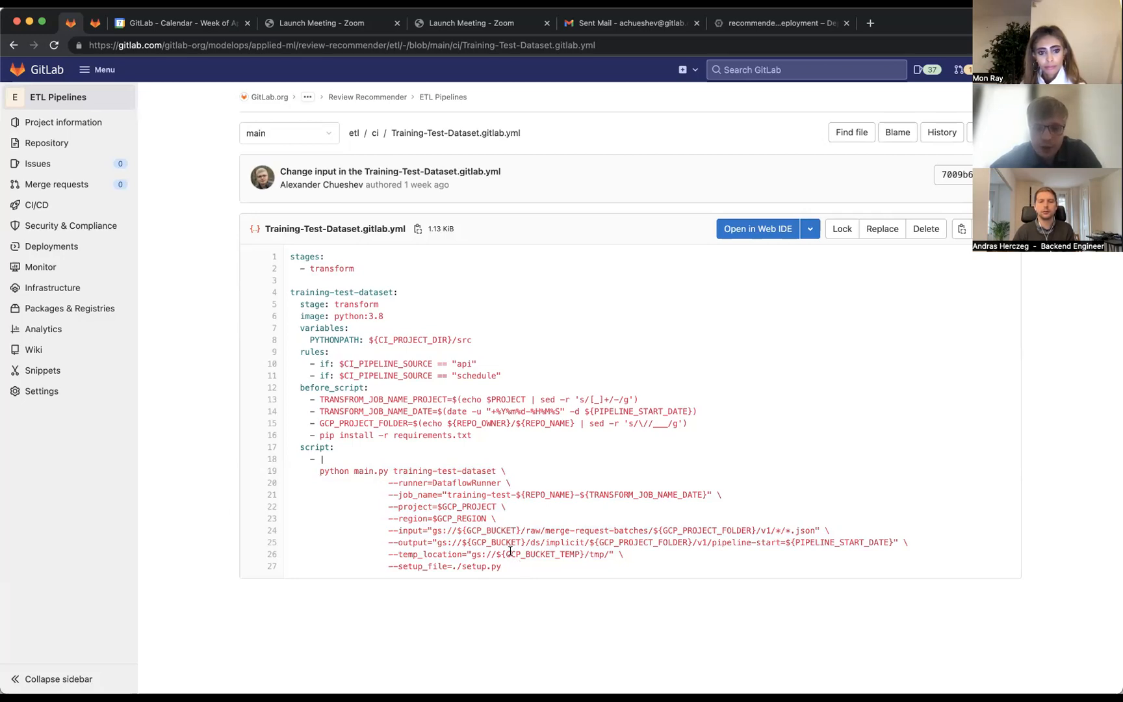
double_click(465, 483)
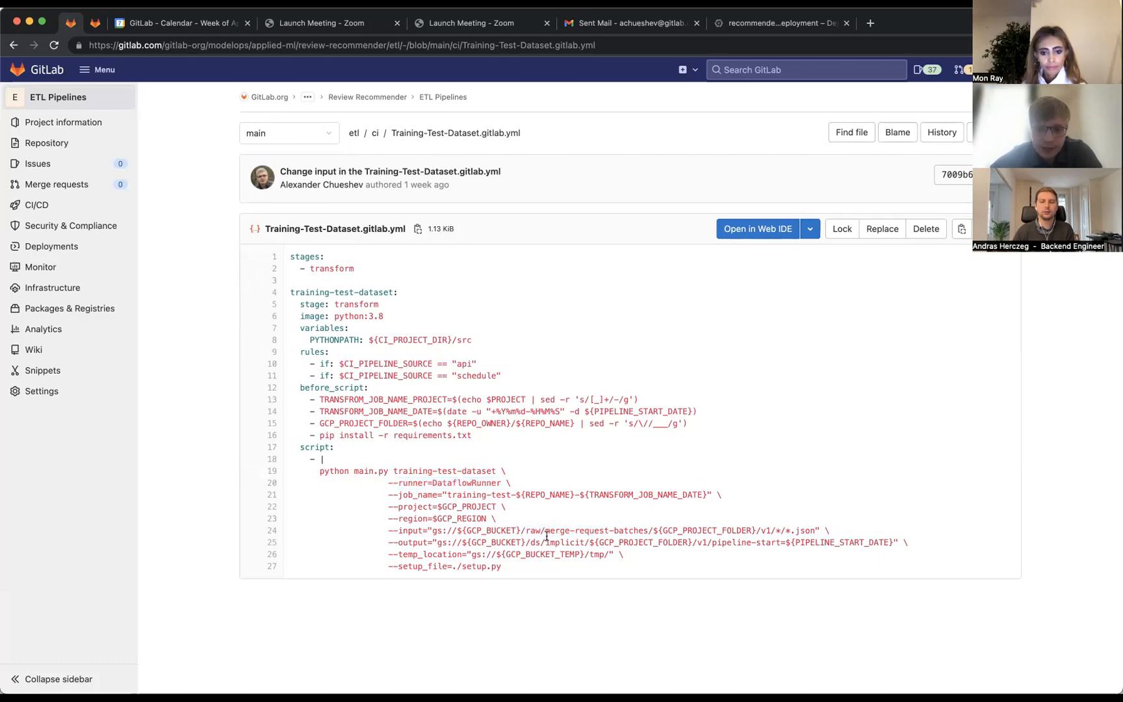
mouse_move(611, 542)
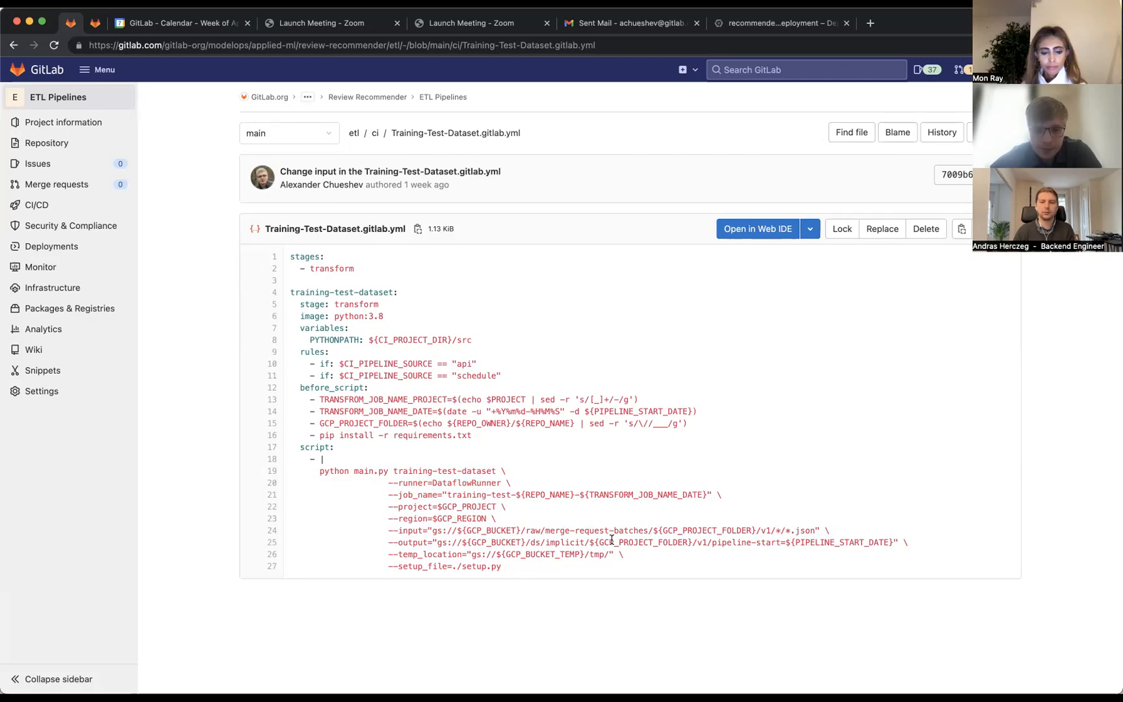
mouse_move(593, 610)
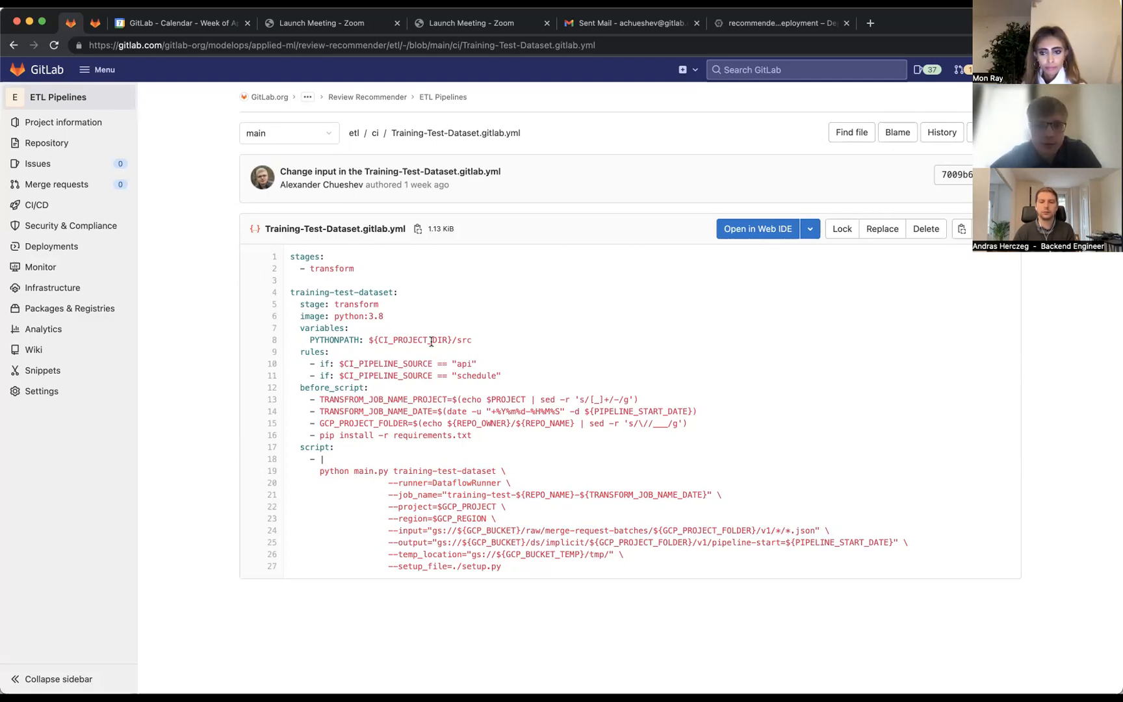
mouse_move(389, 141)
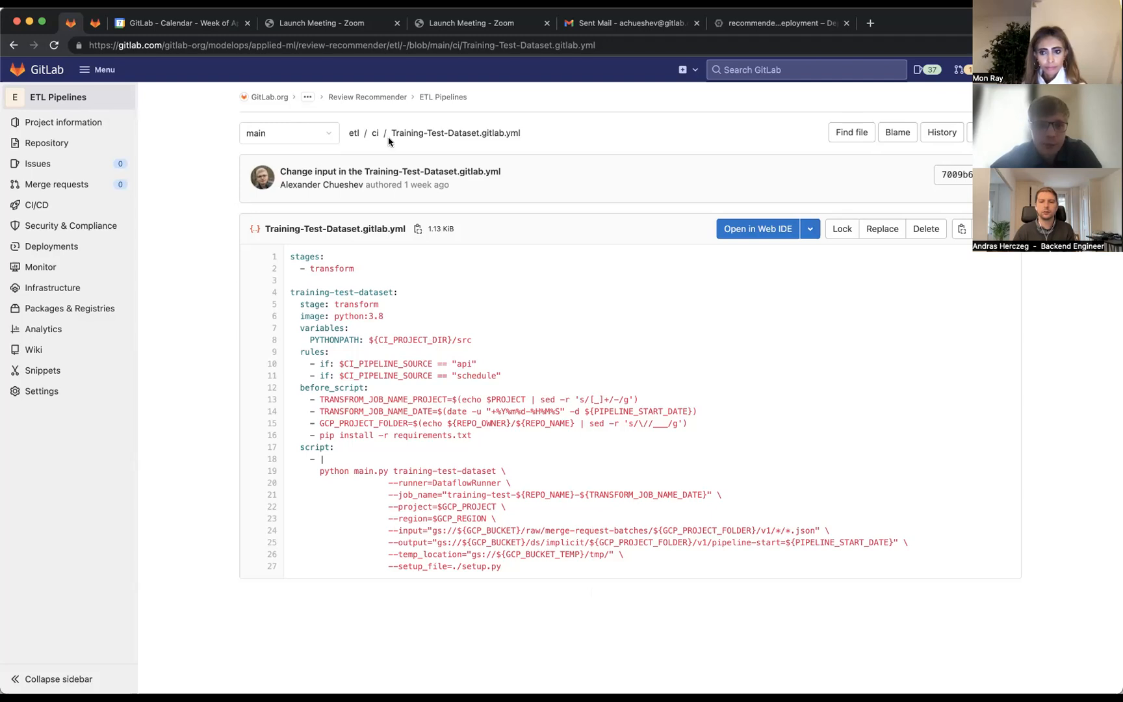
mouse_move(382, 101)
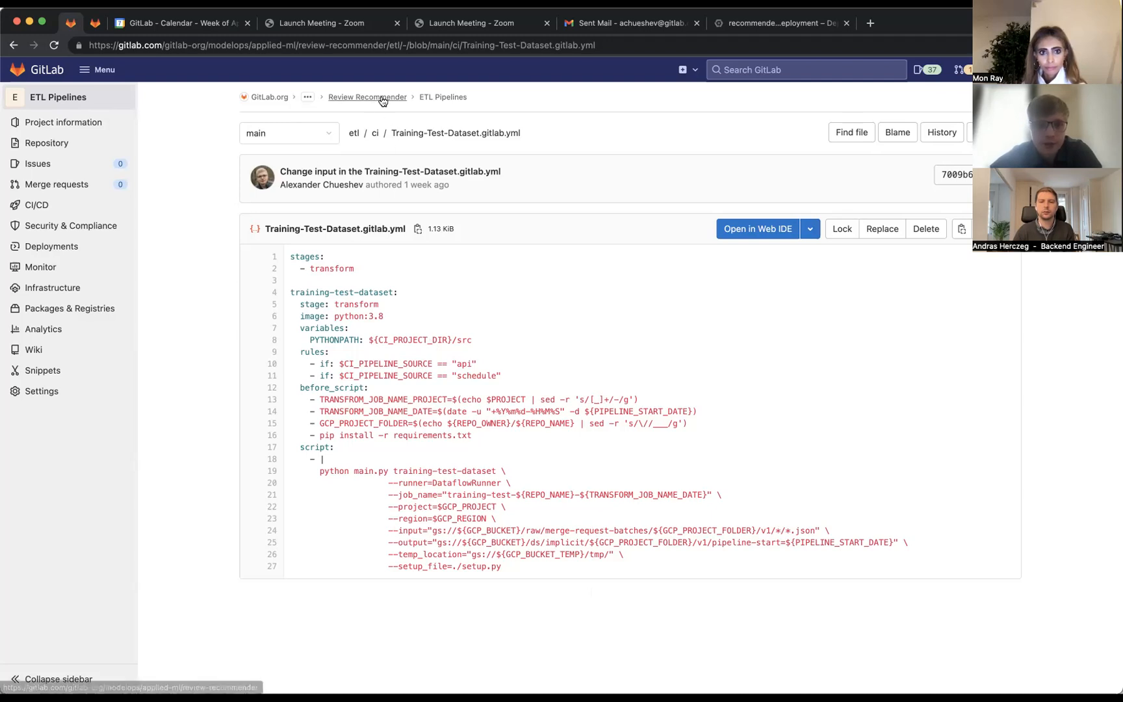
Step: From the Review Recommender group, open the Recommendation engine project's ci folder
left_click(367, 97)
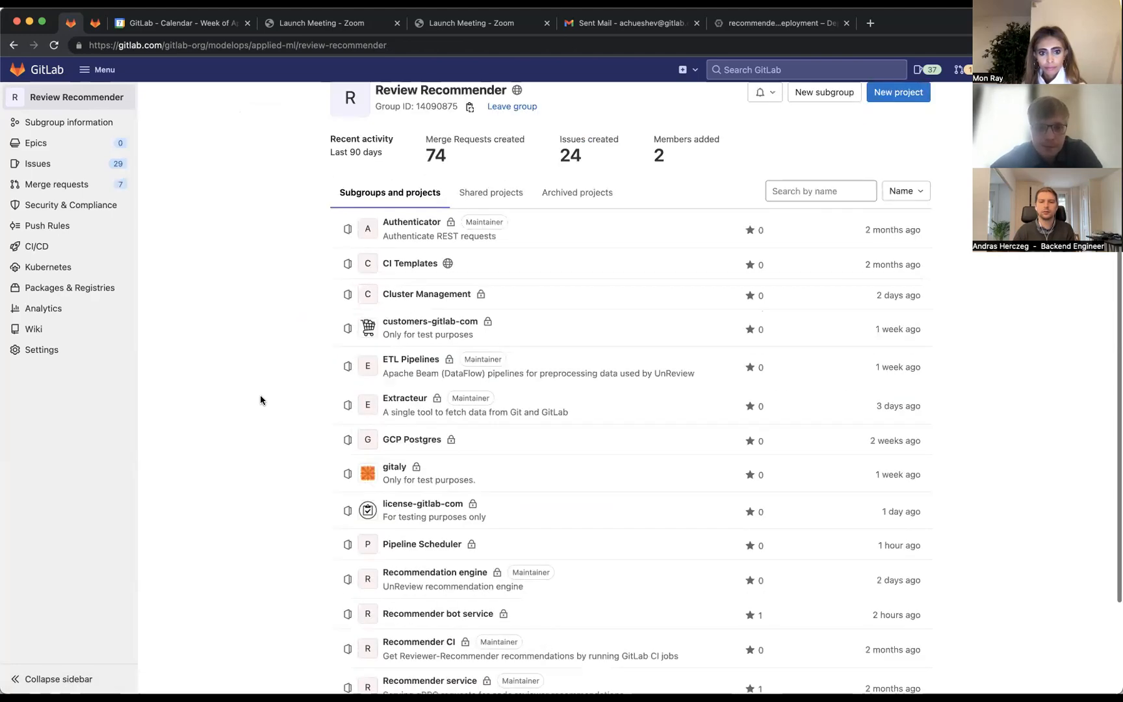
scroll("down", 3)
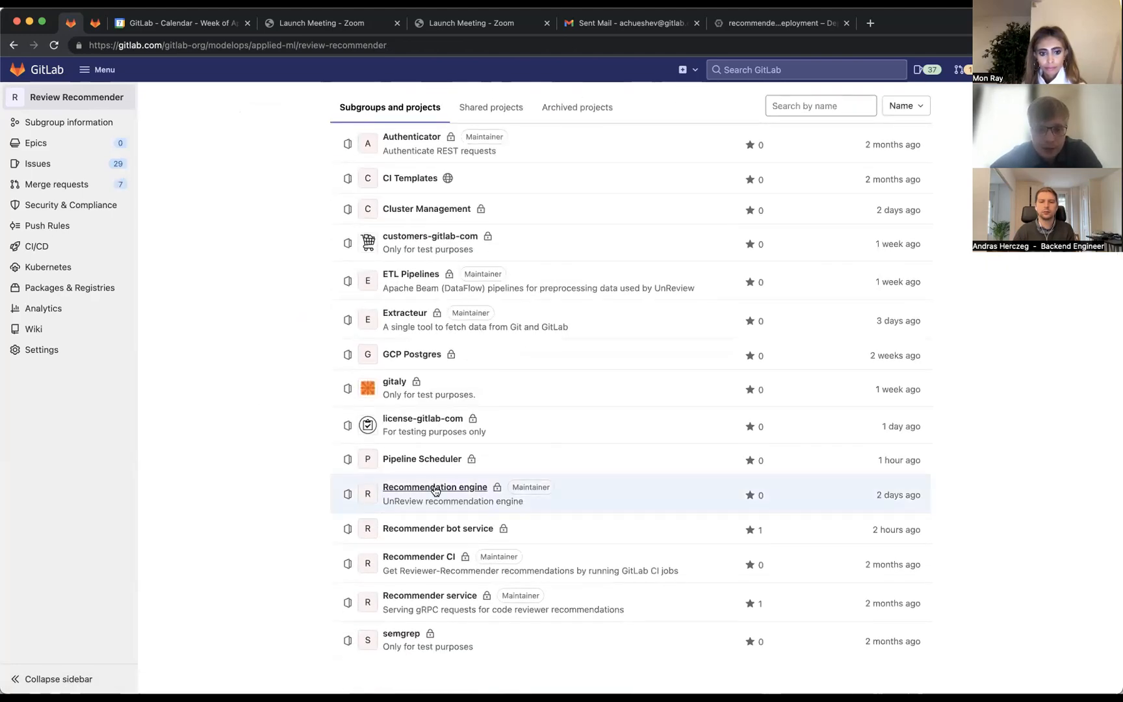
left_click(434, 486)
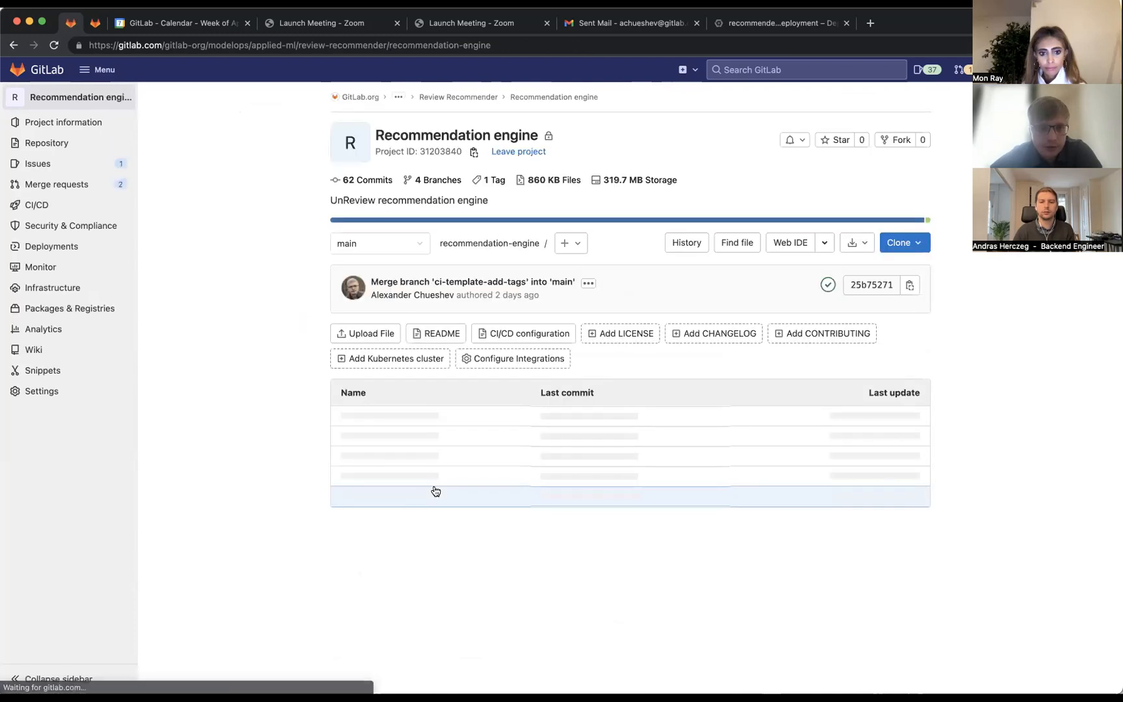
scroll("down", 3)
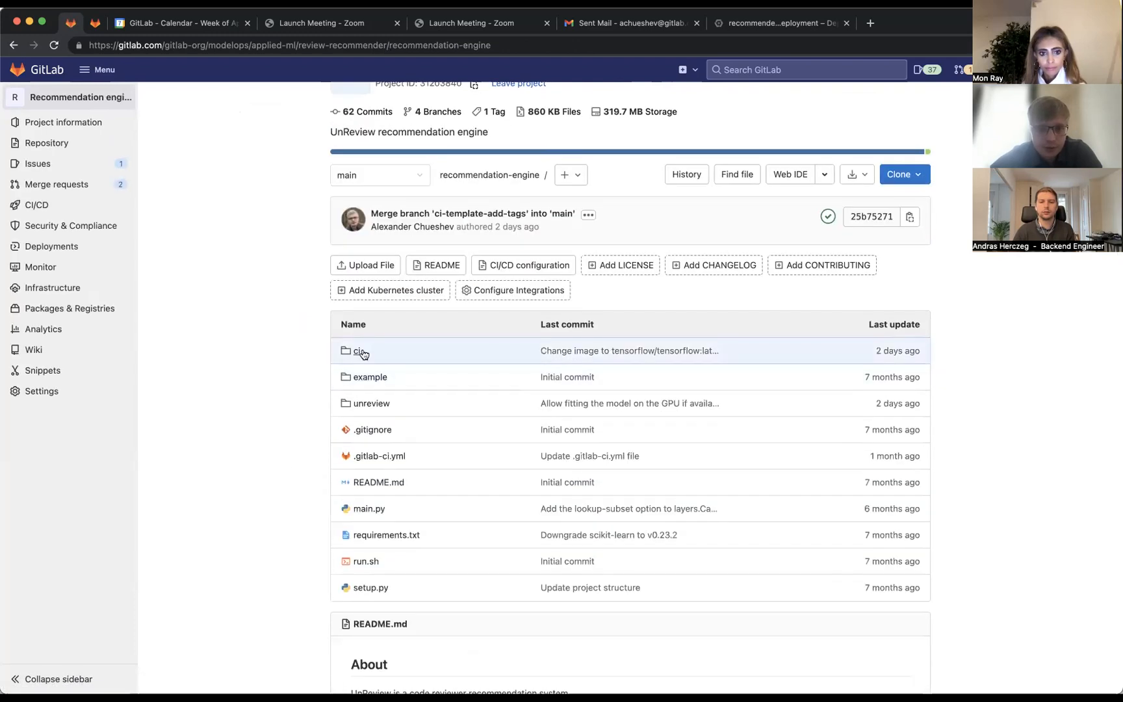
left_click(360, 351)
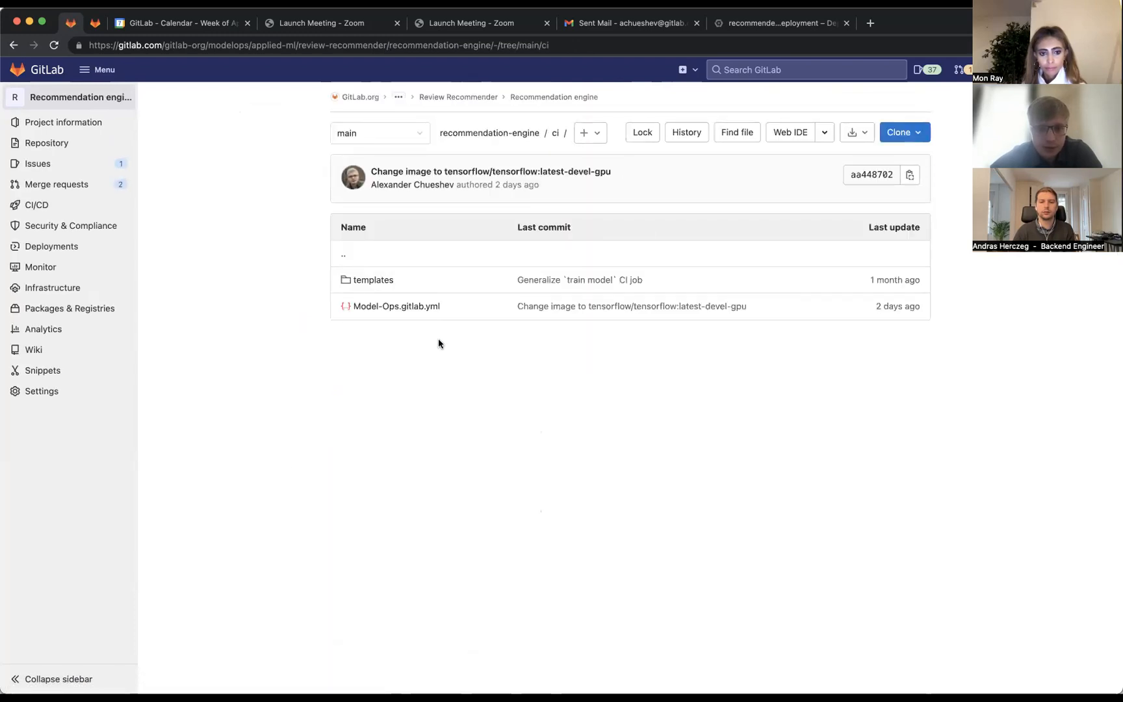
Step: Open Model-Ops.gitlab.yml and highlight the preprocess dataset job name
left_click(395, 306)
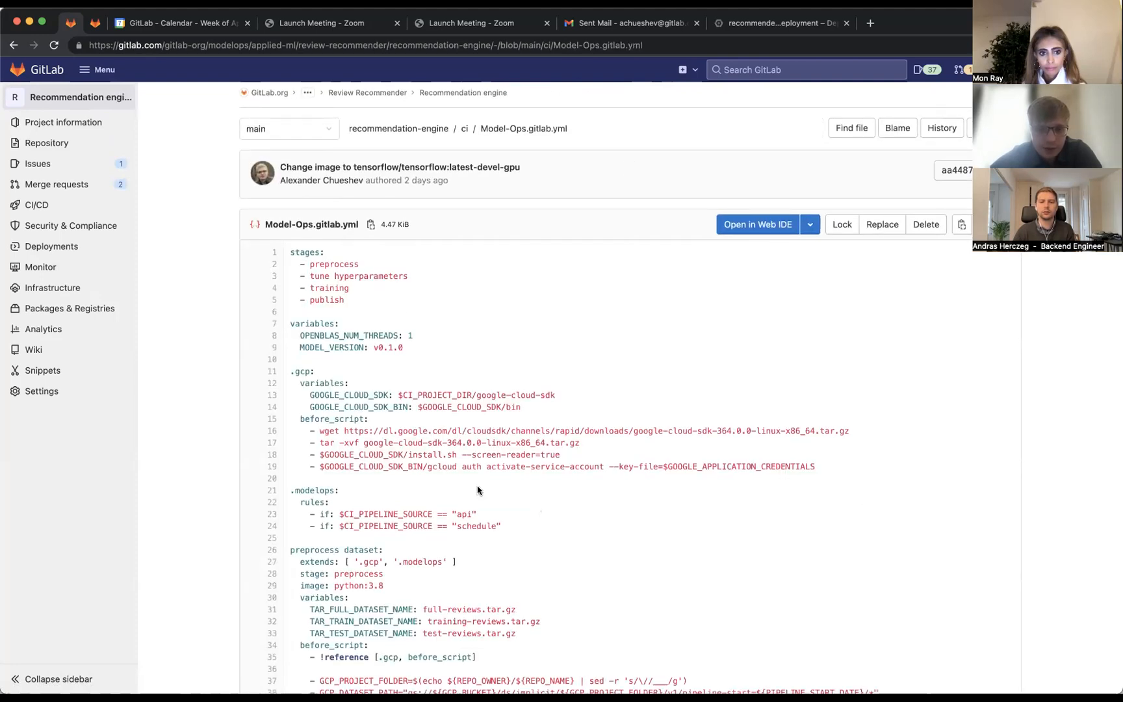
scroll("down", 3)
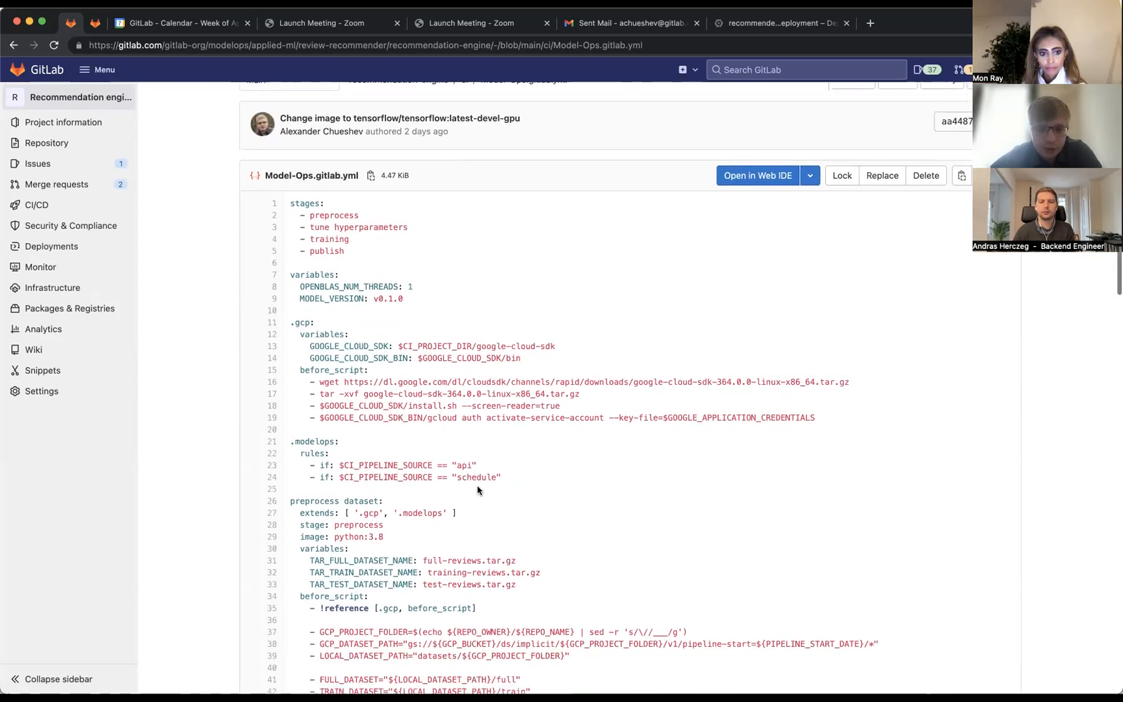
scroll("down", 3)
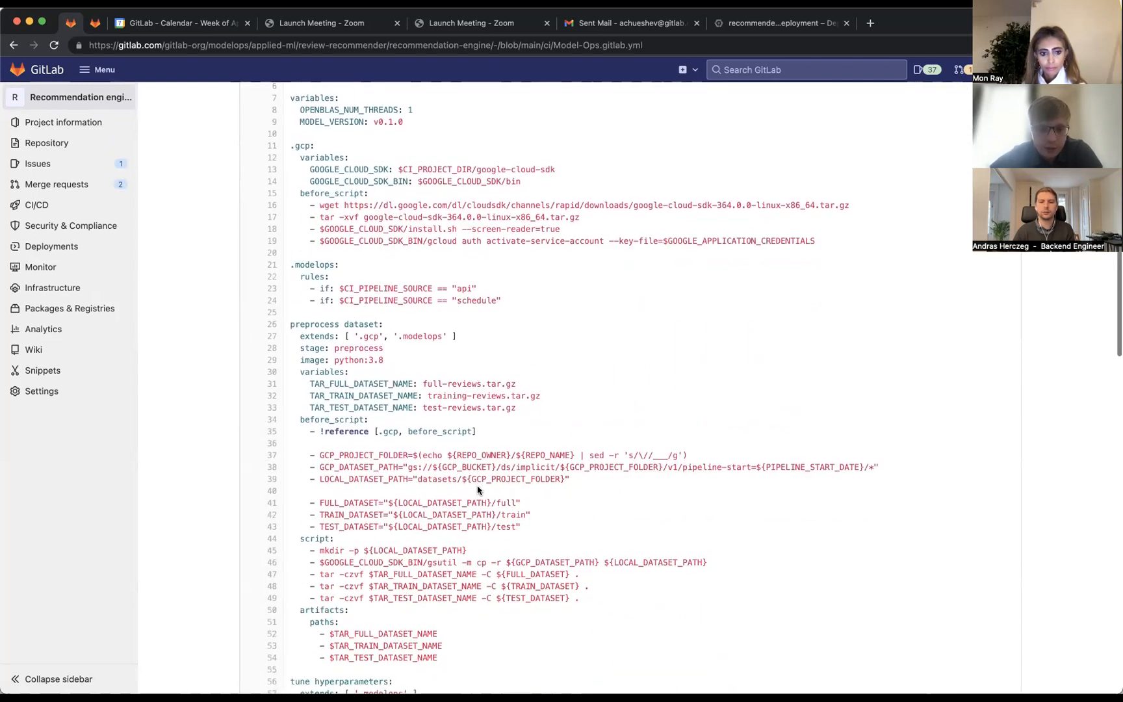
scroll("down", 3)
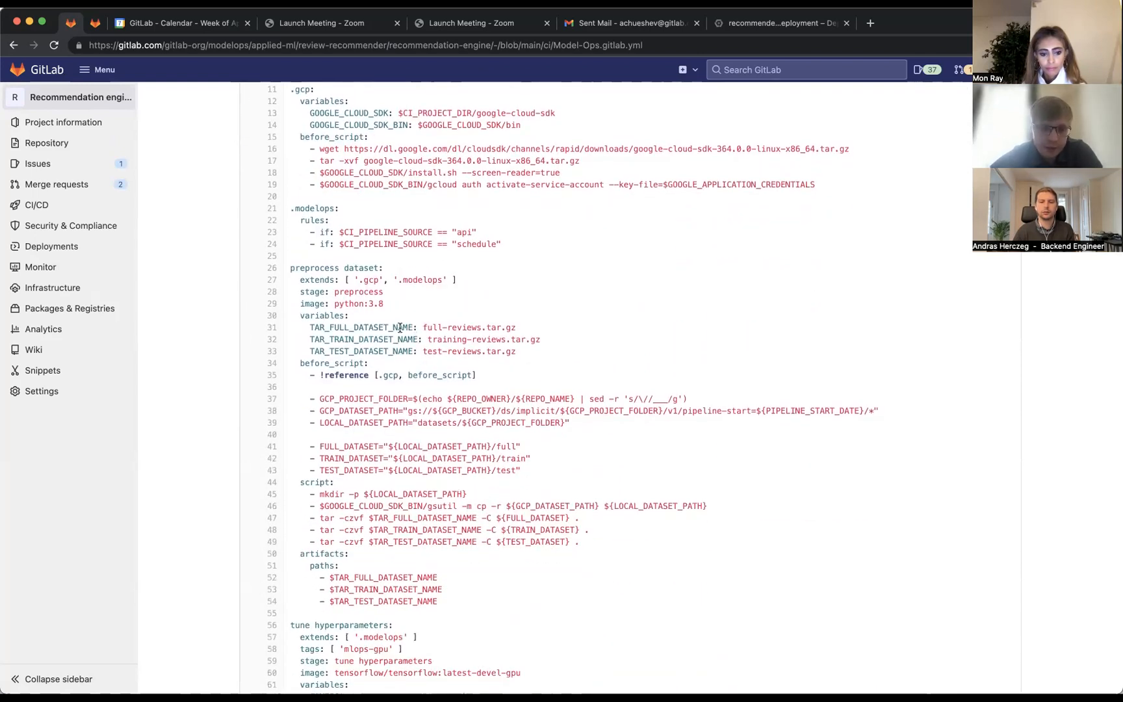
double_click(358, 267)
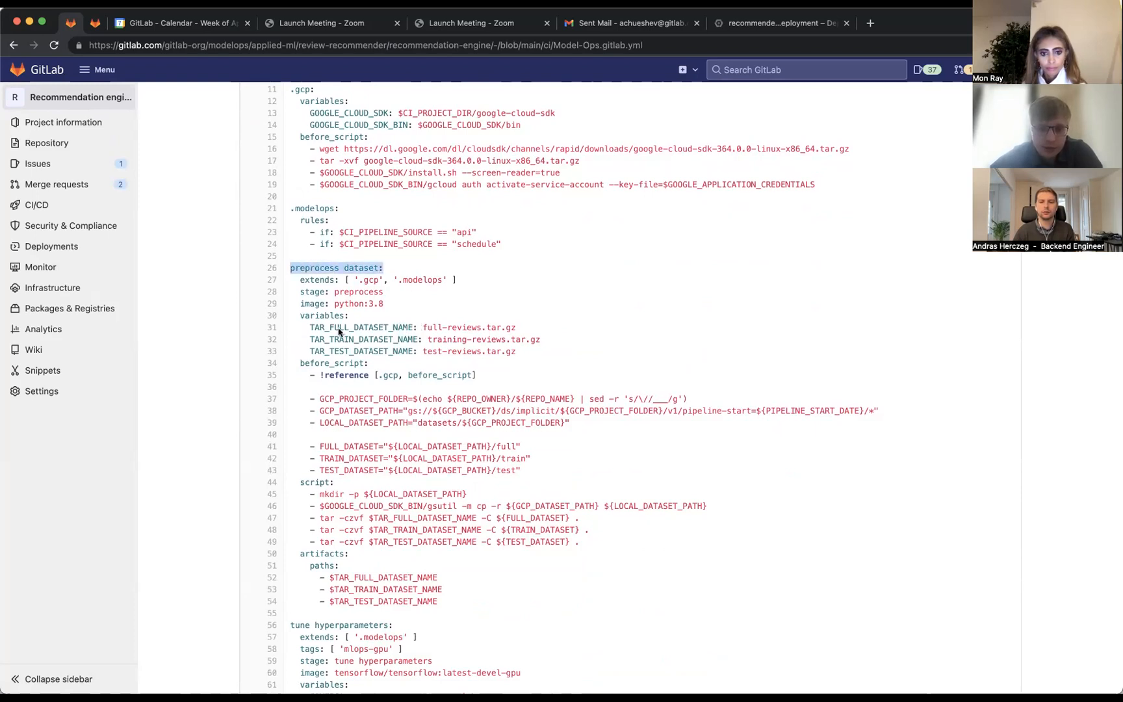
mouse_move(392, 398)
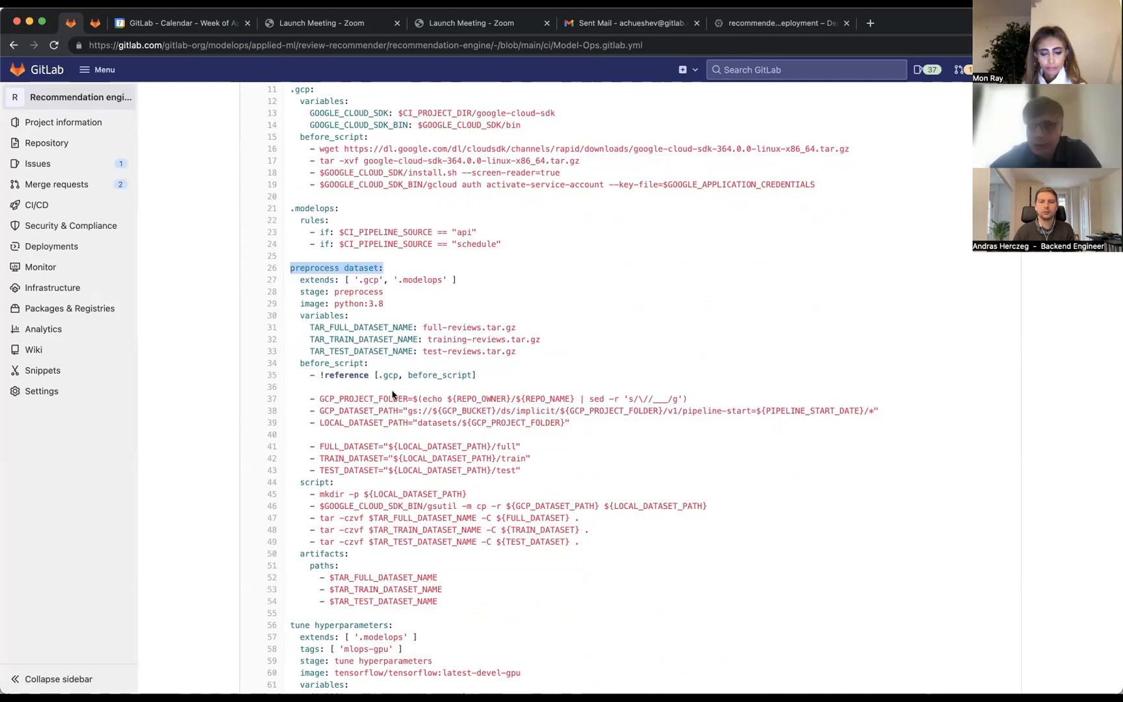
mouse_move(456, 436)
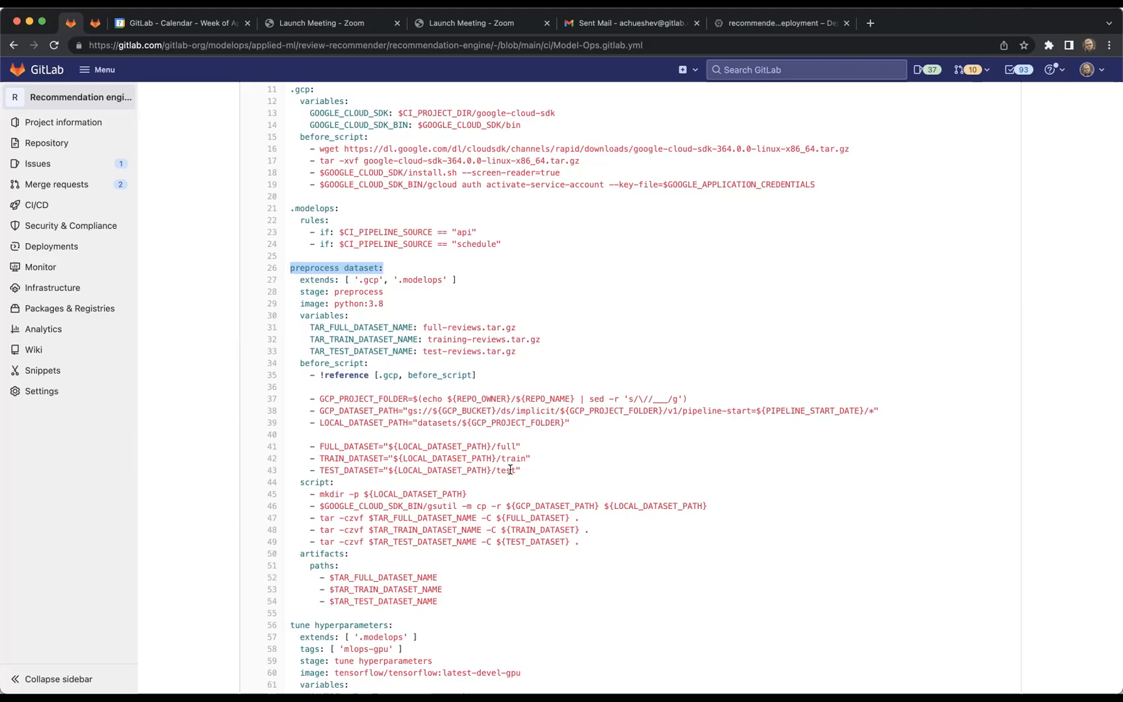
Step: Scroll through the tune hyperparameters job into the train model job's before_script
scroll("down", 3)
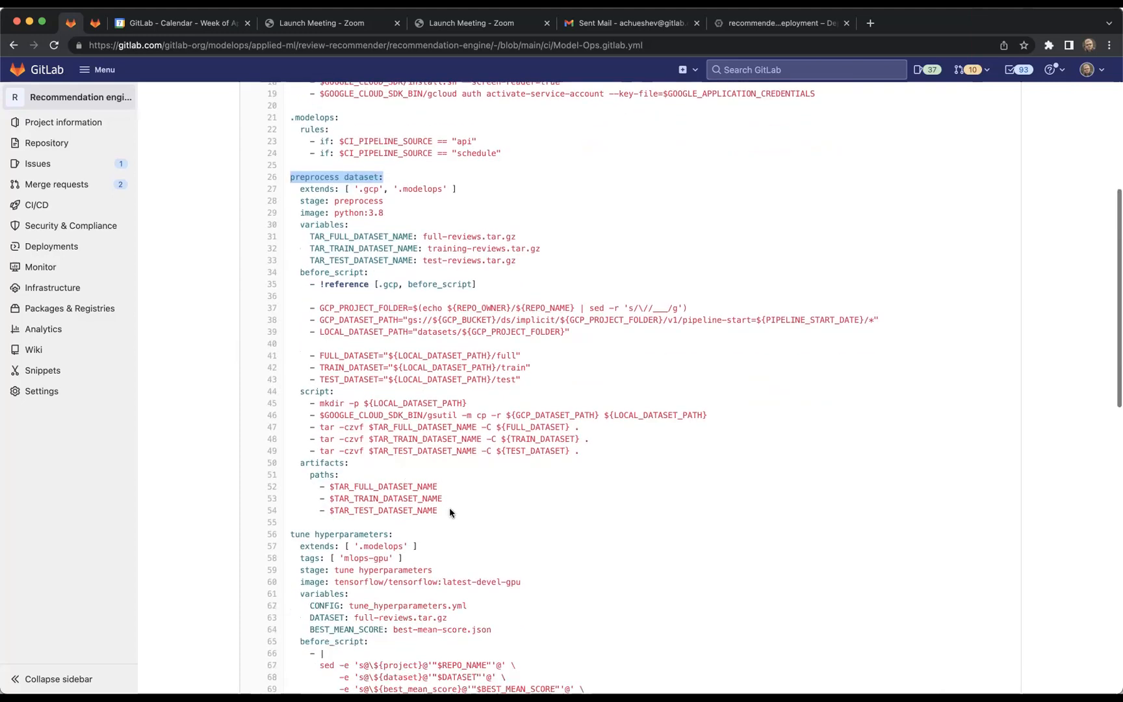
scroll("down", 3)
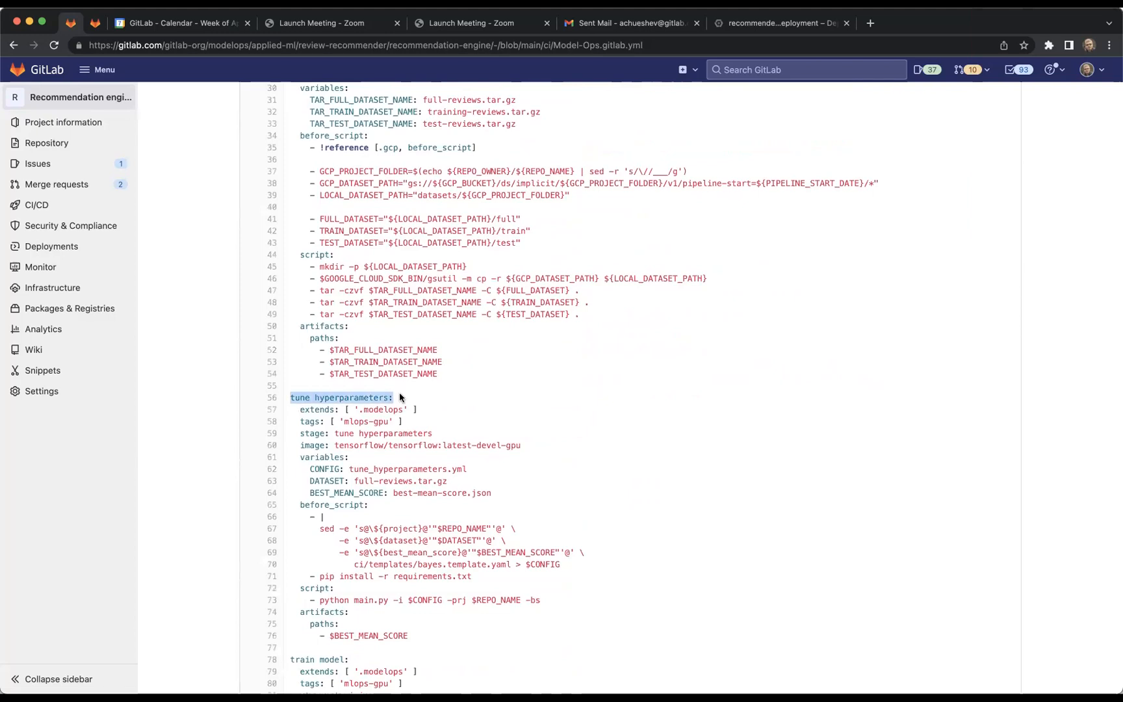
scroll("down", 3)
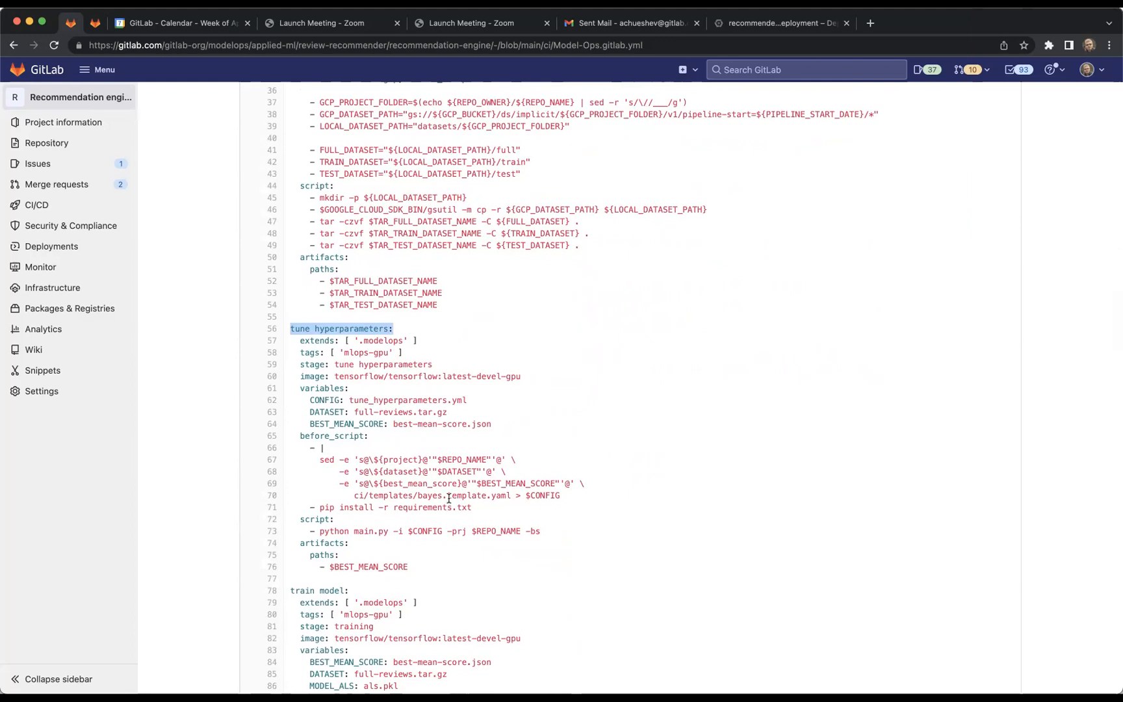
mouse_move(523, 523)
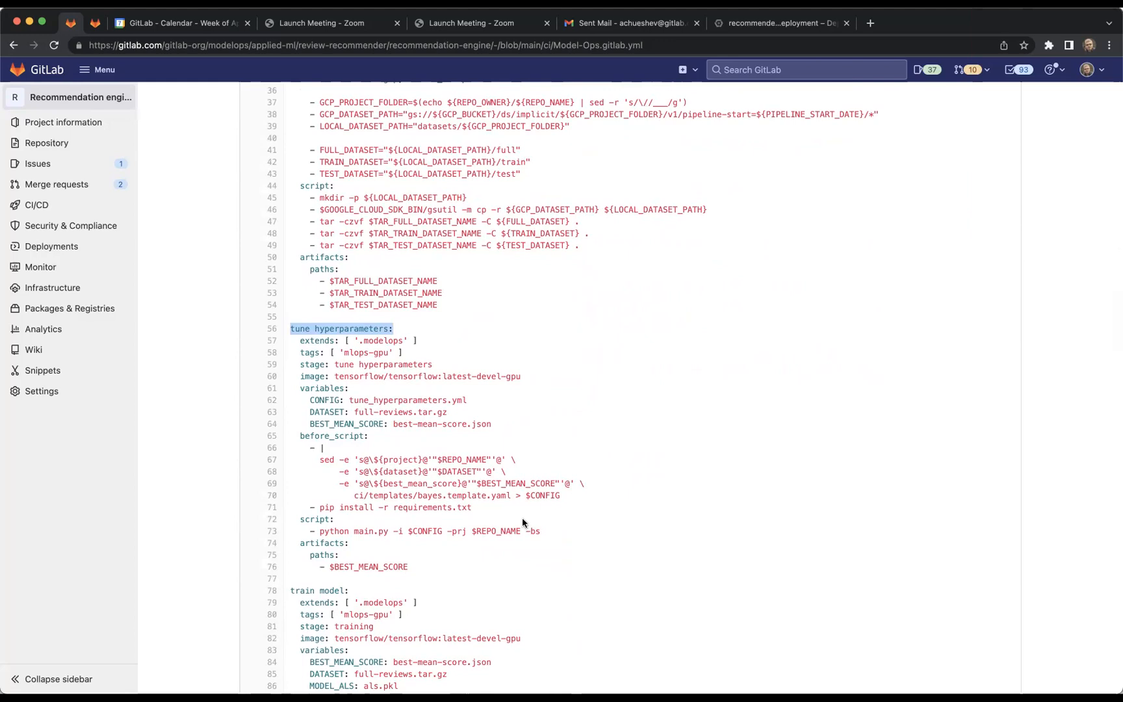
scroll("down", 3)
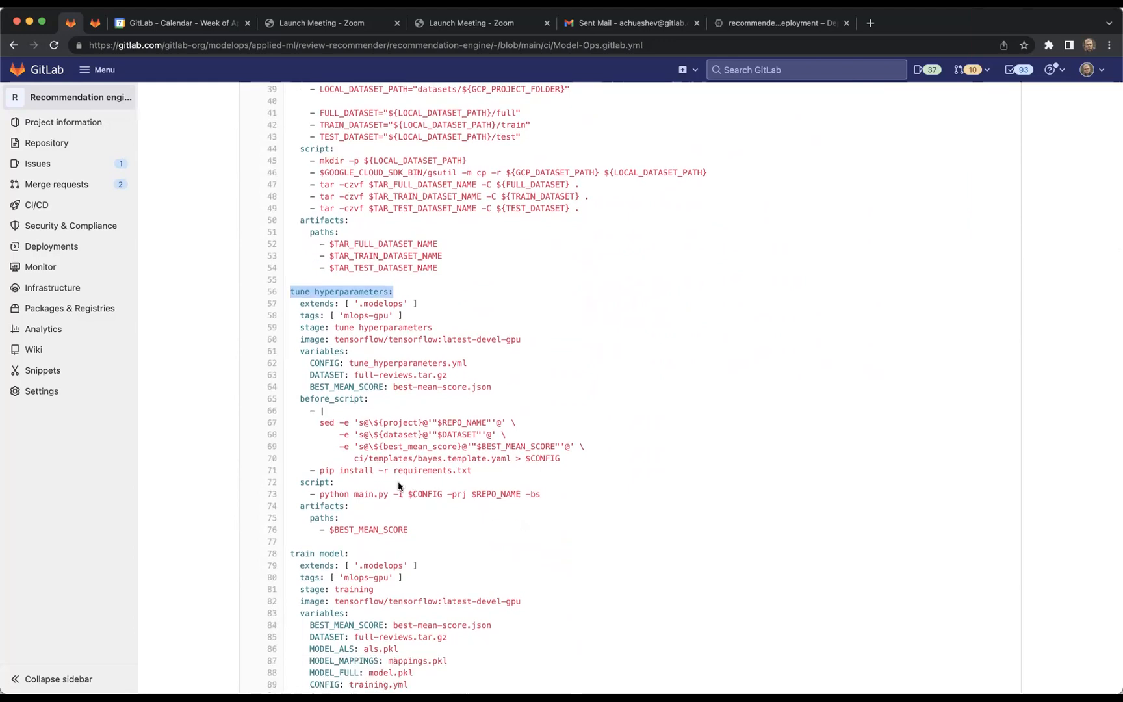
scroll("down", 3)
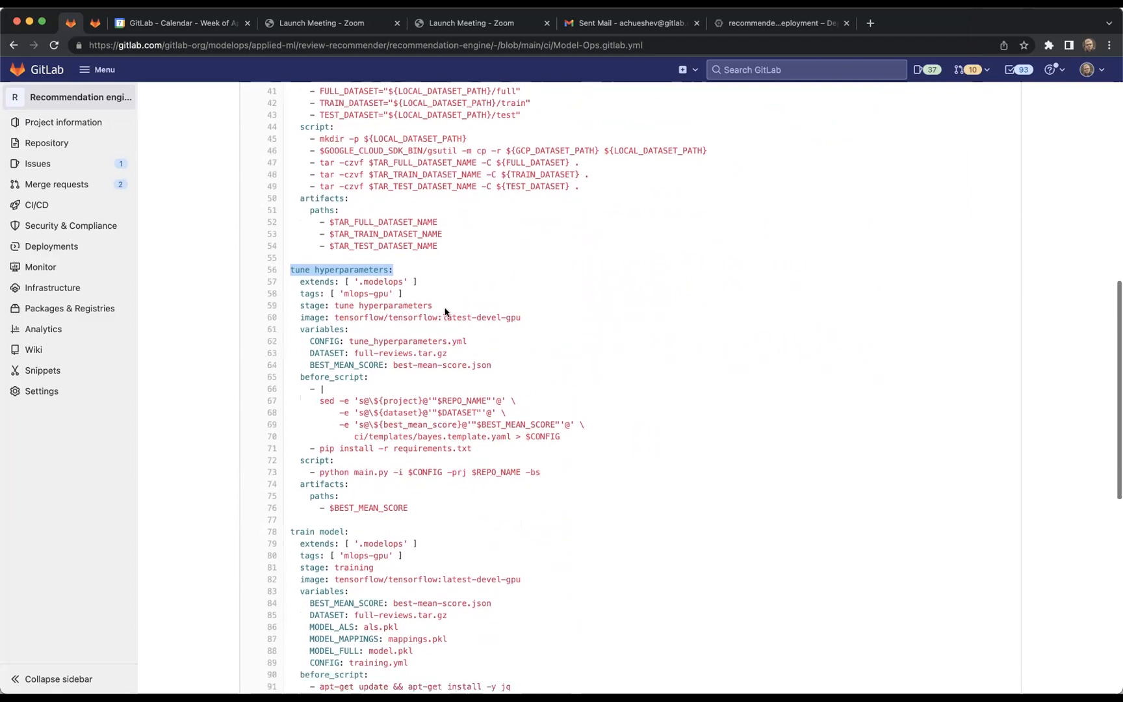
mouse_move(381, 460)
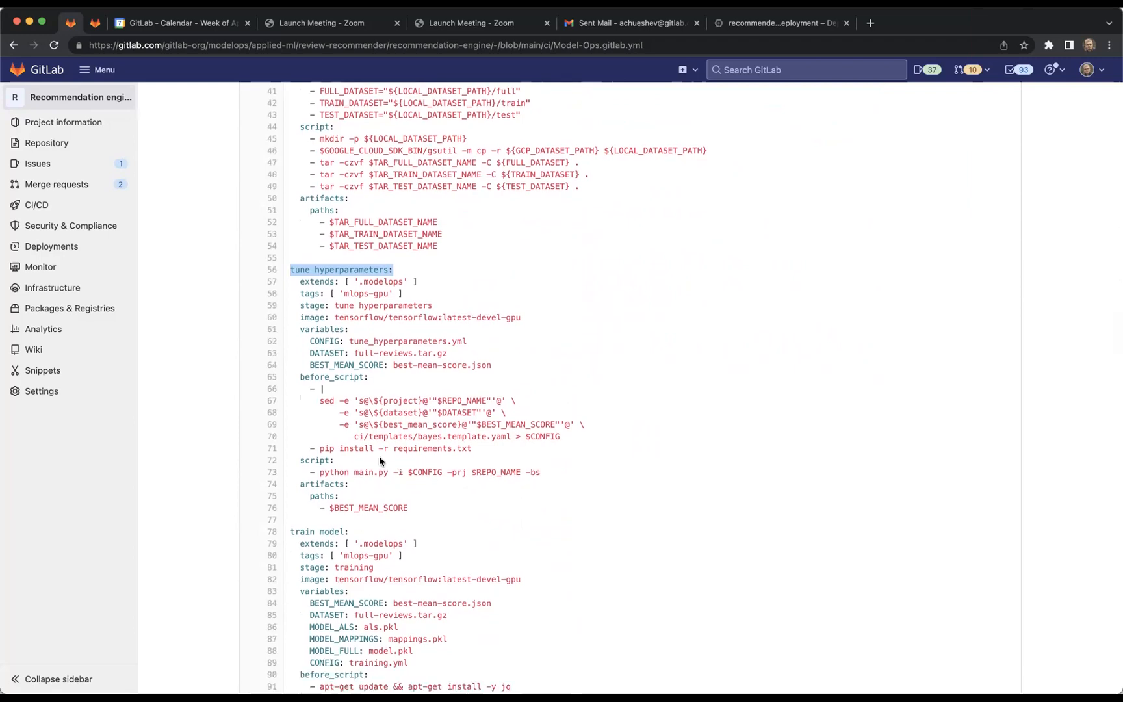
mouse_move(403, 365)
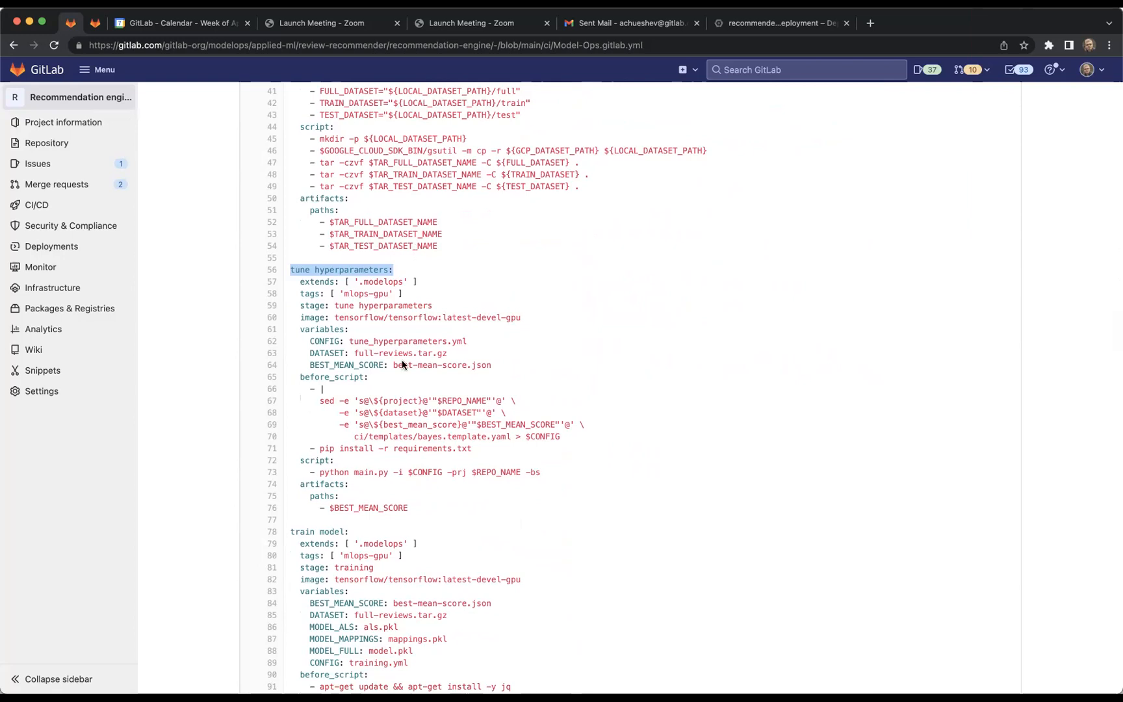
mouse_move(396, 526)
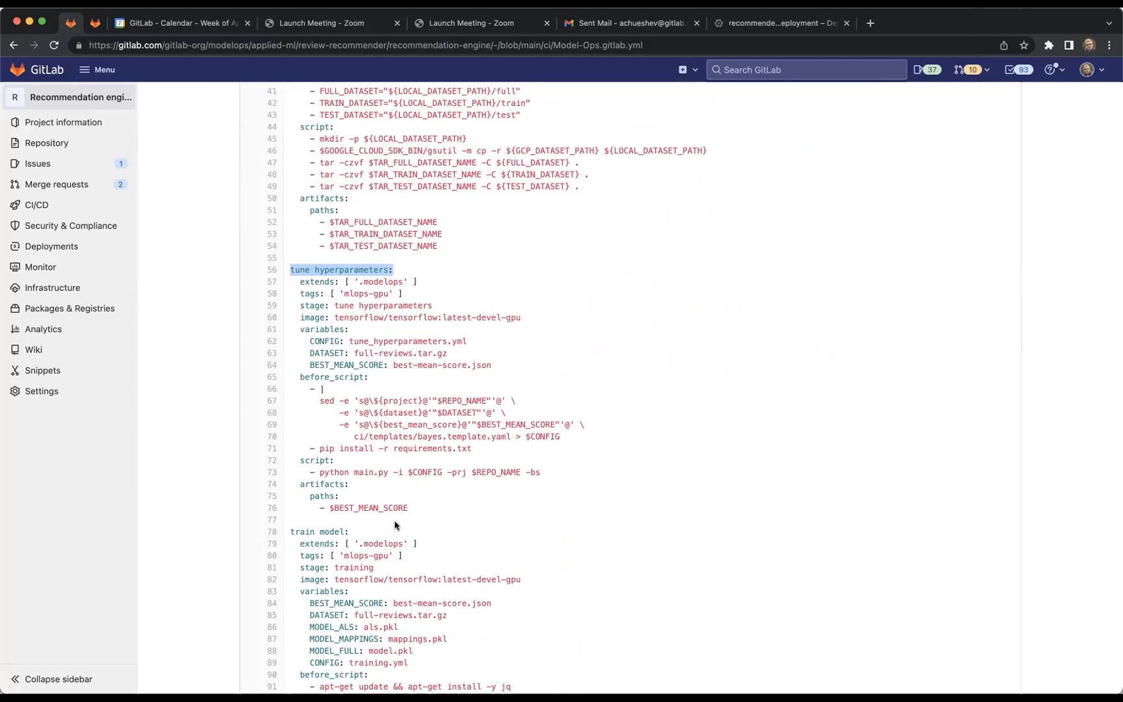
scroll("down", 3)
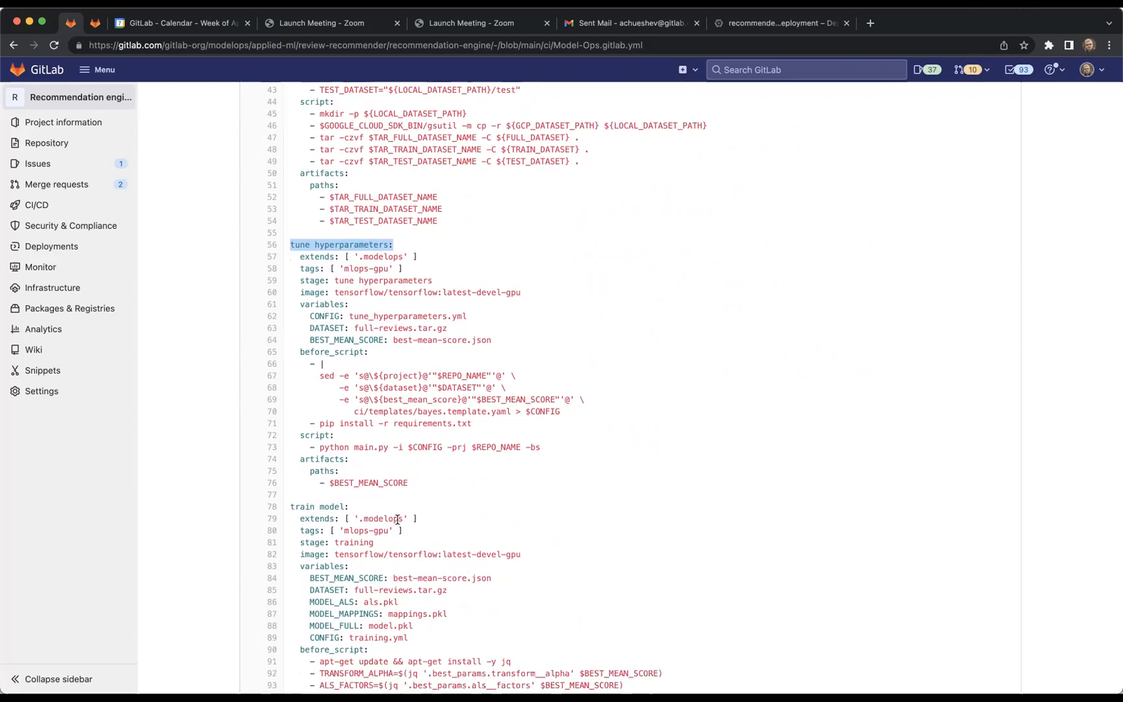
mouse_move(439, 473)
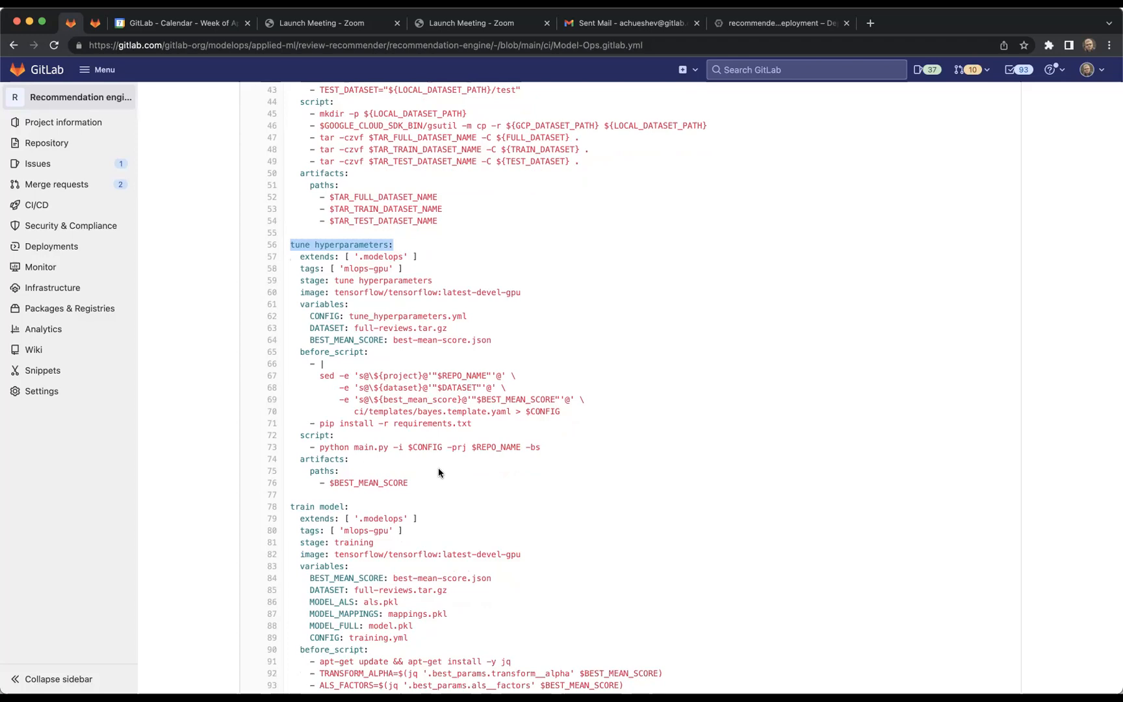
scroll("down", 3)
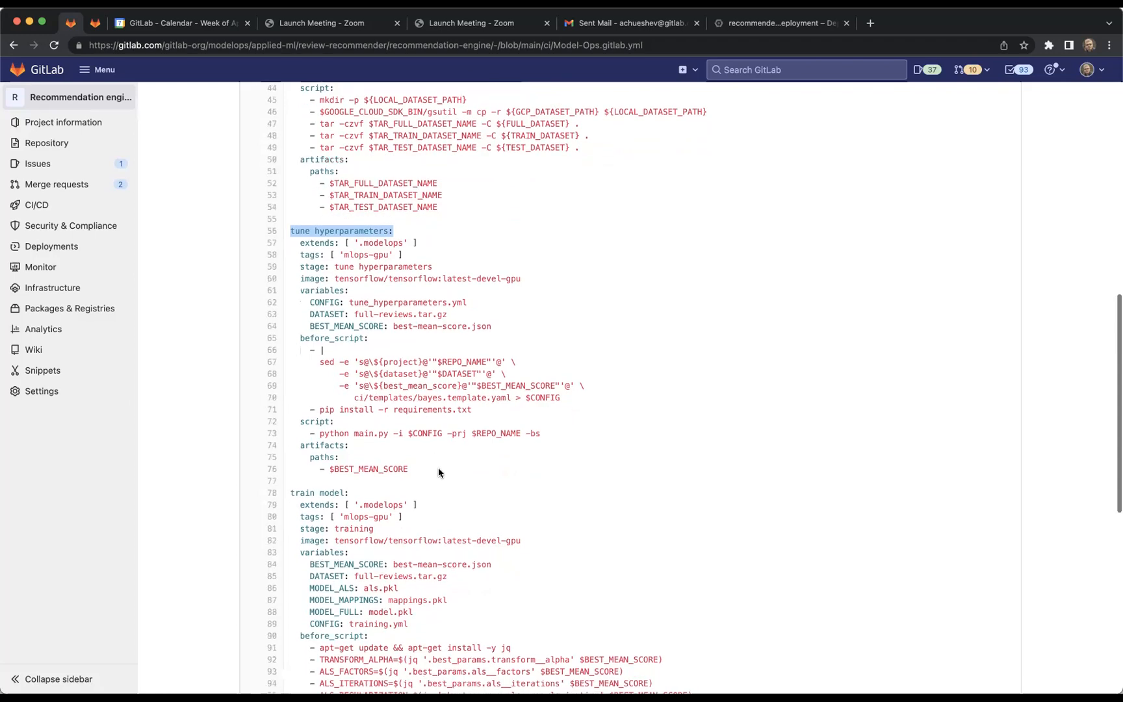
scroll("down", 3)
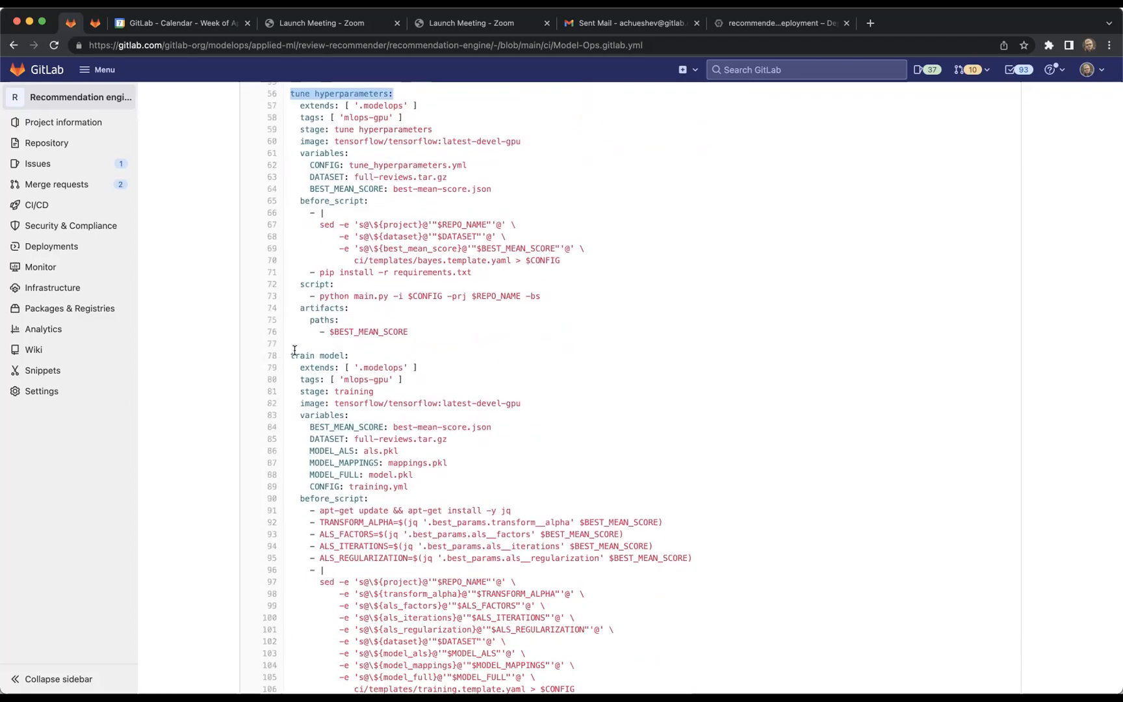
mouse_move(290, 352)
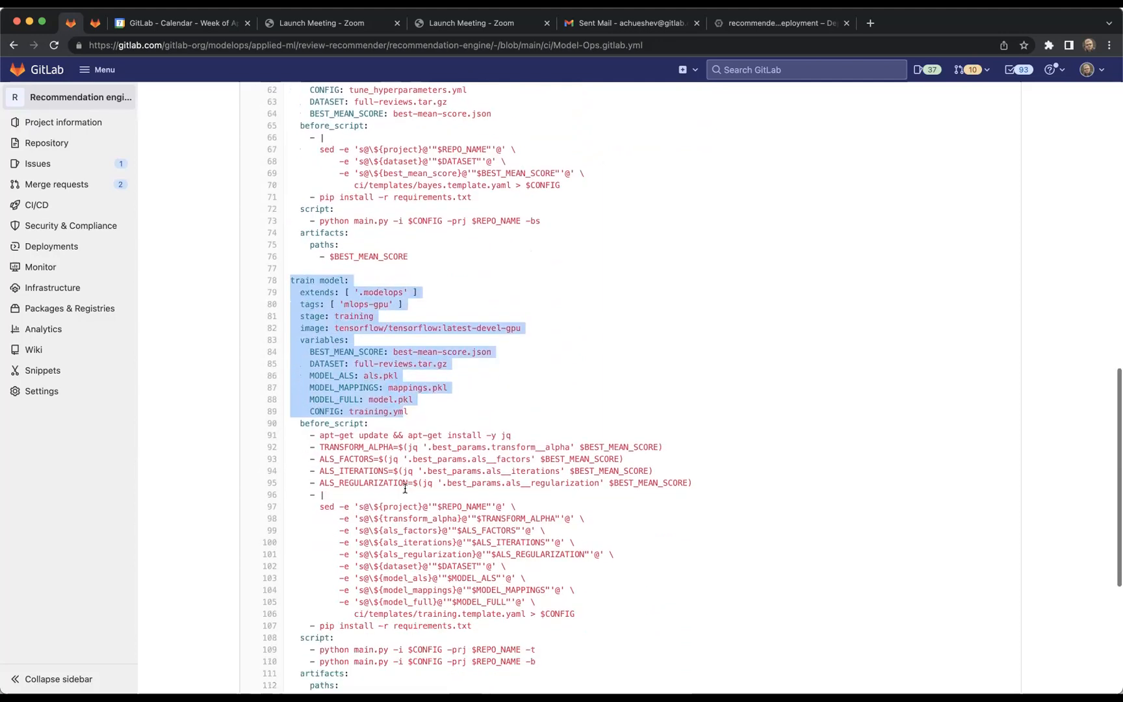
scroll("down", 3)
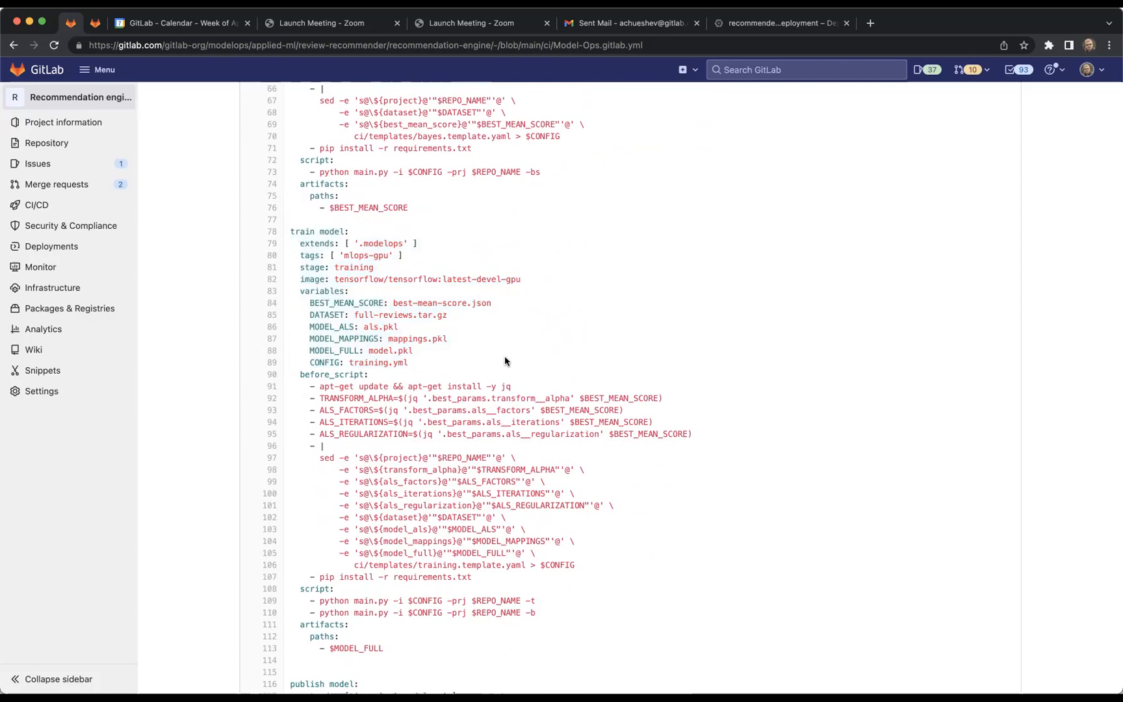
mouse_move(501, 400)
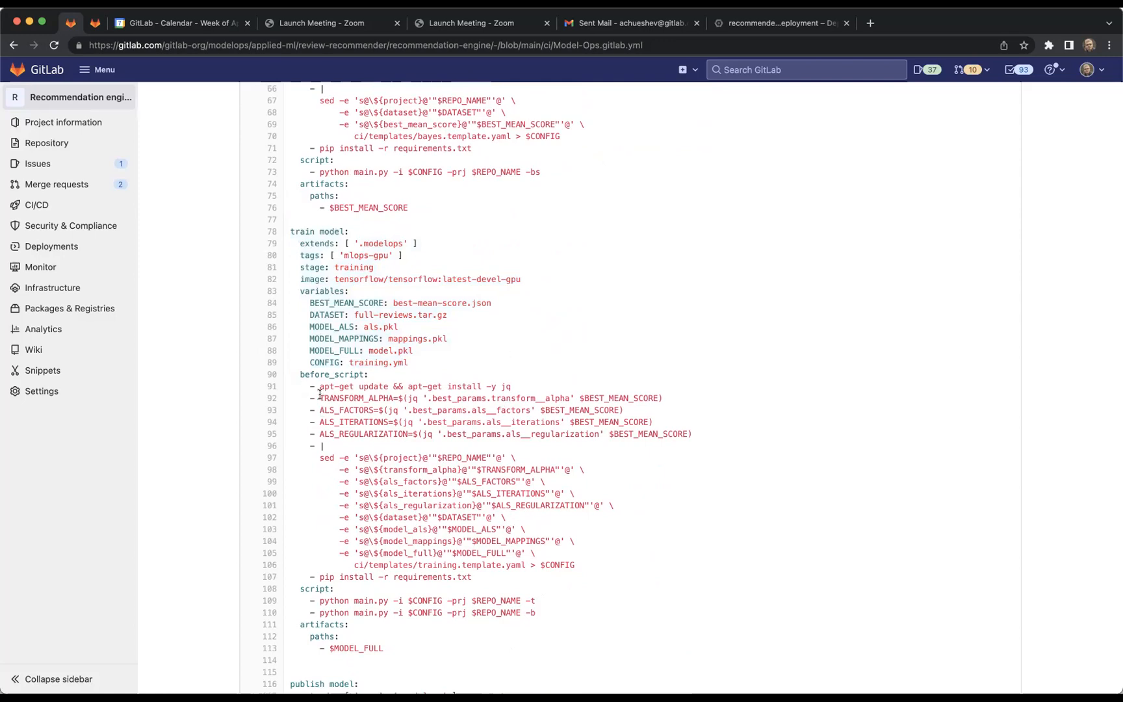
left_click_drag(320, 398, 670, 433)
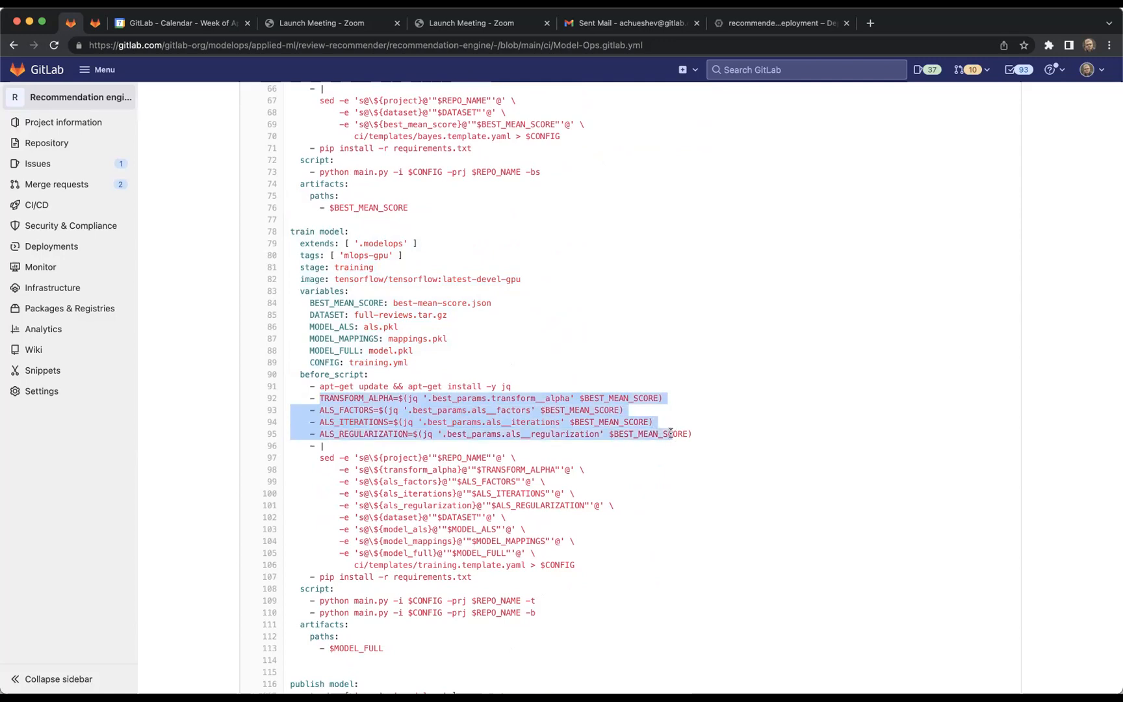
left_click(696, 456)
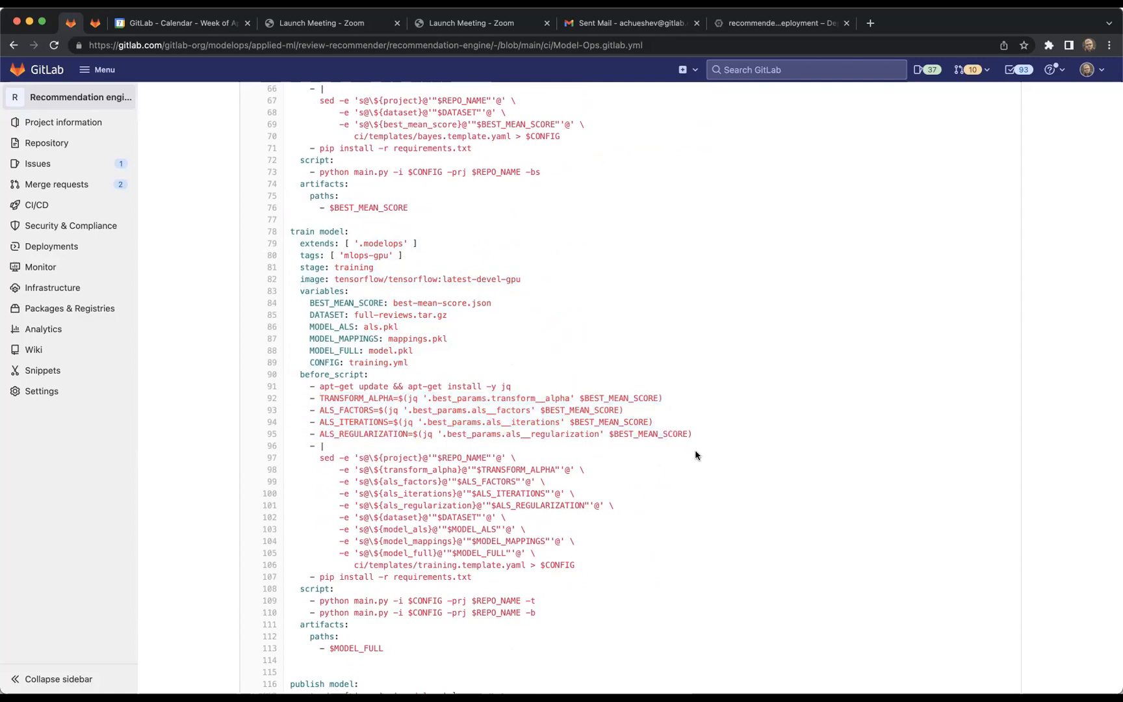
scroll("down", 3)
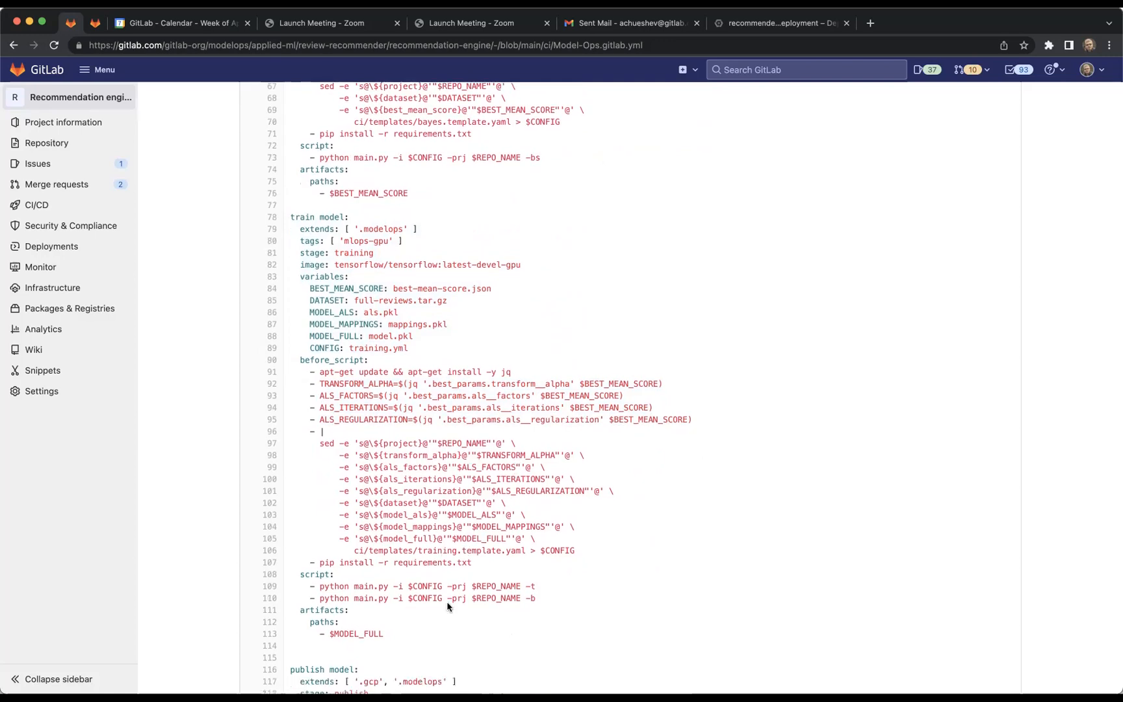
left_click_drag(406, 549, 522, 550)
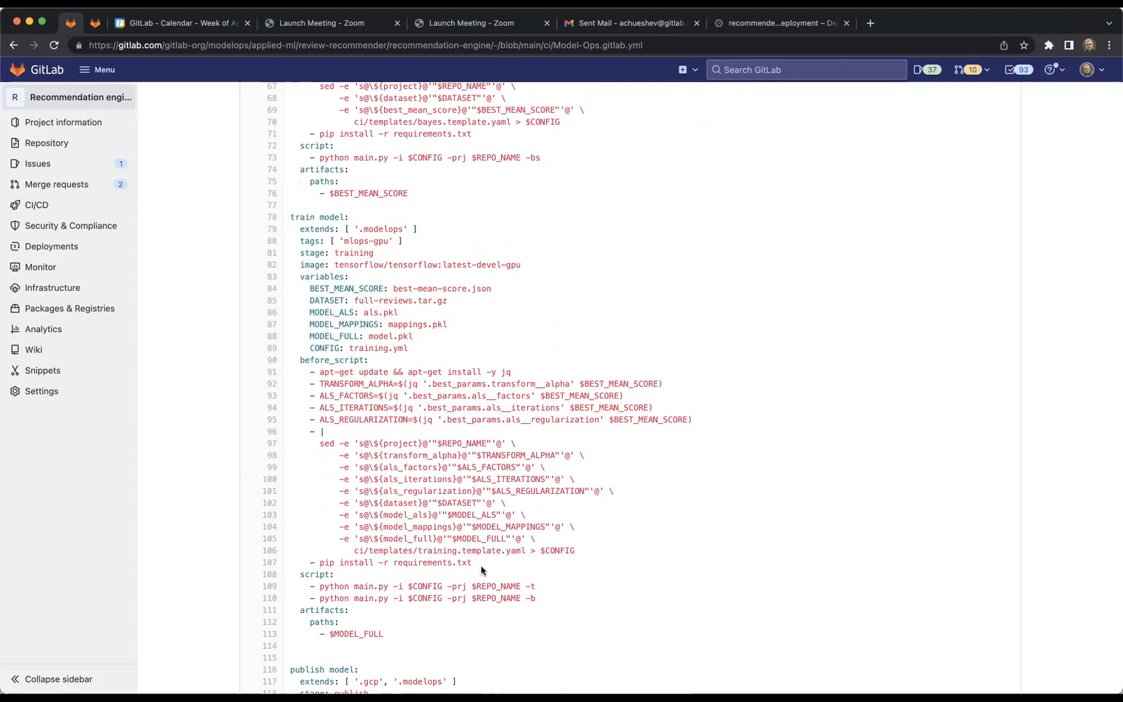
mouse_move(479, 614)
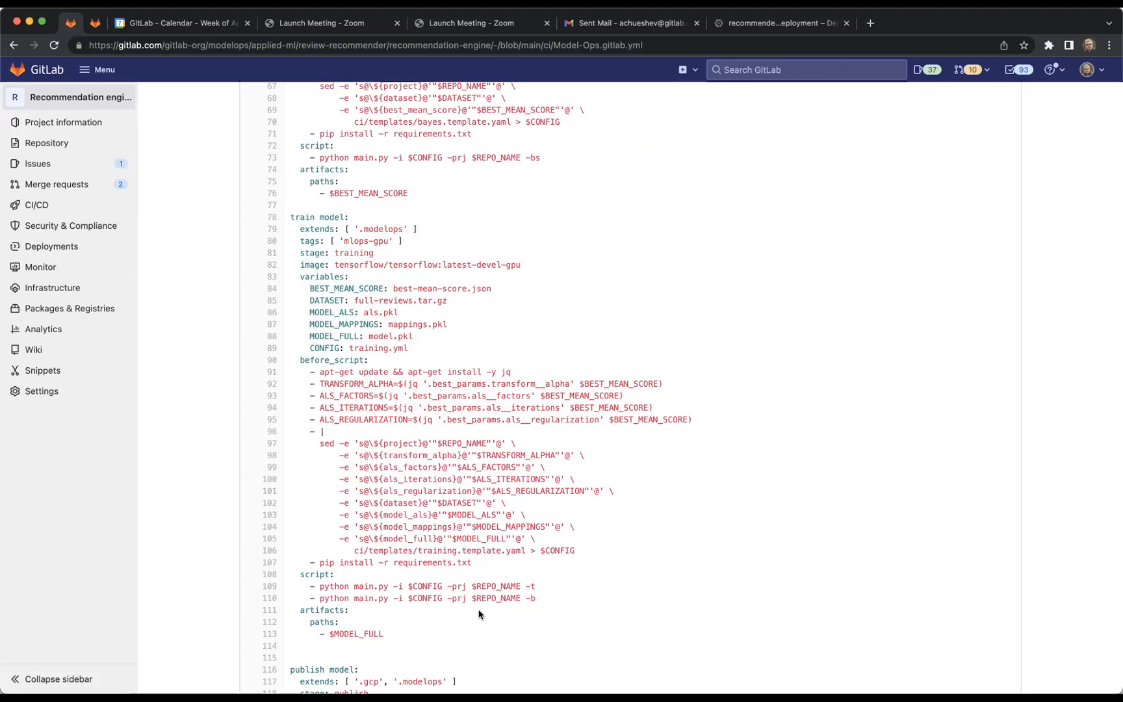
mouse_move(545, 606)
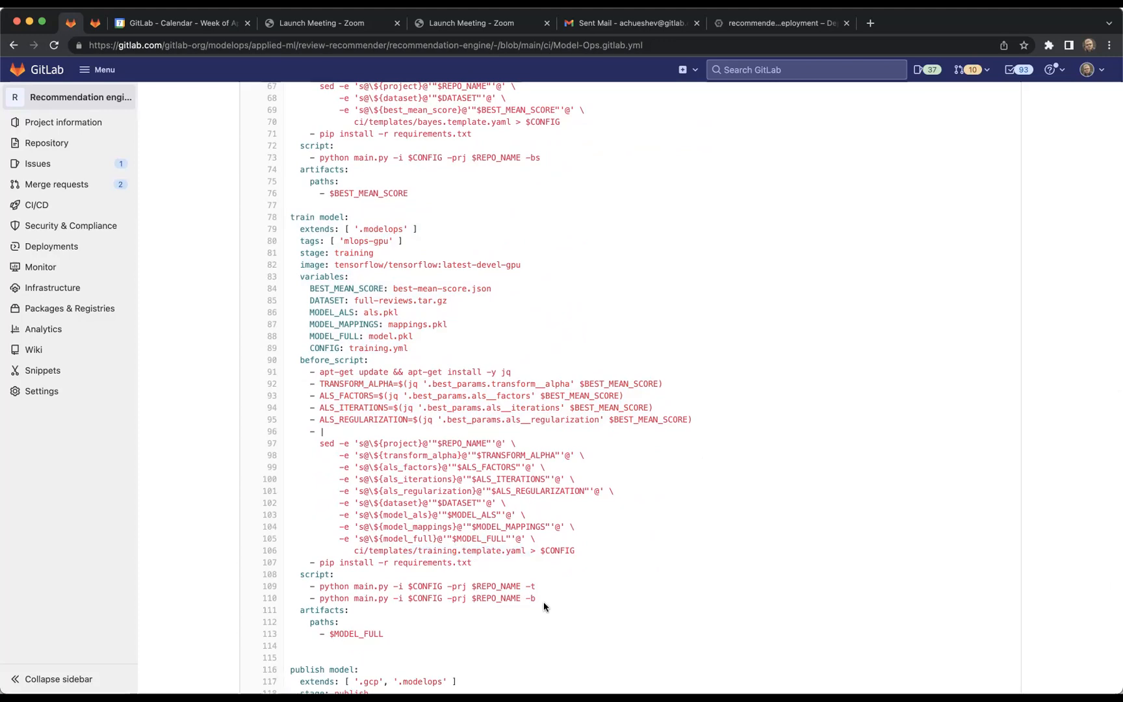
scroll("down", 3)
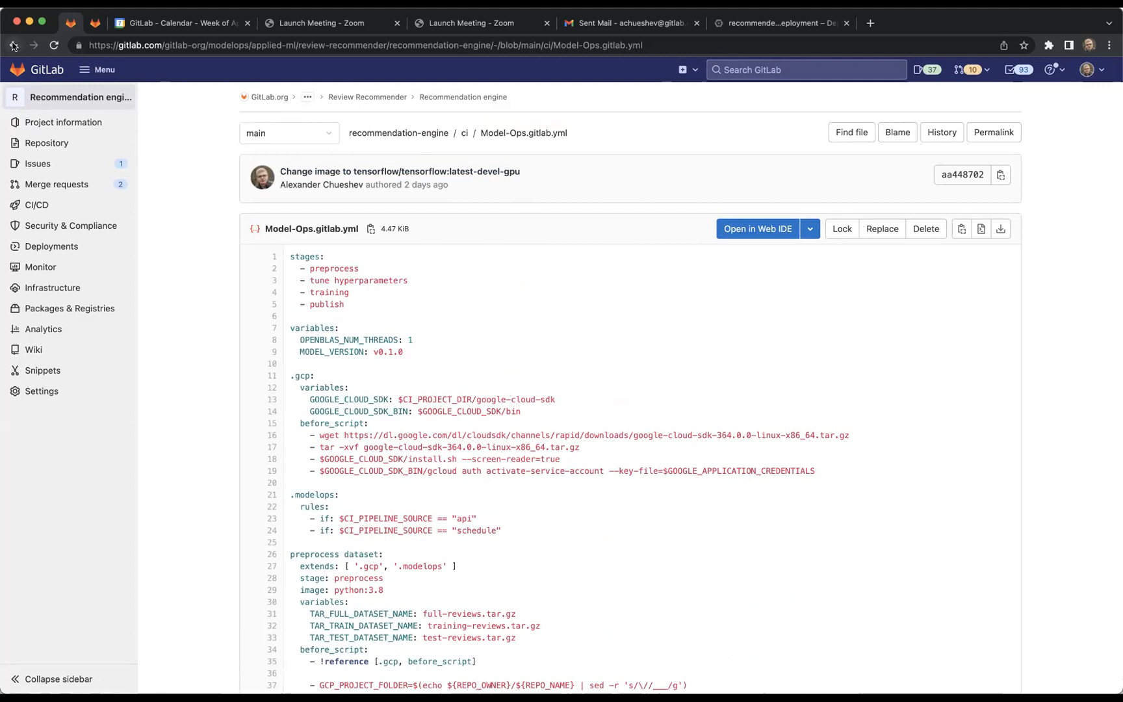
Step: Go up to the ci folder and open templates, showing bayes and training templates
left_click(12, 44)
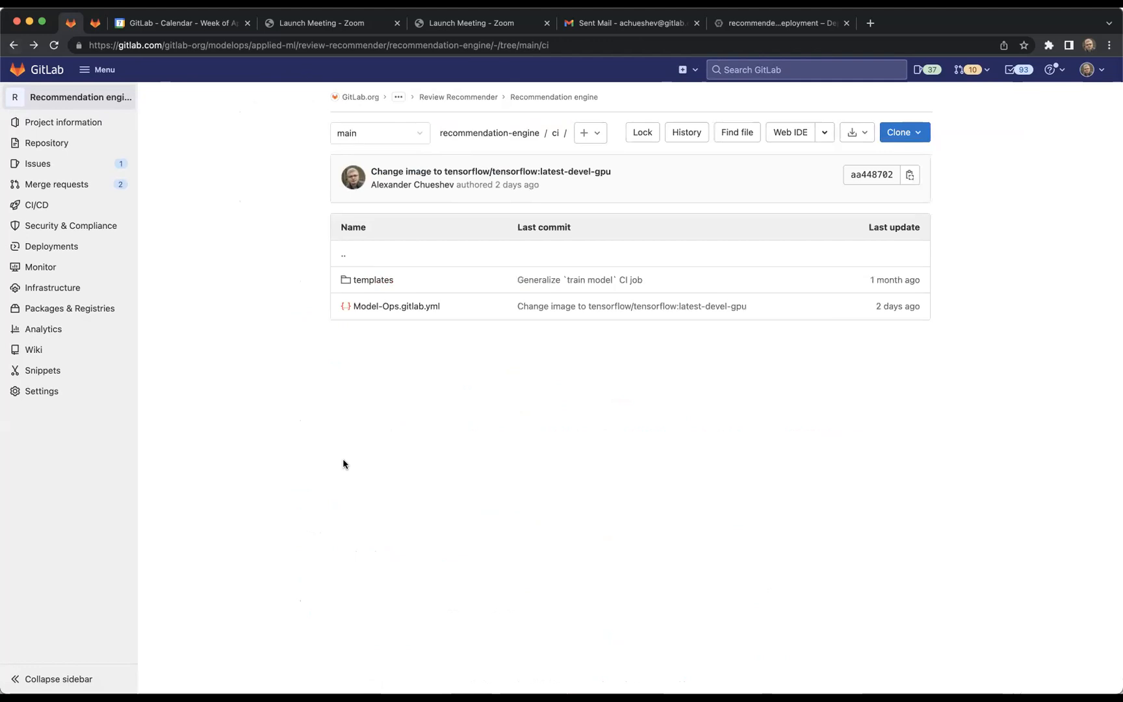
left_click(371, 279)
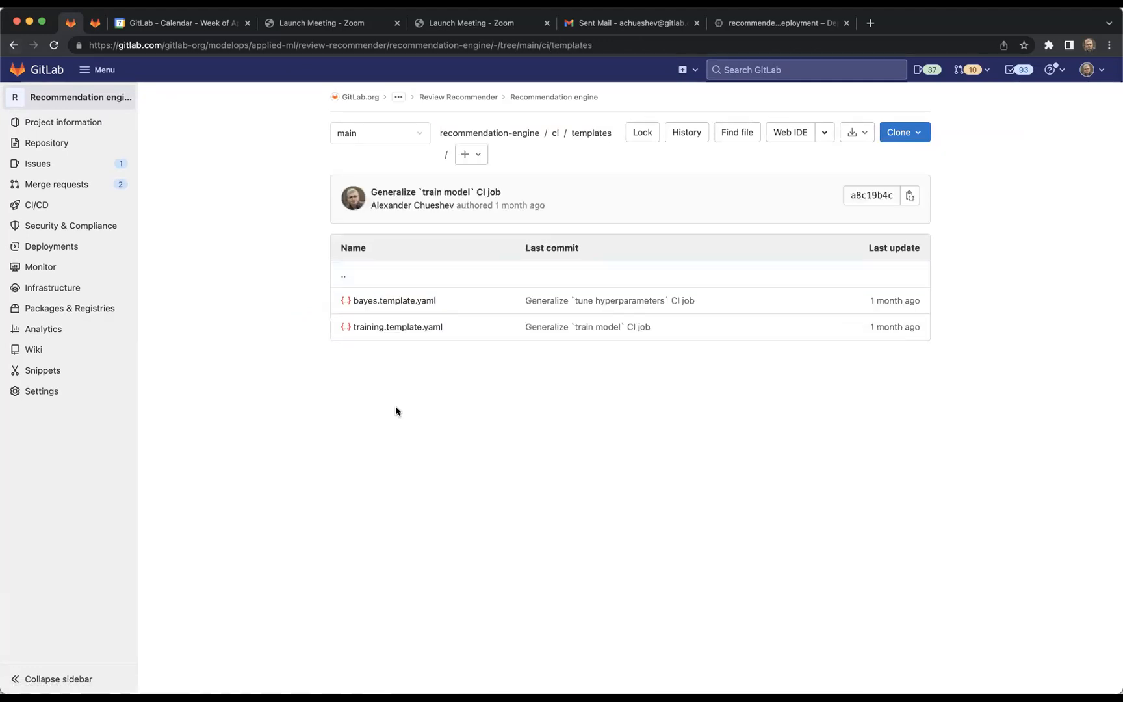
mouse_move(416, 306)
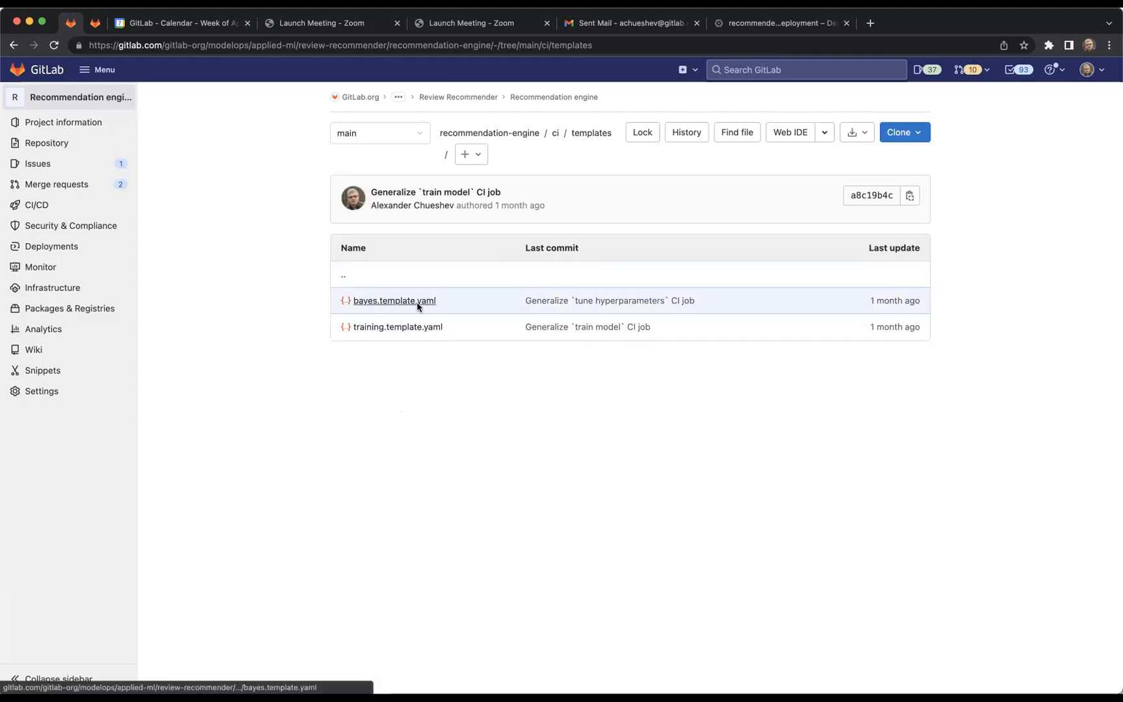
left_click(394, 300)
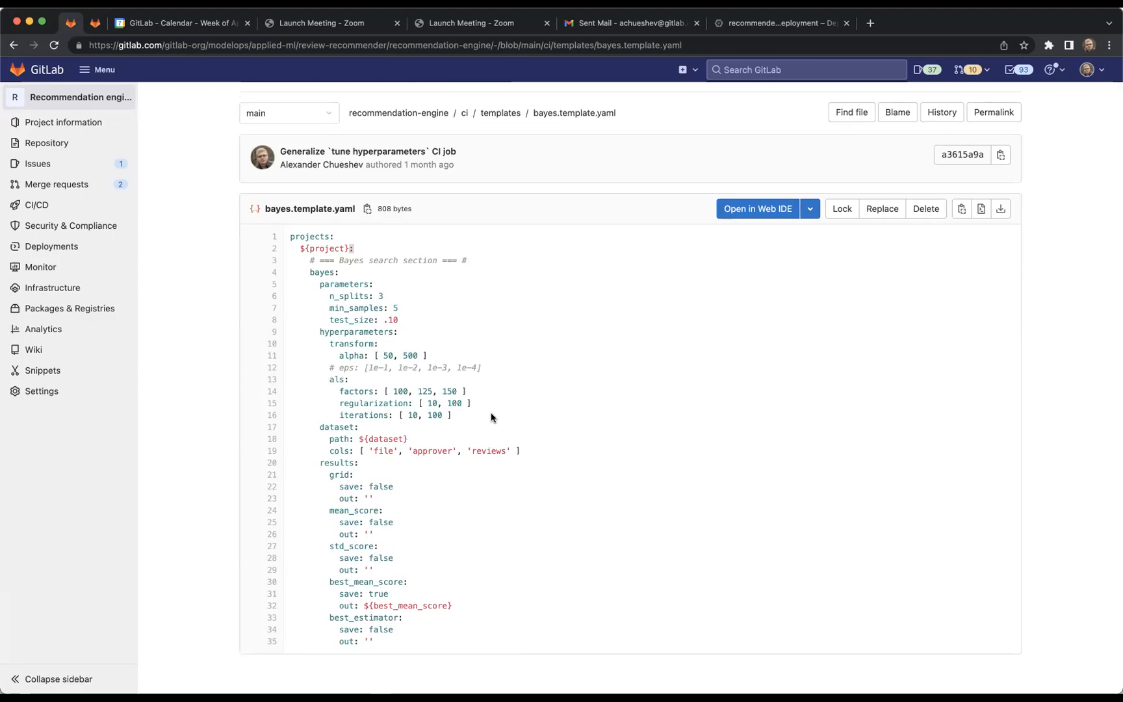
scroll("down", 3)
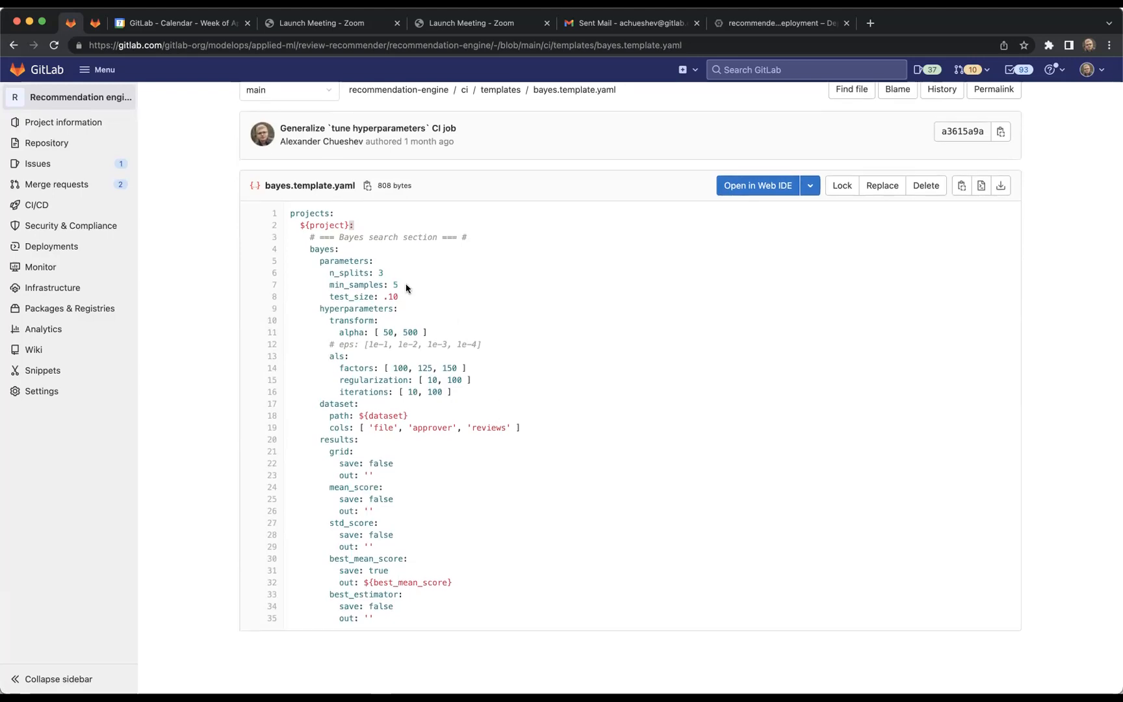
double_click(355, 273)
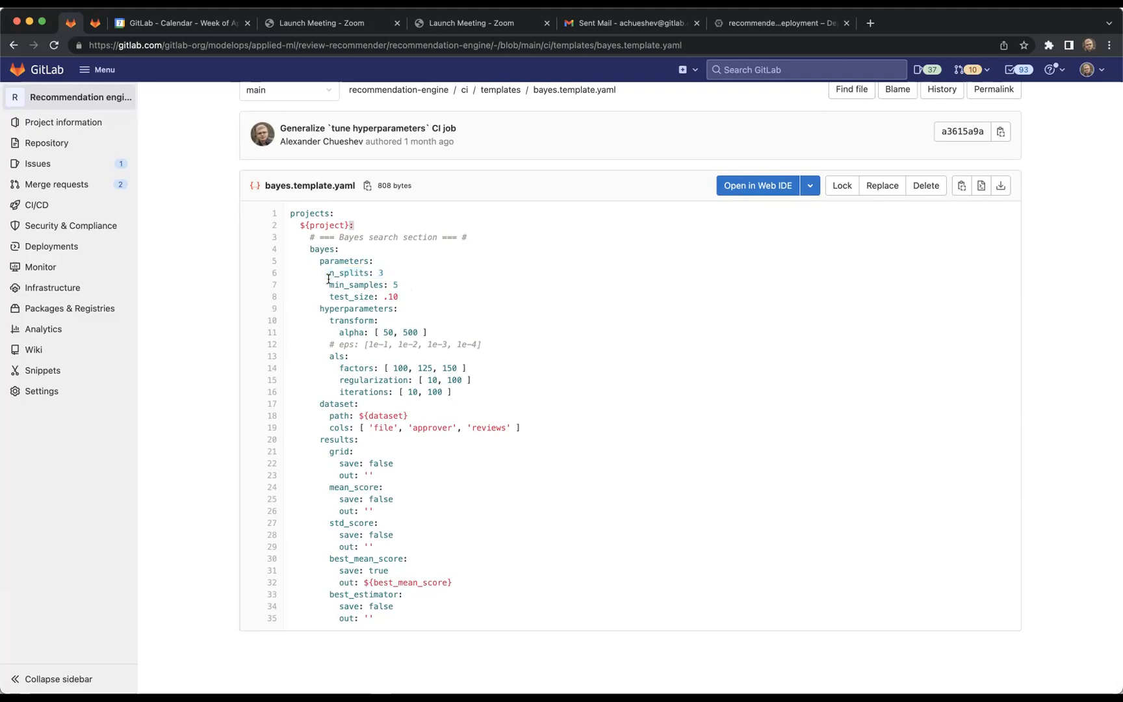
mouse_move(310, 249)
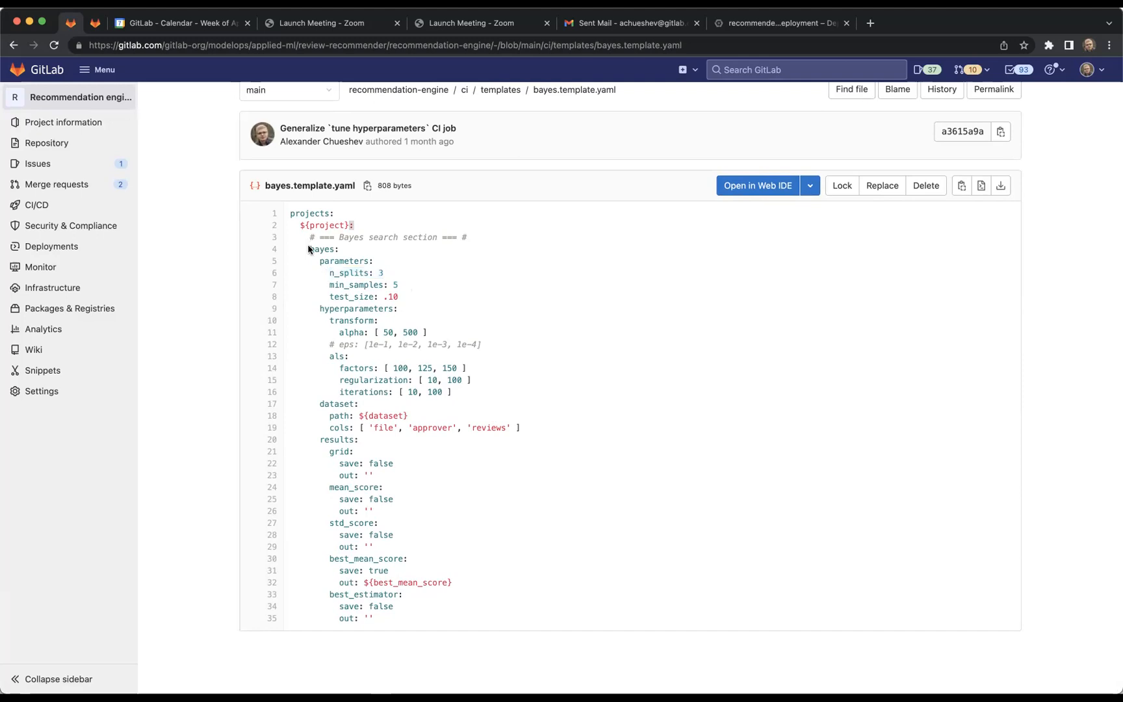
double_click(321, 249)
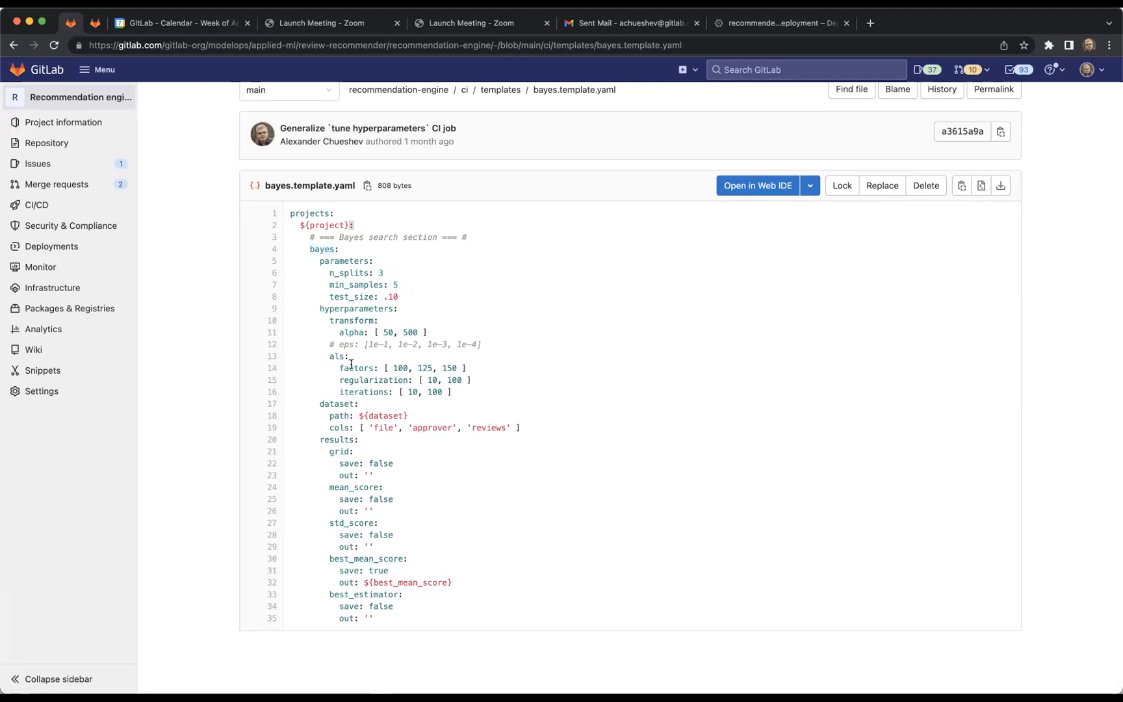
double_click(356, 367)
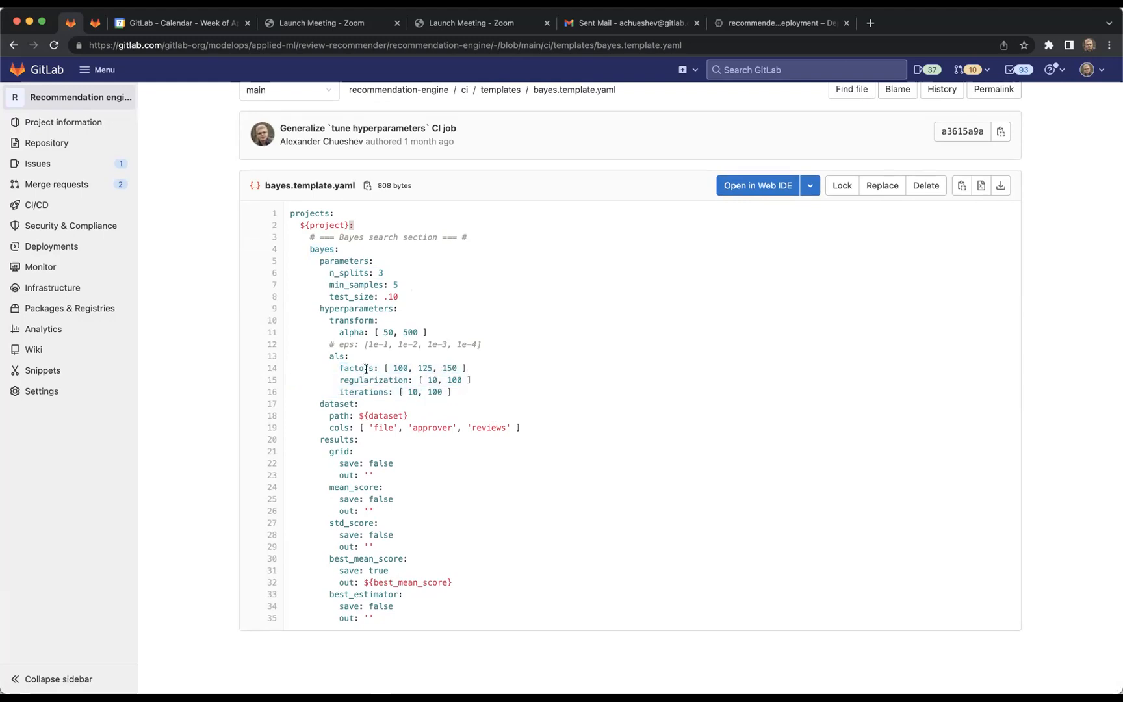
mouse_move(391, 392)
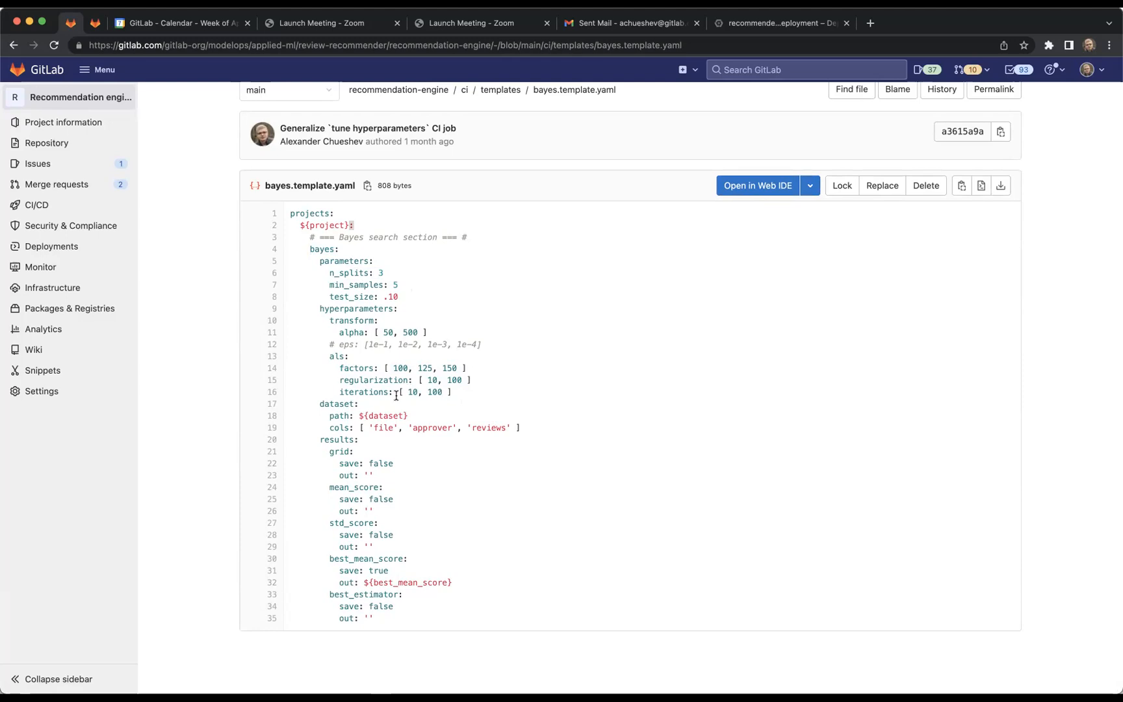
mouse_move(388, 396)
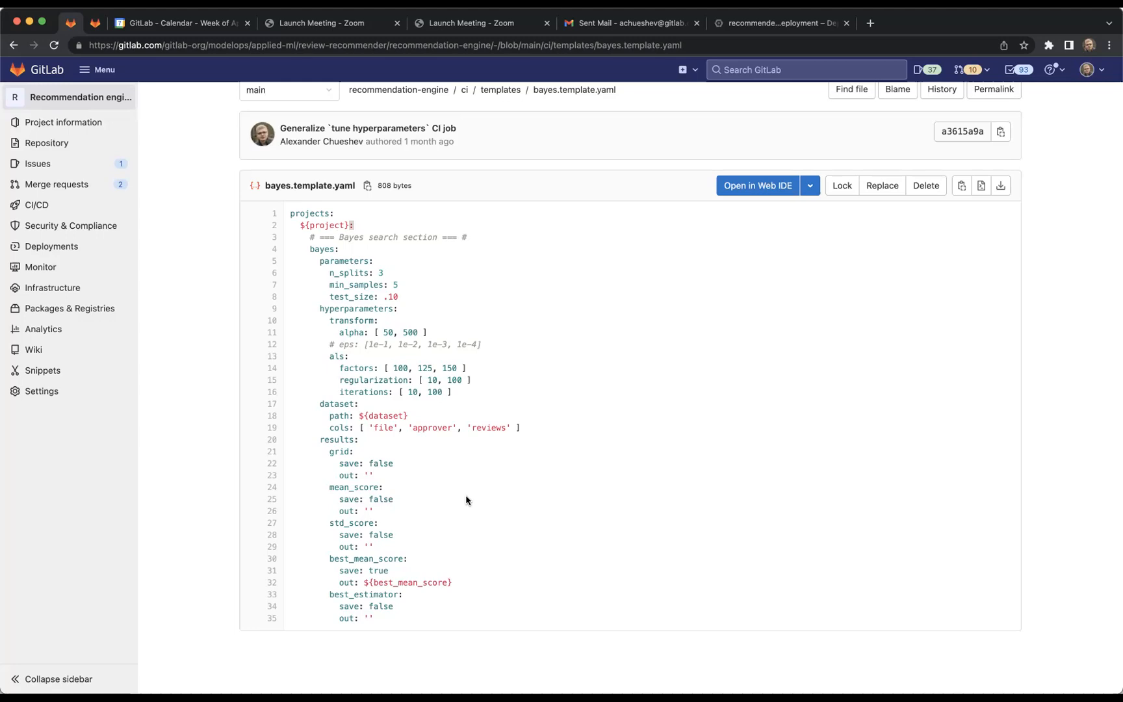
mouse_move(156, 148)
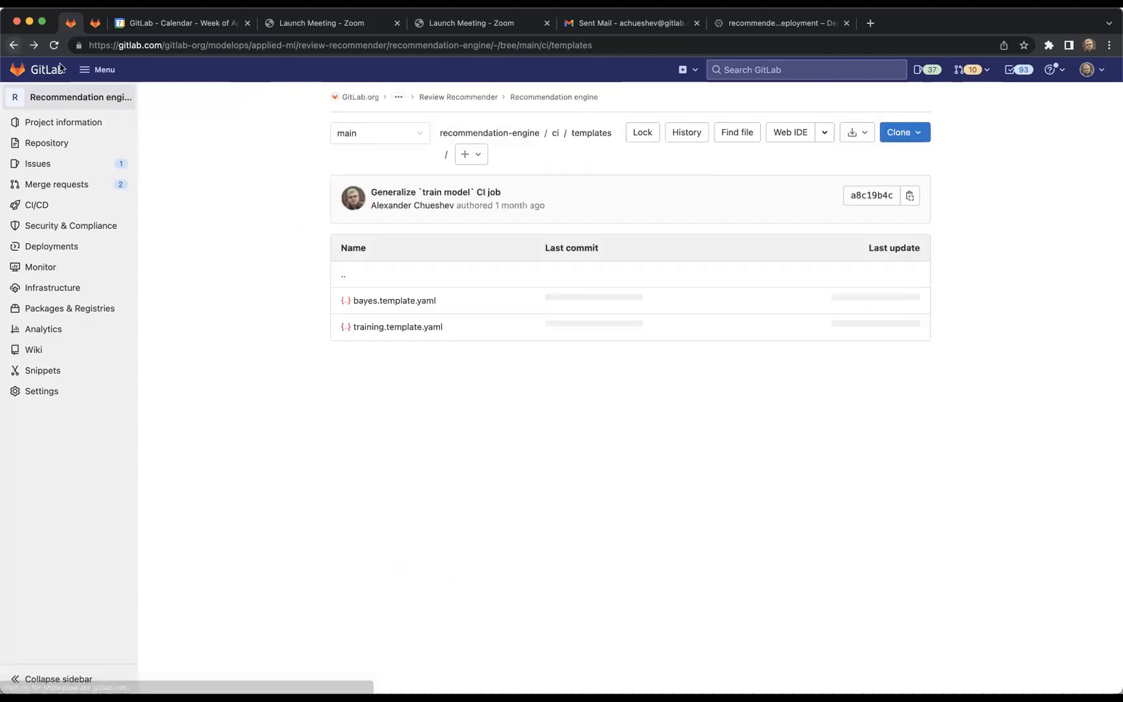
Step: View training.template.yaml's train and build sections, then go back up to the ci folder
left_click(397, 326)
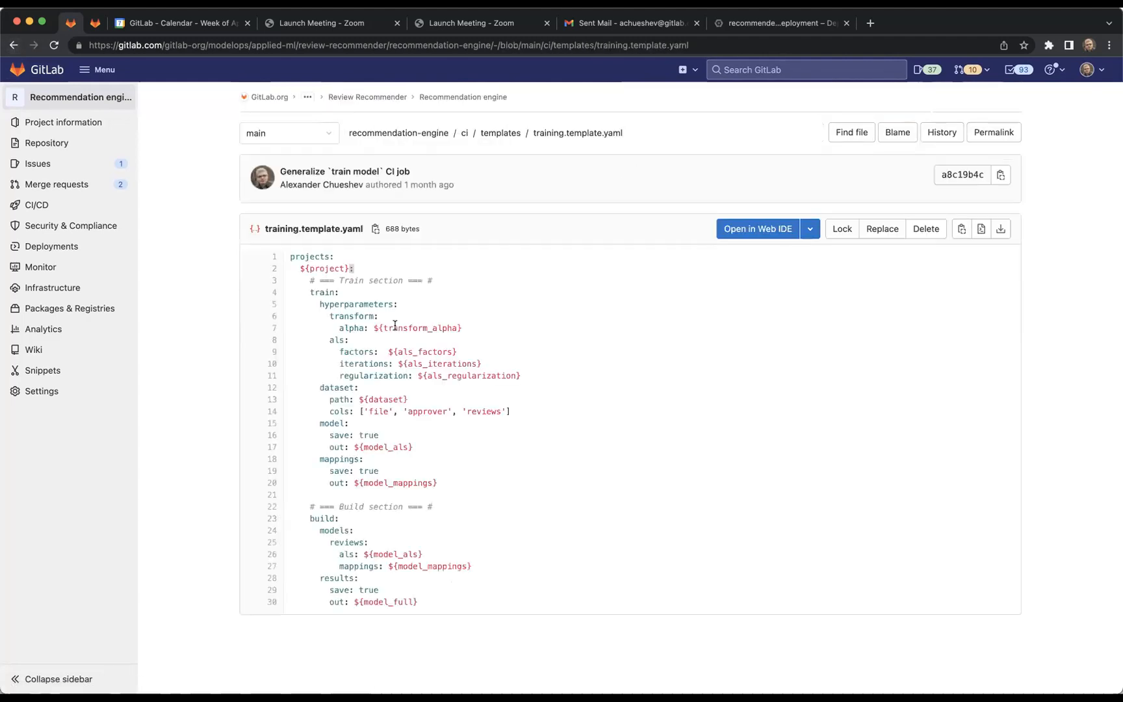
mouse_move(399, 333)
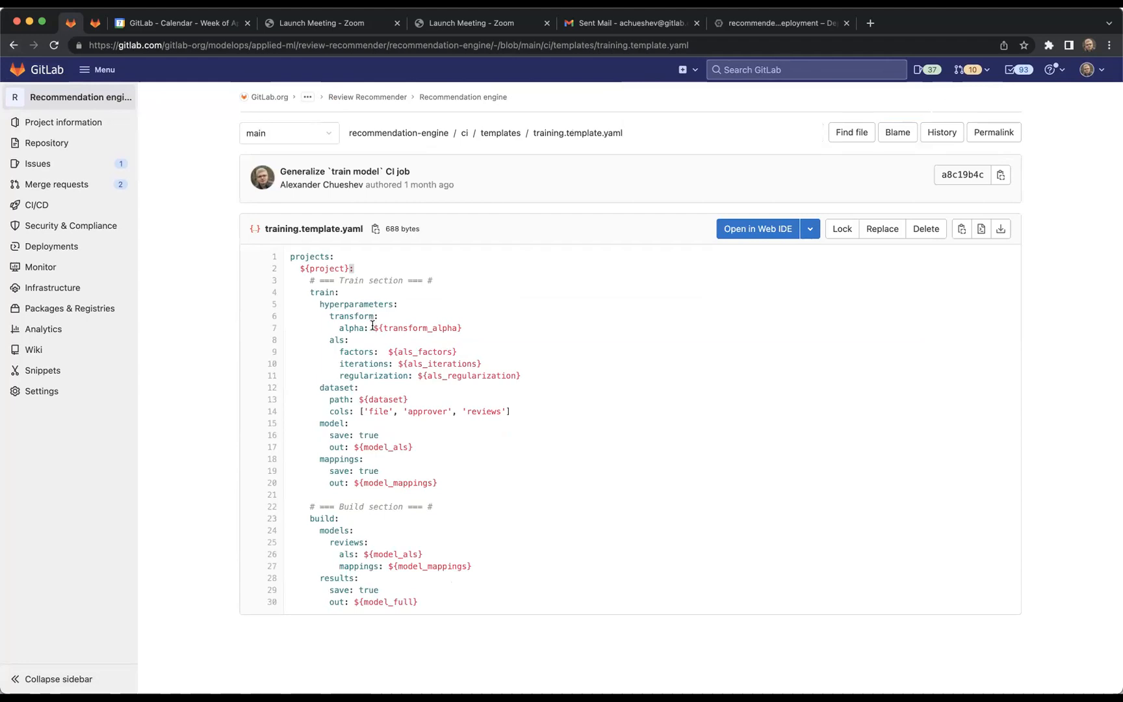
double_click(416, 328)
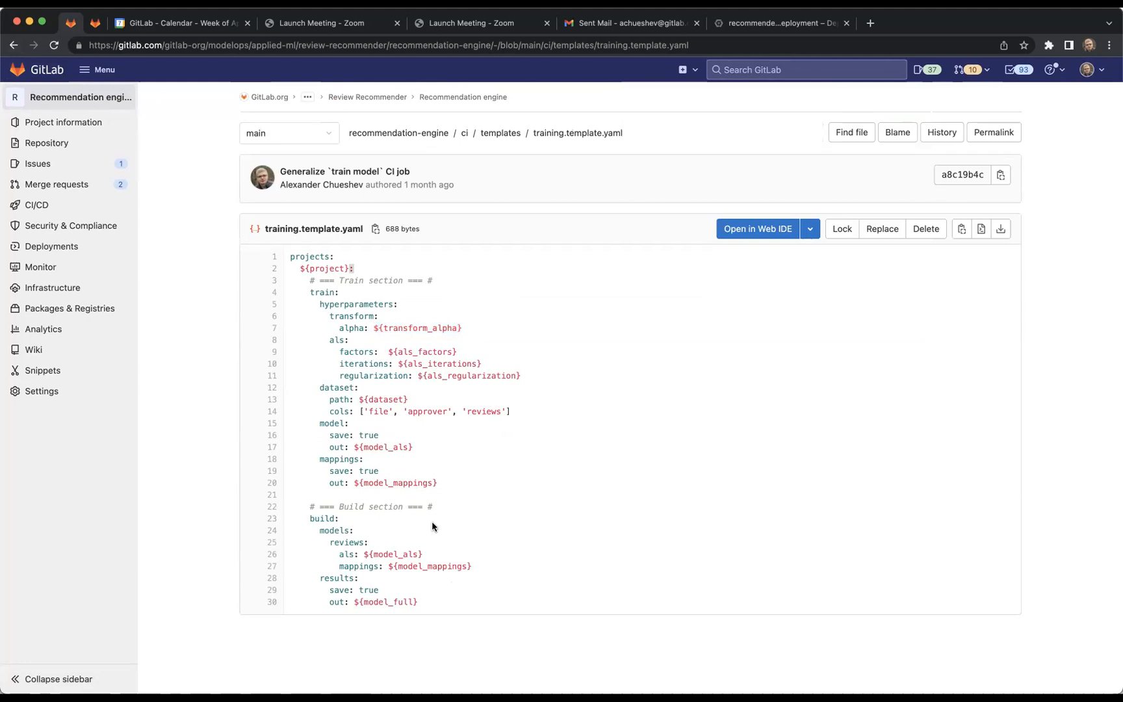
mouse_move(321, 445)
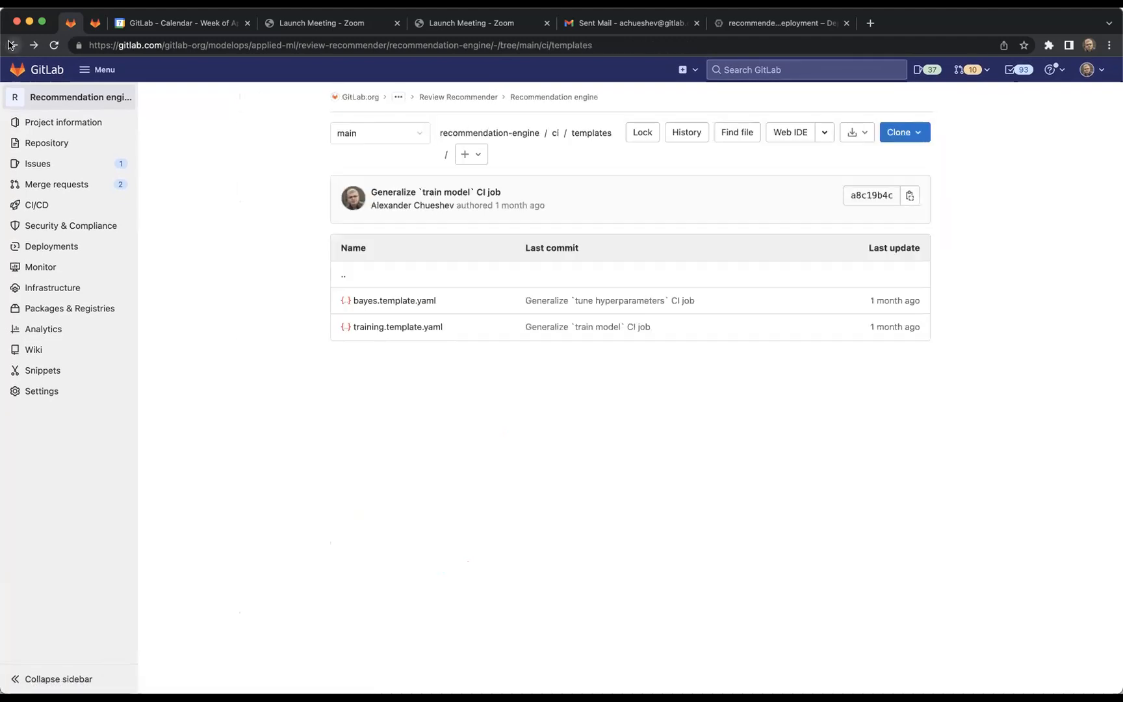
left_click(555, 132)
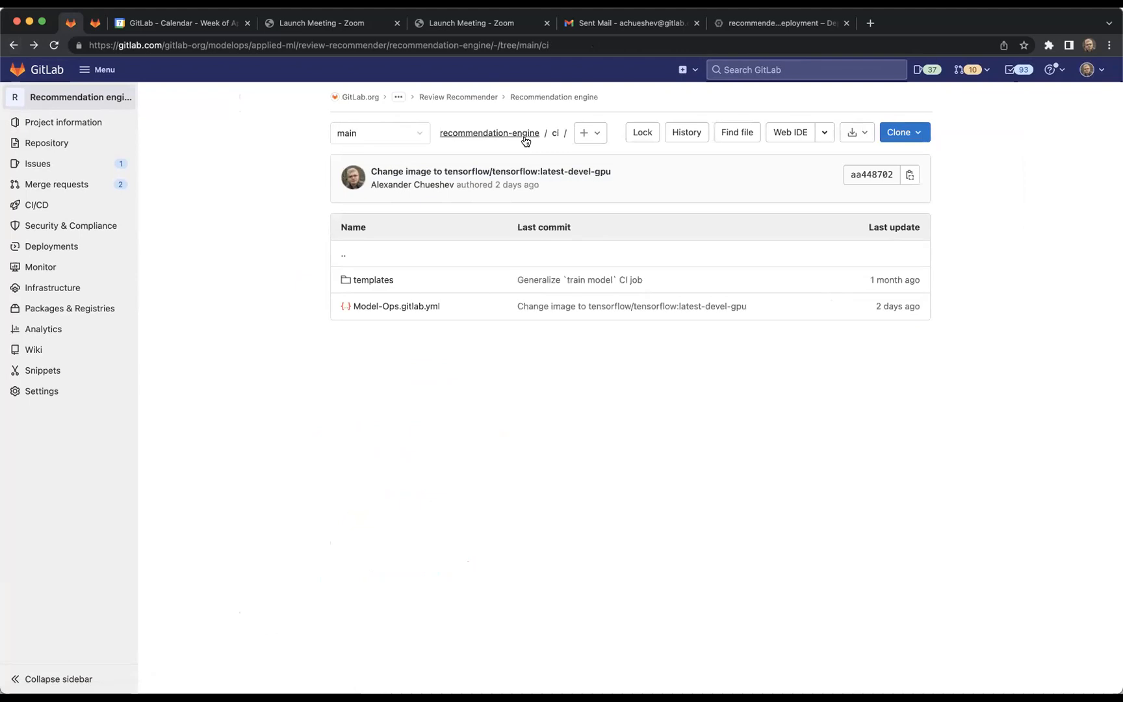